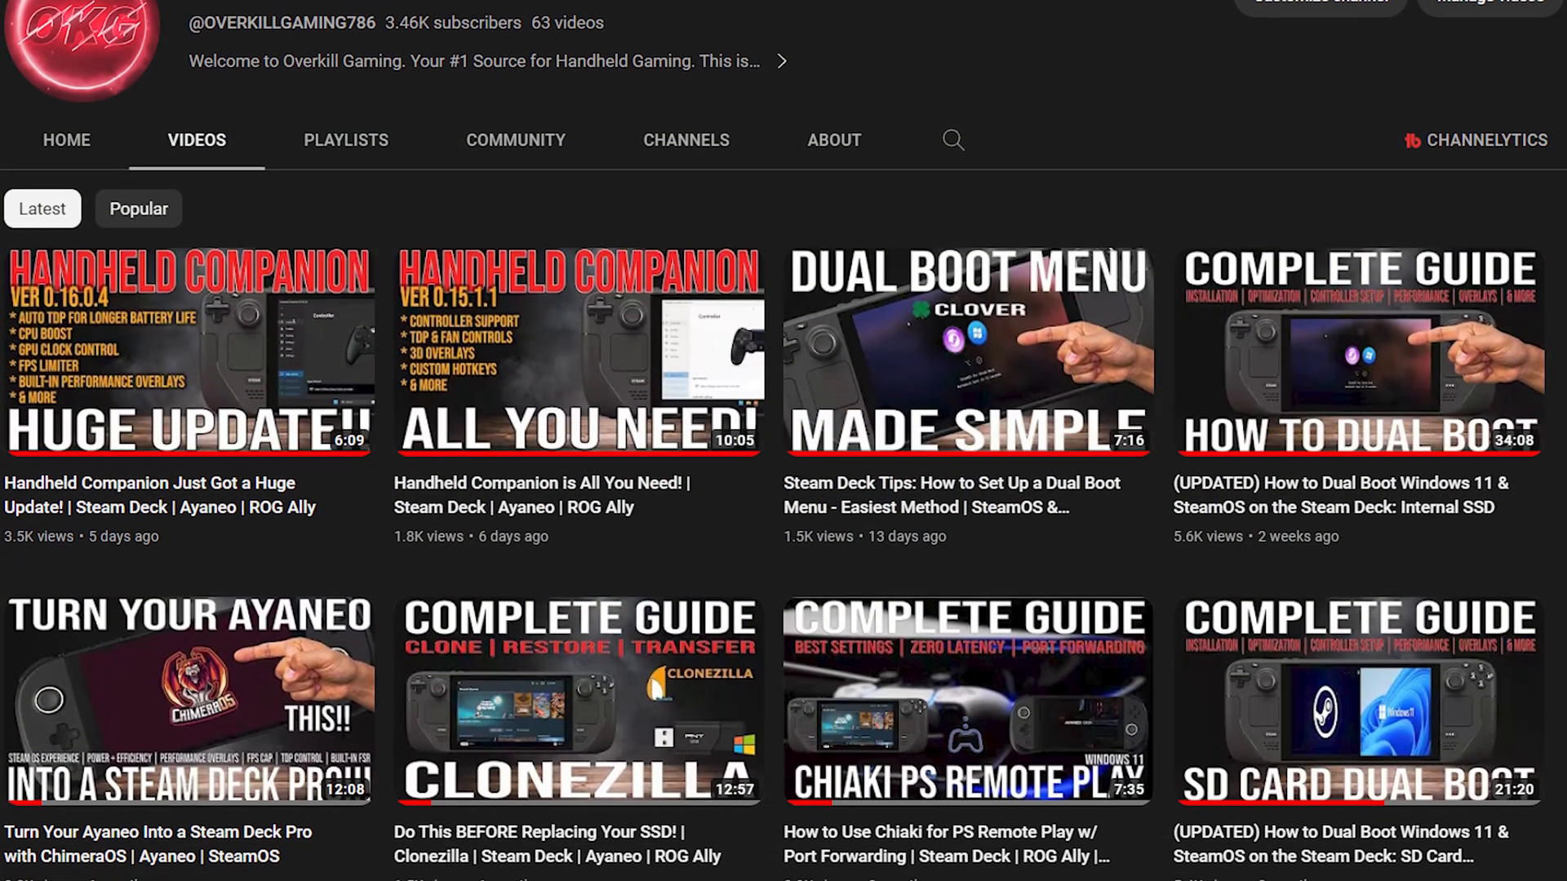
# Switch SteamOS to Desktop Mode from the Power menu and start the web browser.
pyautogui.scroll(-3)
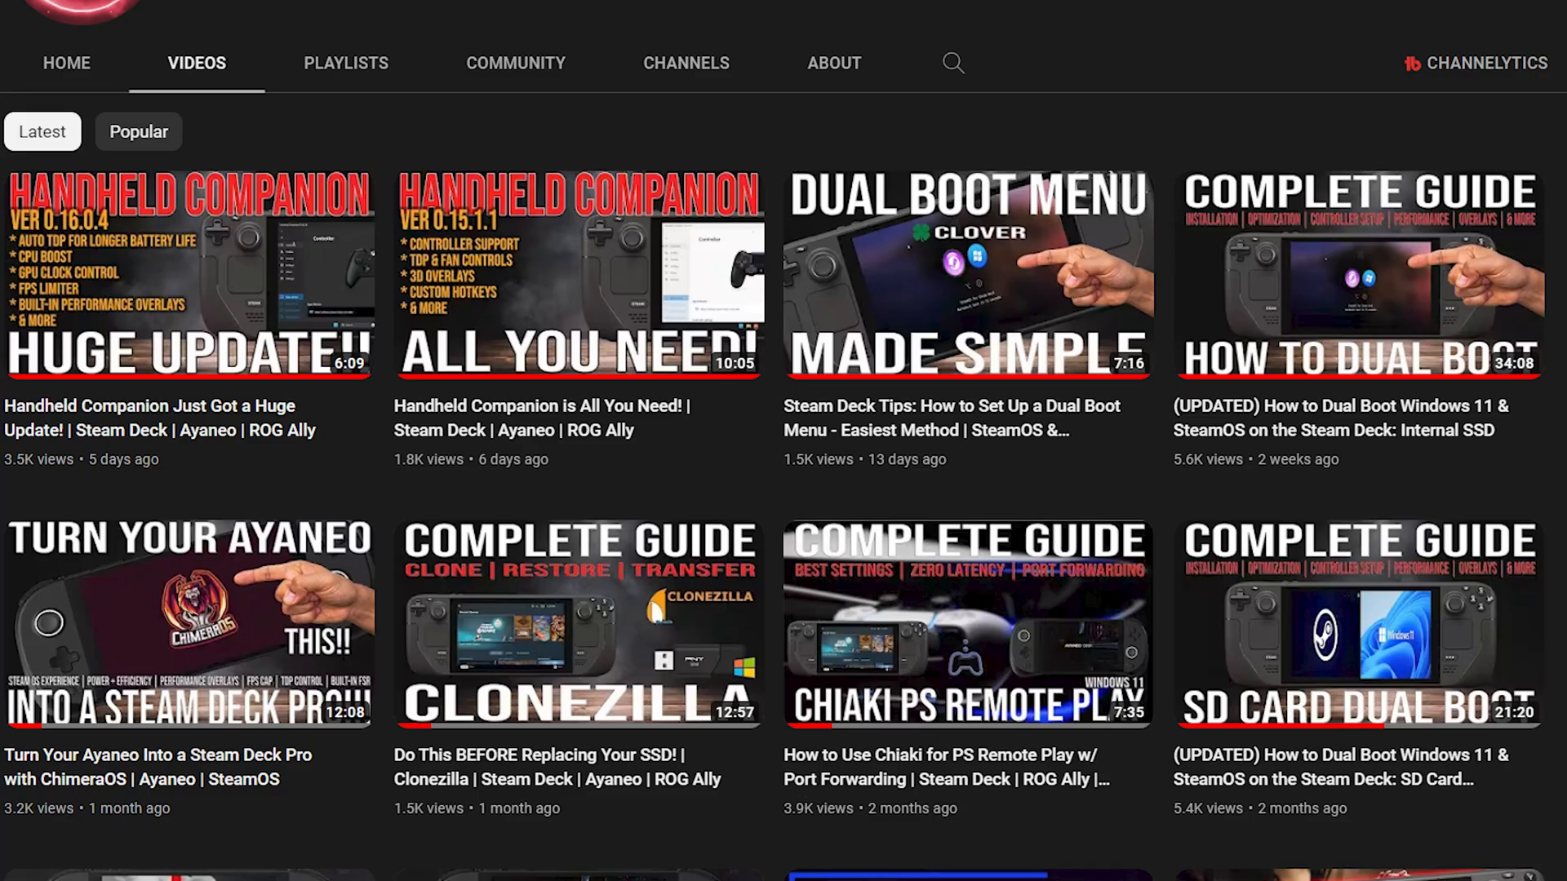
pyautogui.scroll(-3)
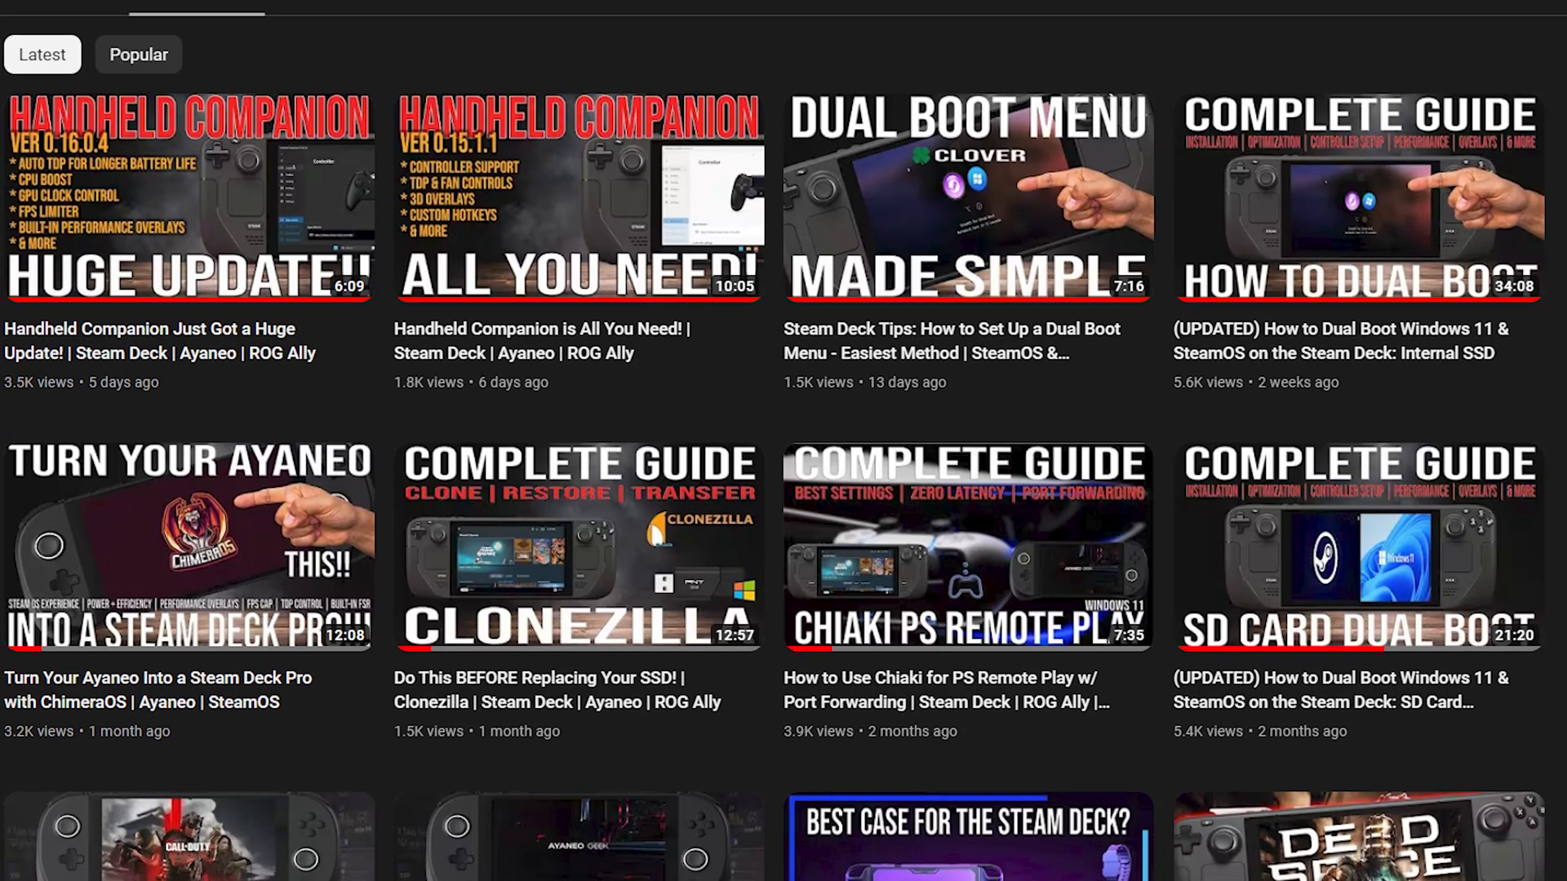
pyautogui.scroll(-3)
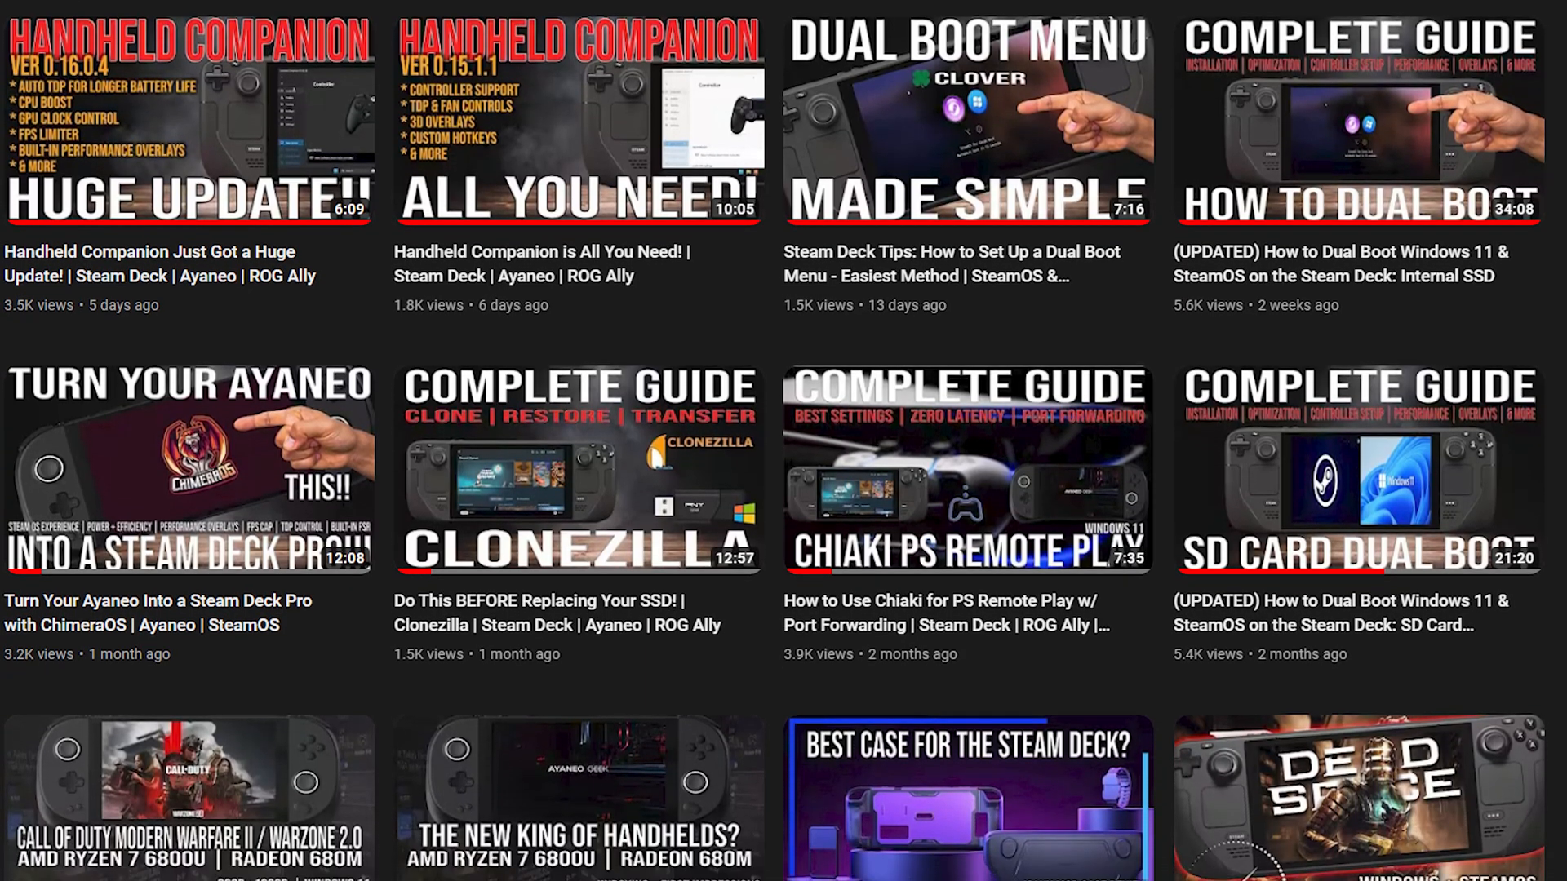
pyautogui.scroll(-3)
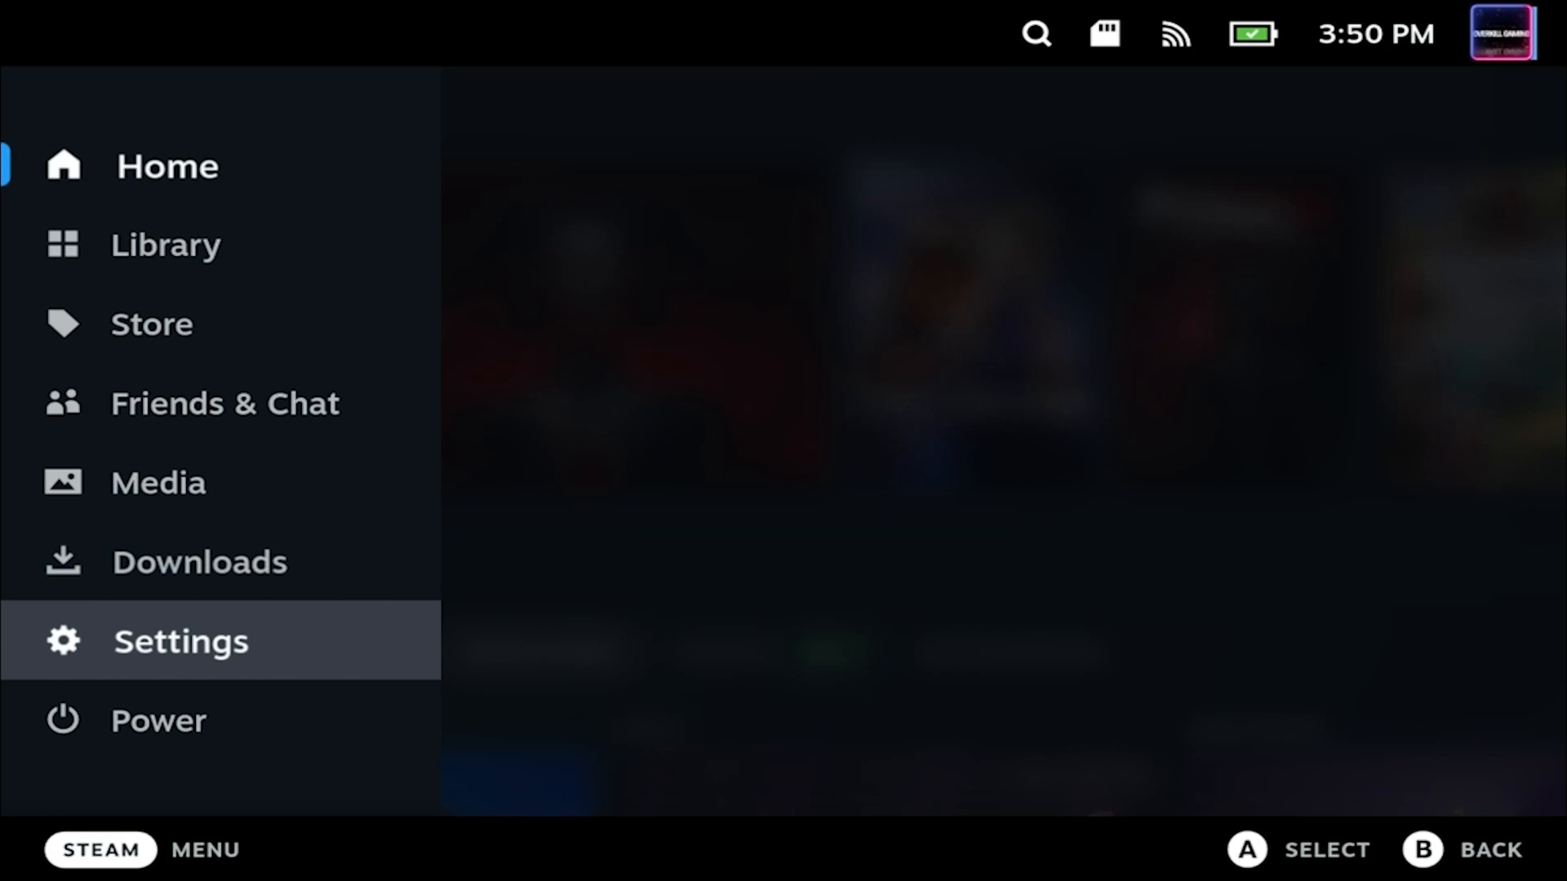
pyautogui.click(158, 720)
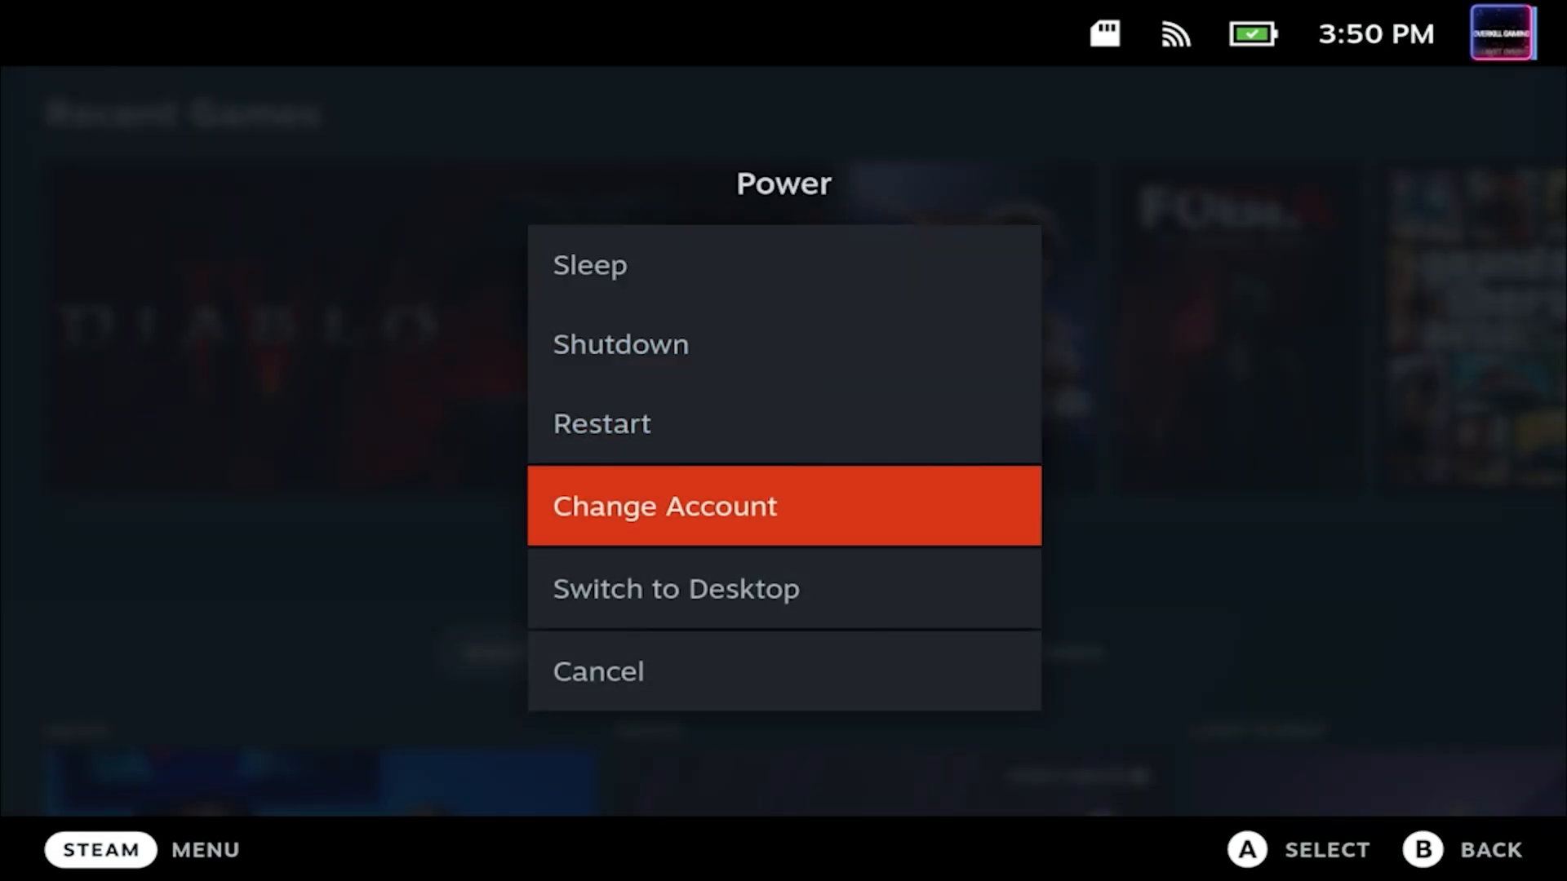
pyautogui.click(676, 588)
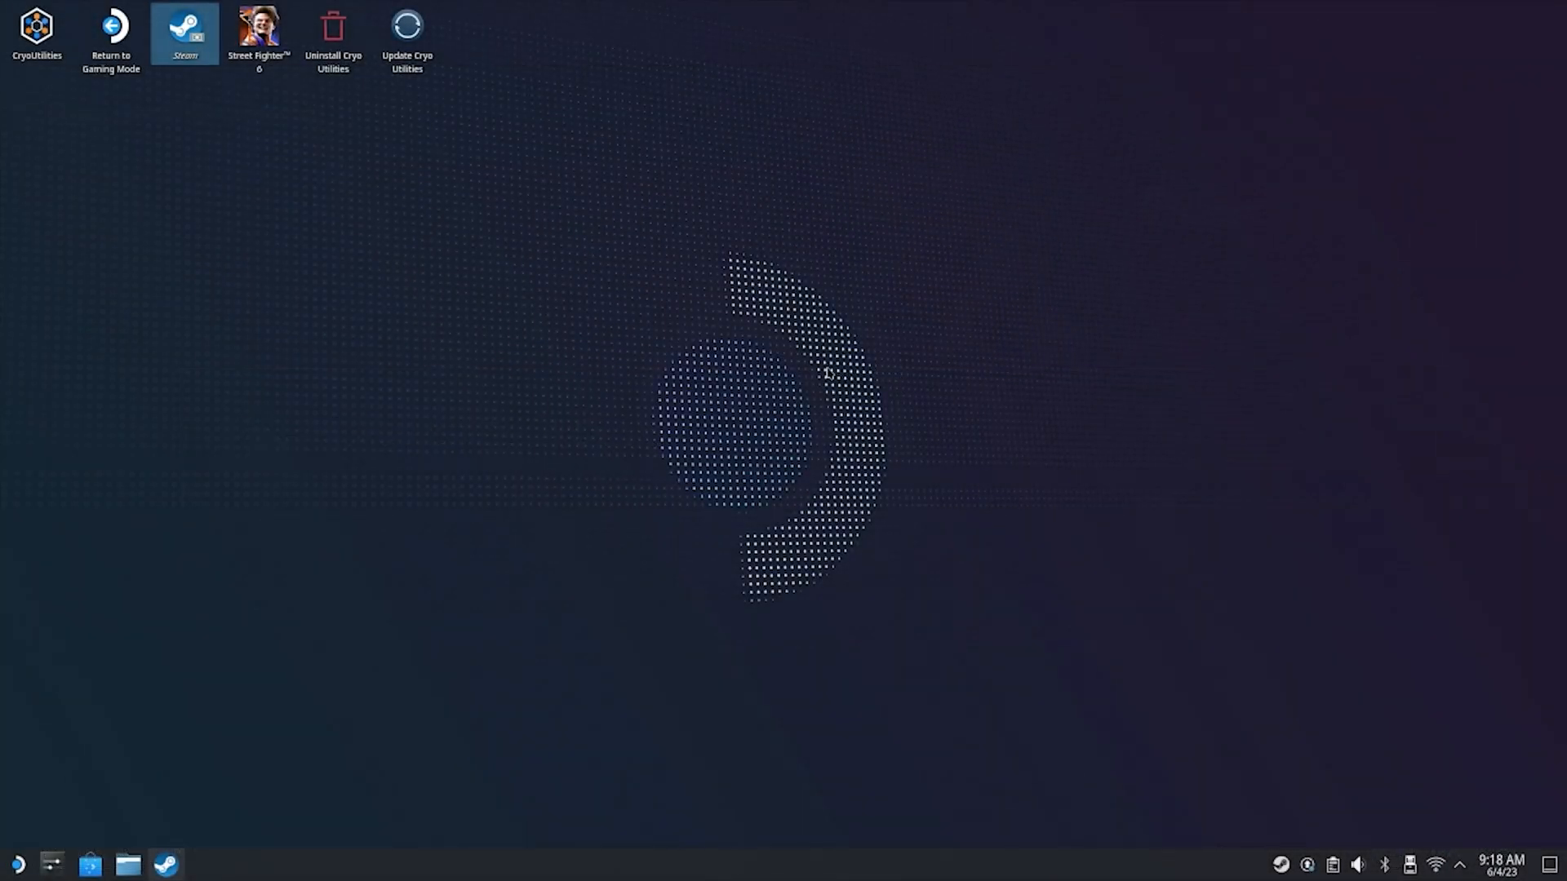
pyautogui.click(16, 864)
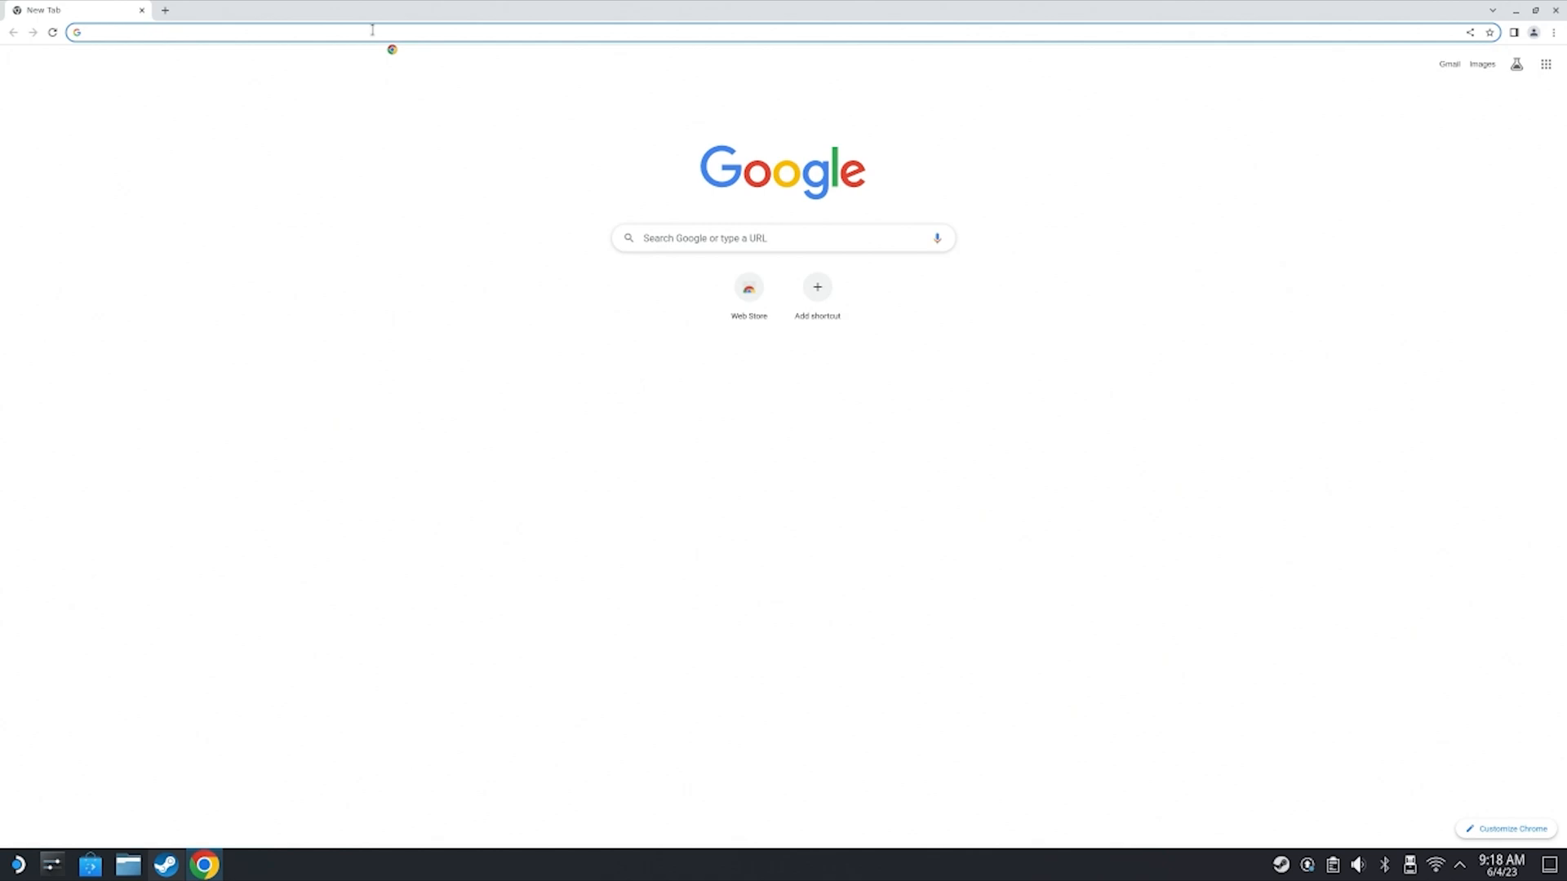
# Search 'non steam launchers github' and open the moraroy/NonSteamLaunchers-On-Steam-Deck result.
pyautogui.write('non steam launchers github')
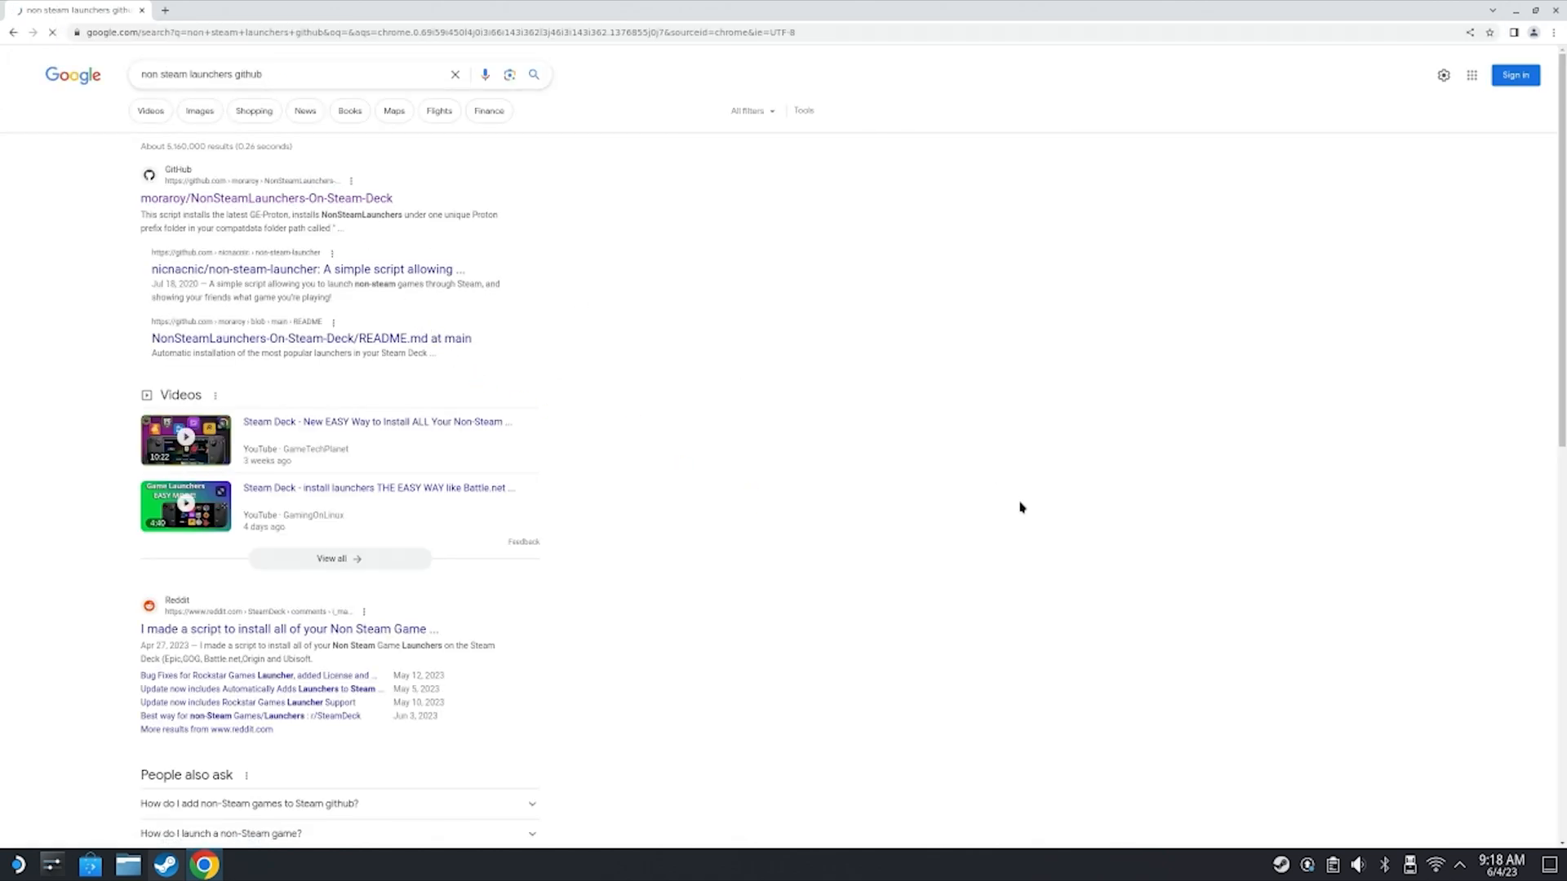
pyautogui.click(266, 197)
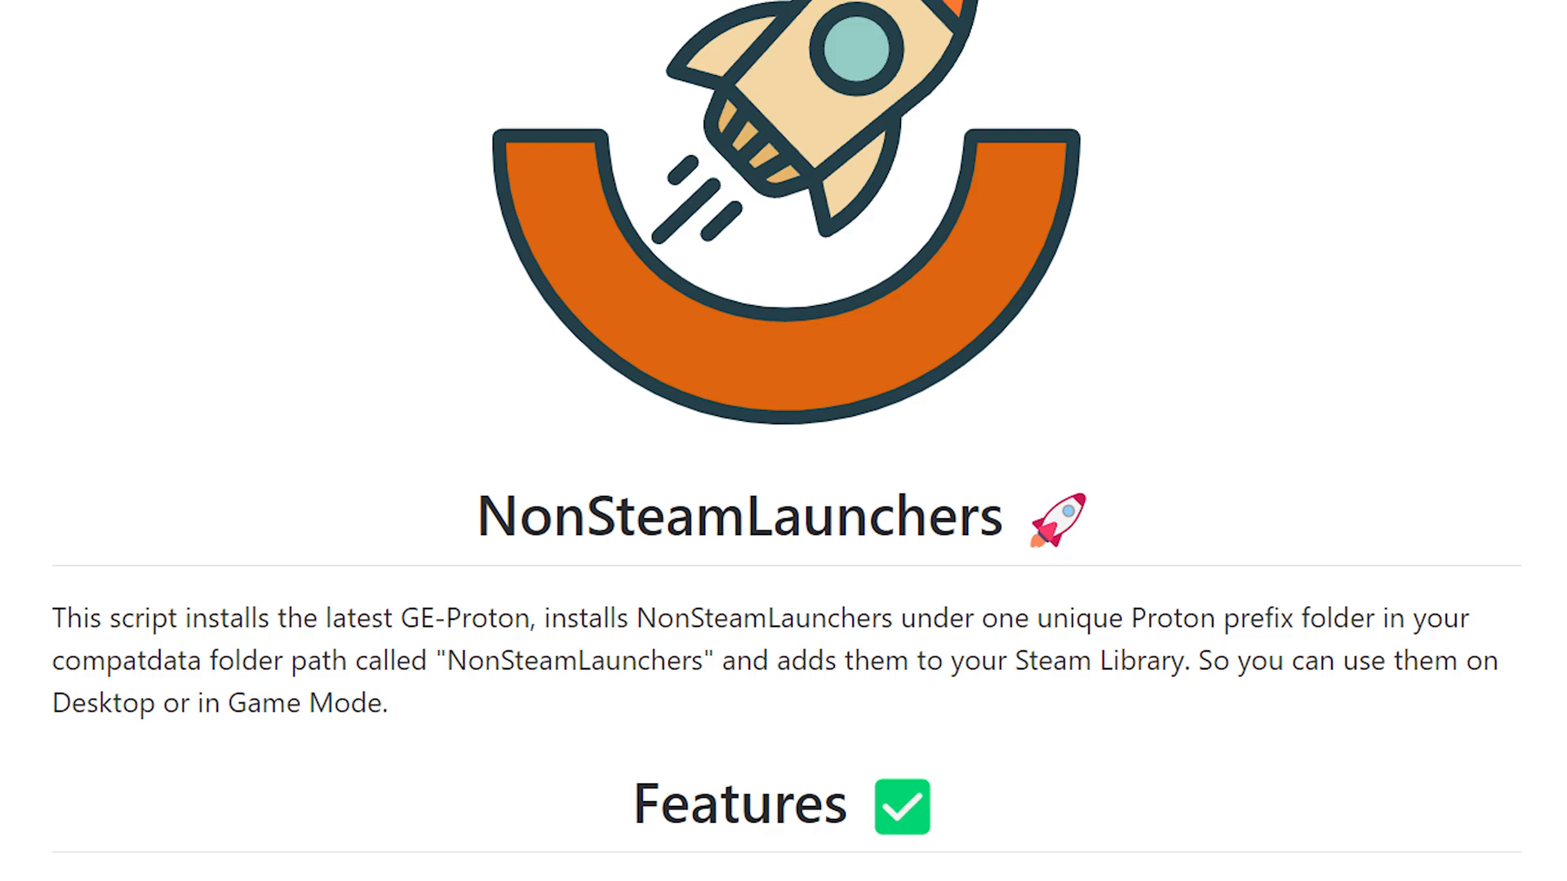
pyautogui.scroll(-3)
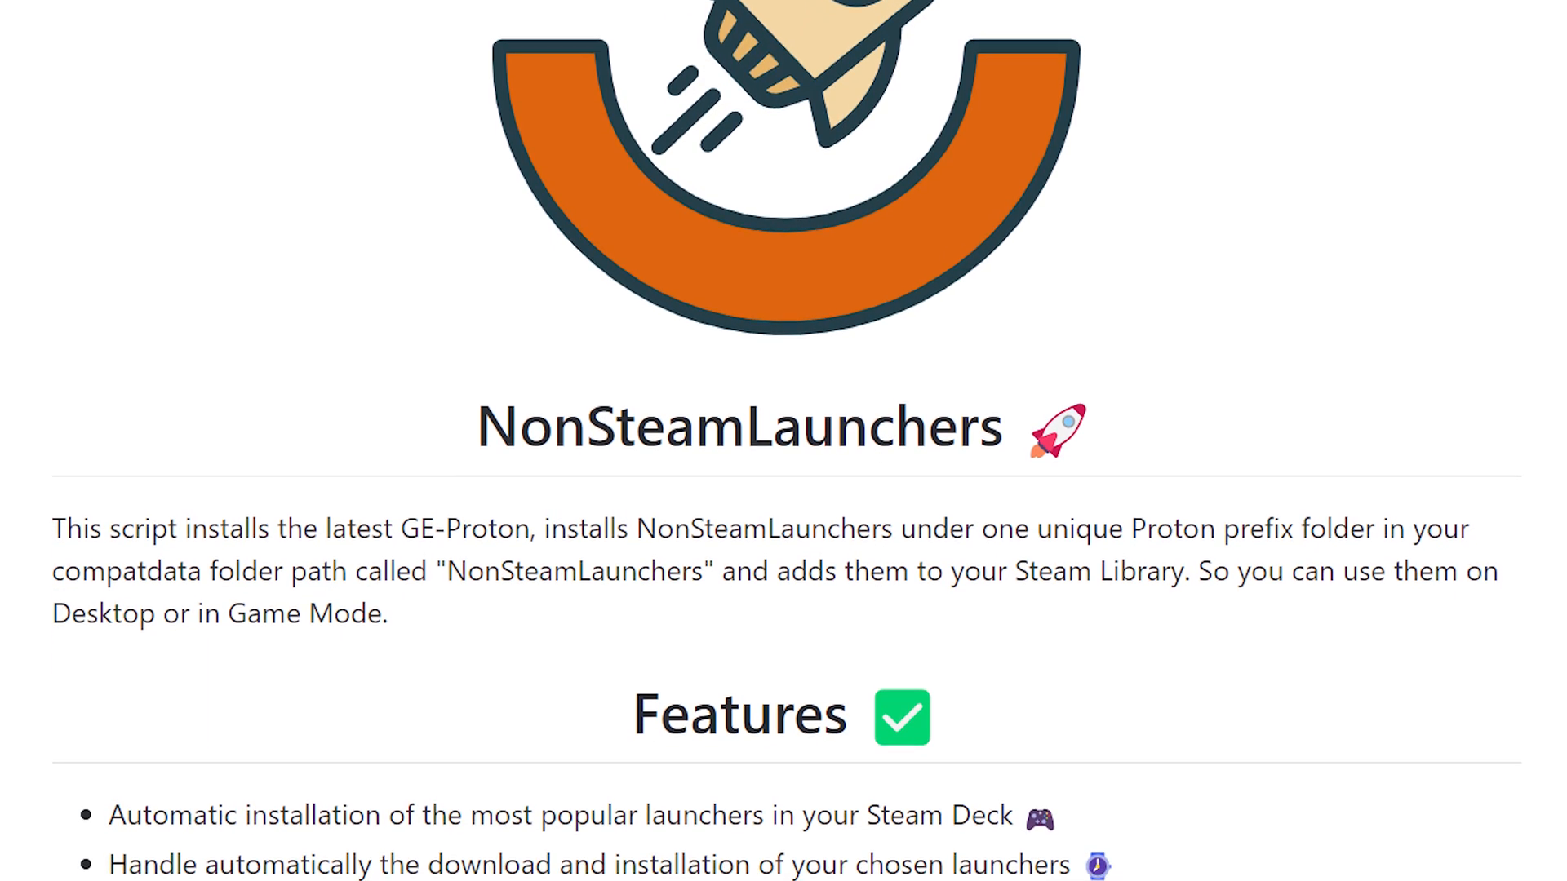
pyautogui.scroll(-3)
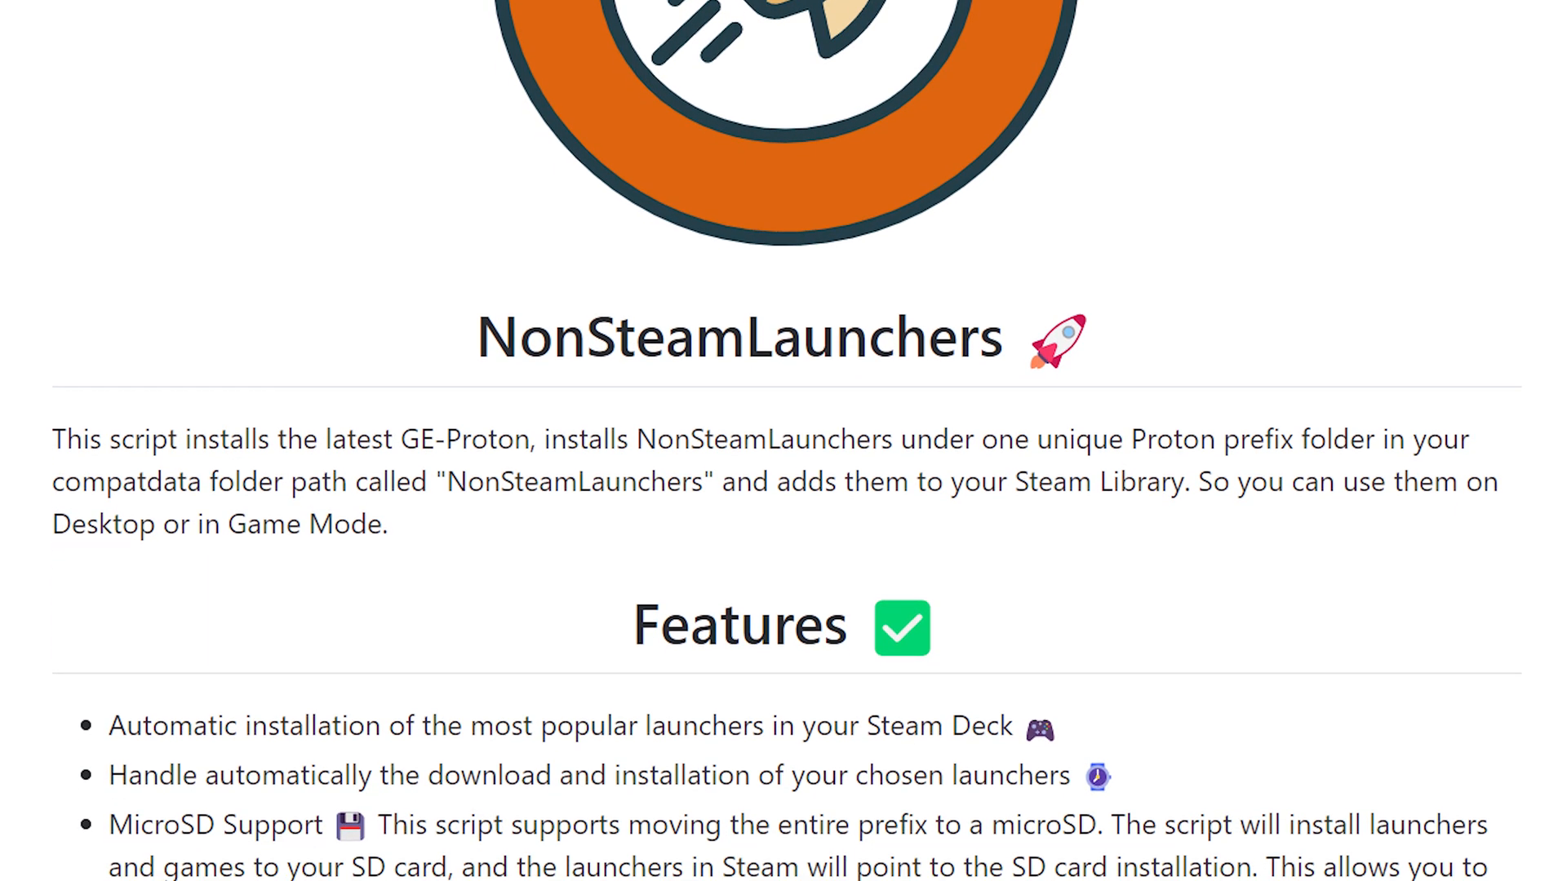
pyautogui.scroll(-3)
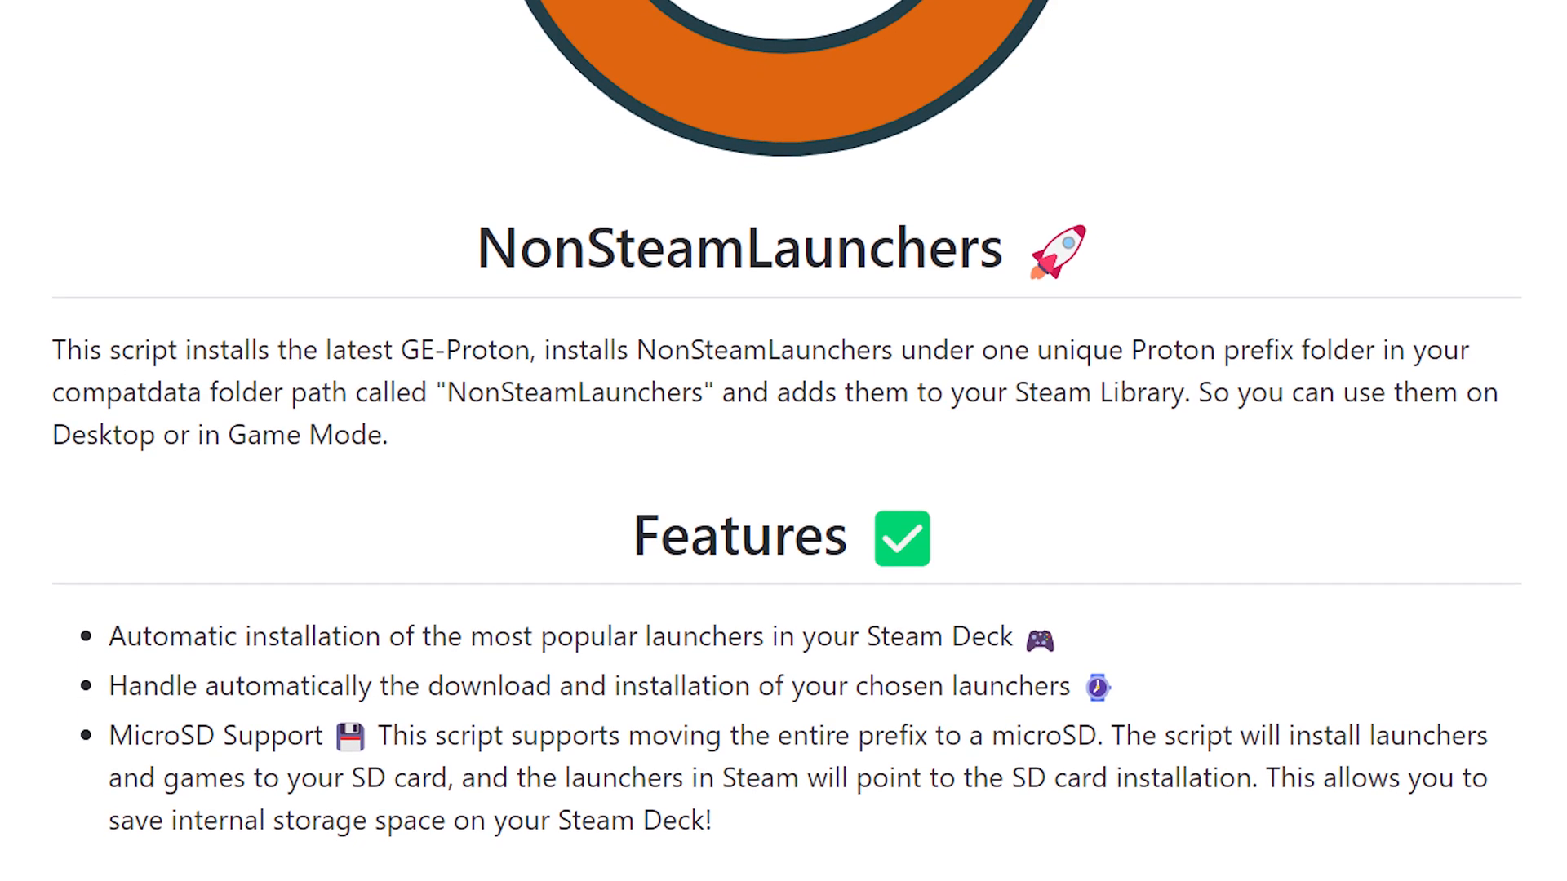
pyautogui.scroll(-3)
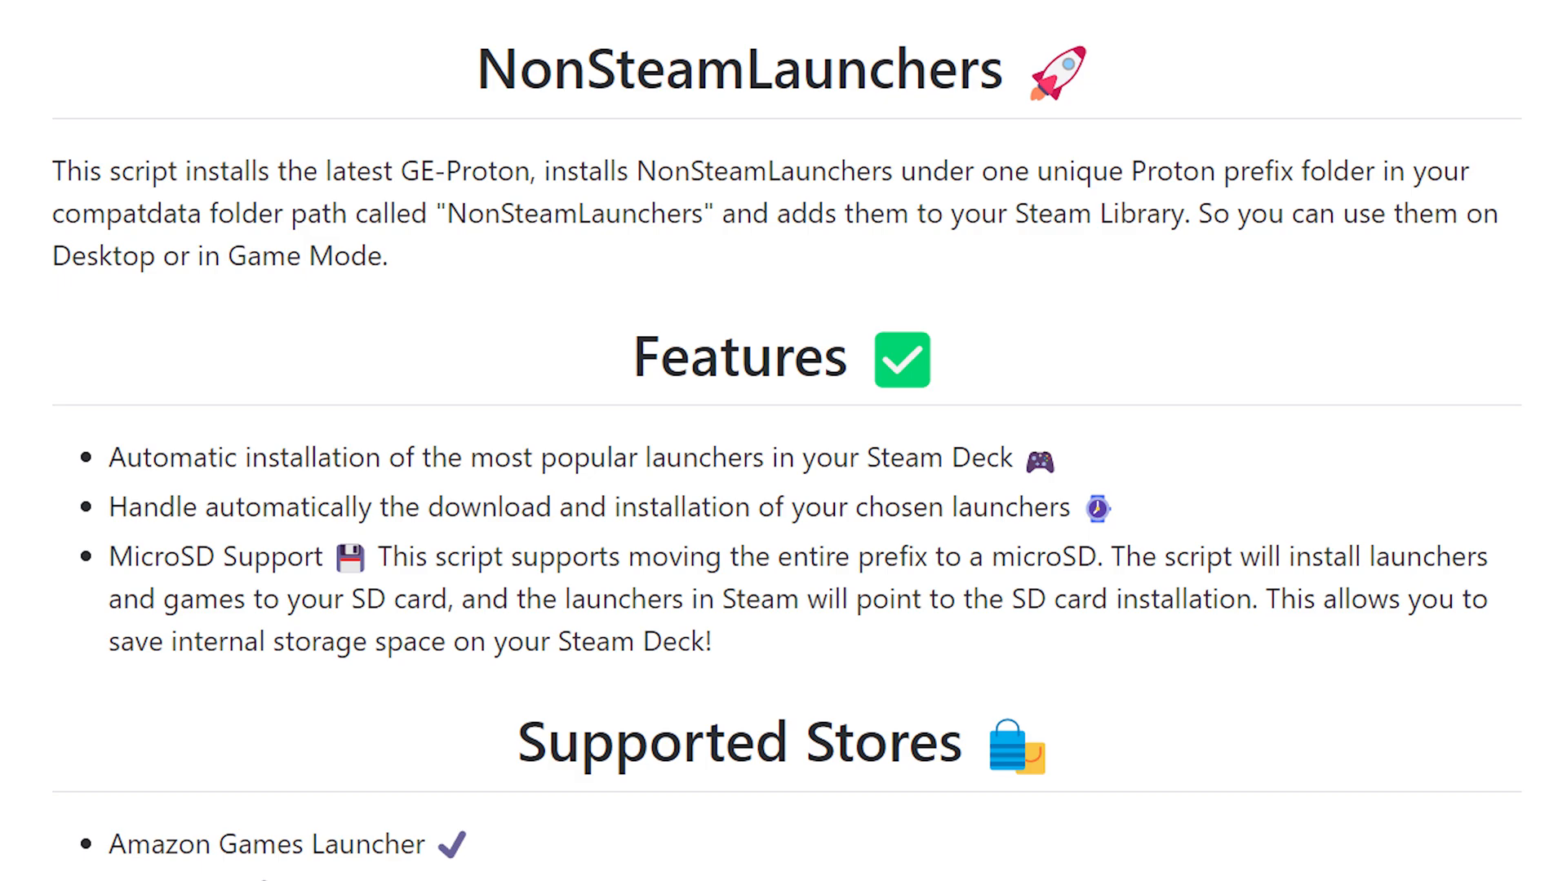
pyautogui.scroll(-3)
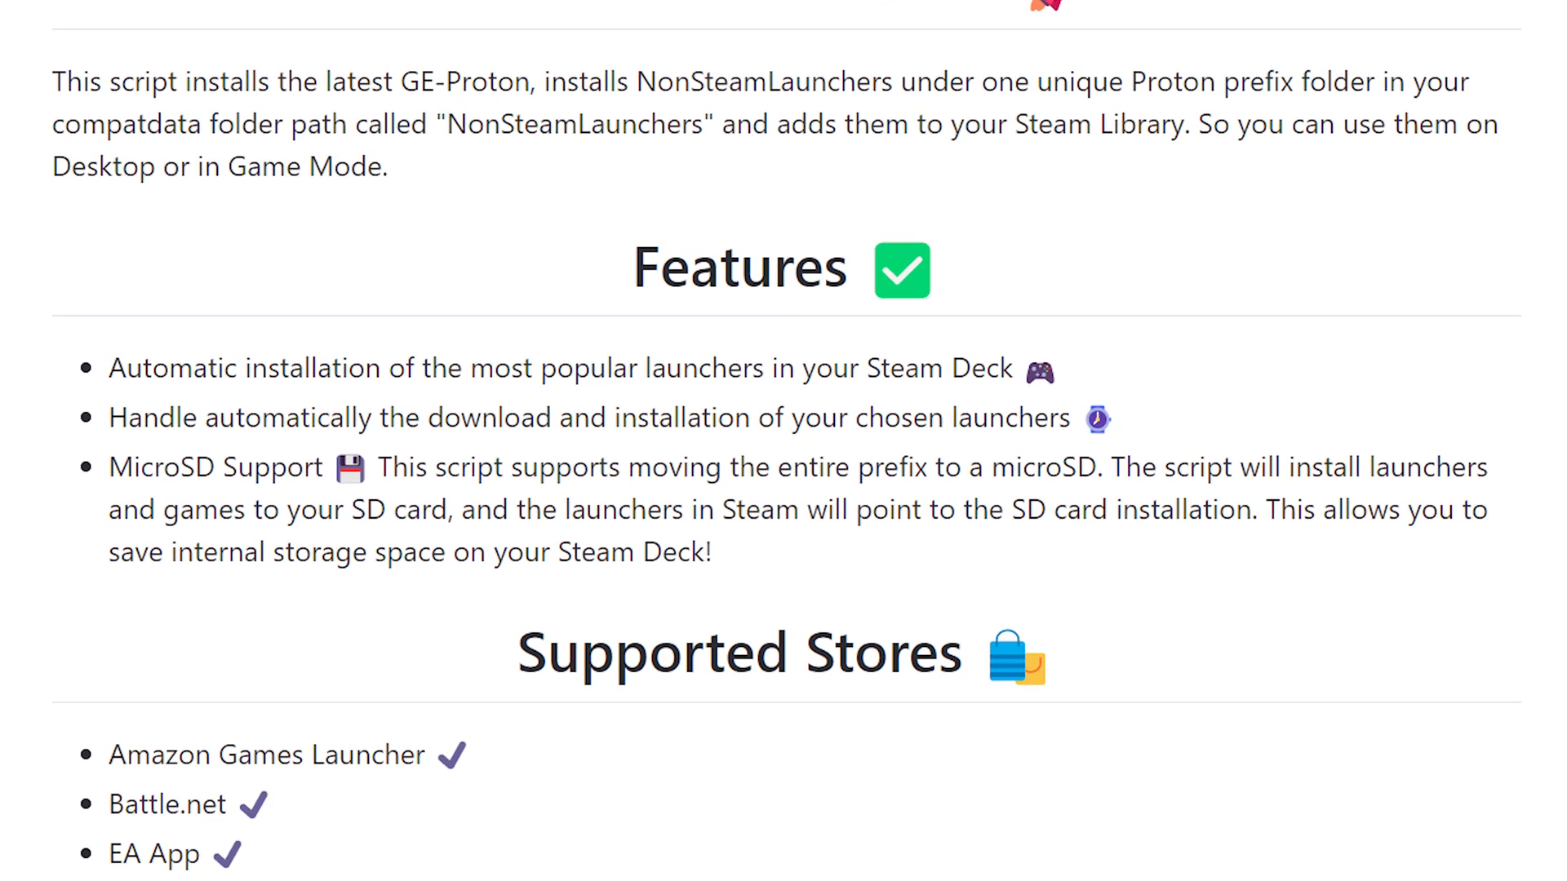
pyautogui.scroll(-3)
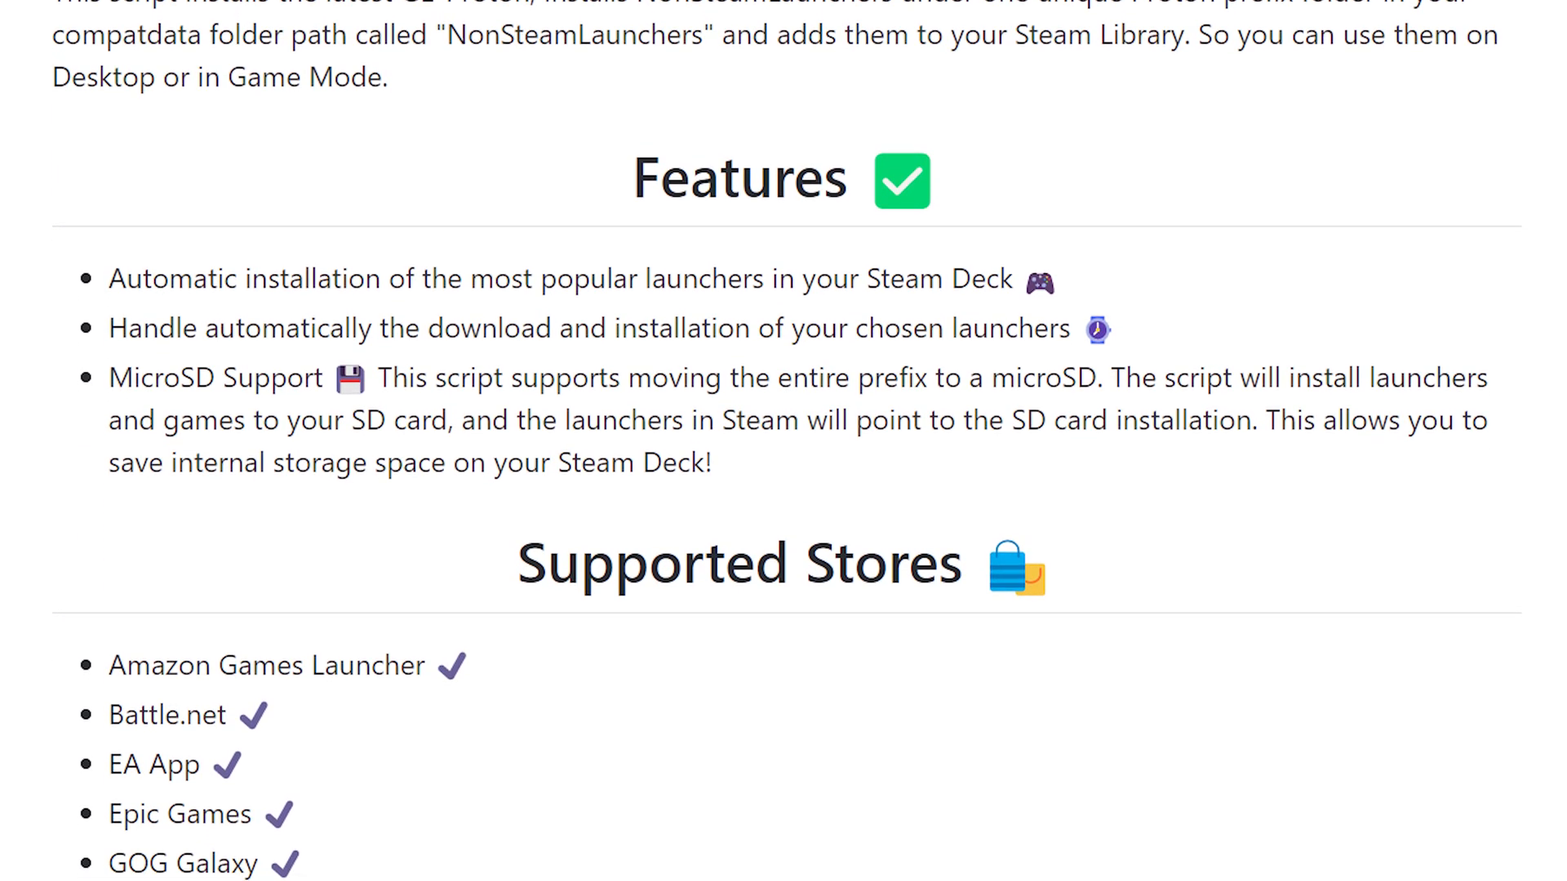
pyautogui.scroll(-3)
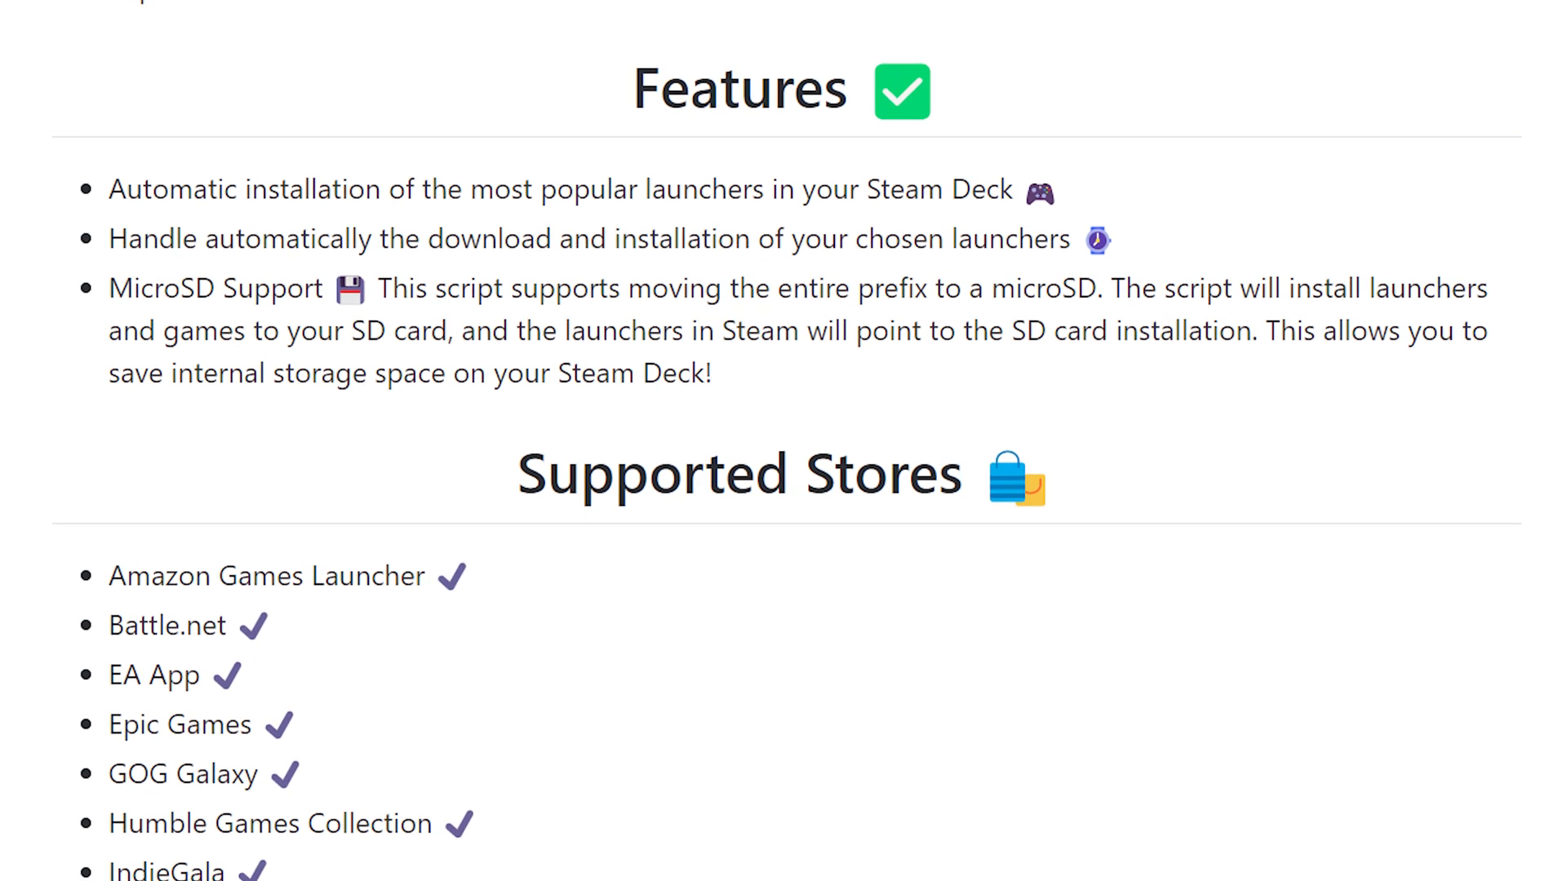
pyautogui.scroll(-3)
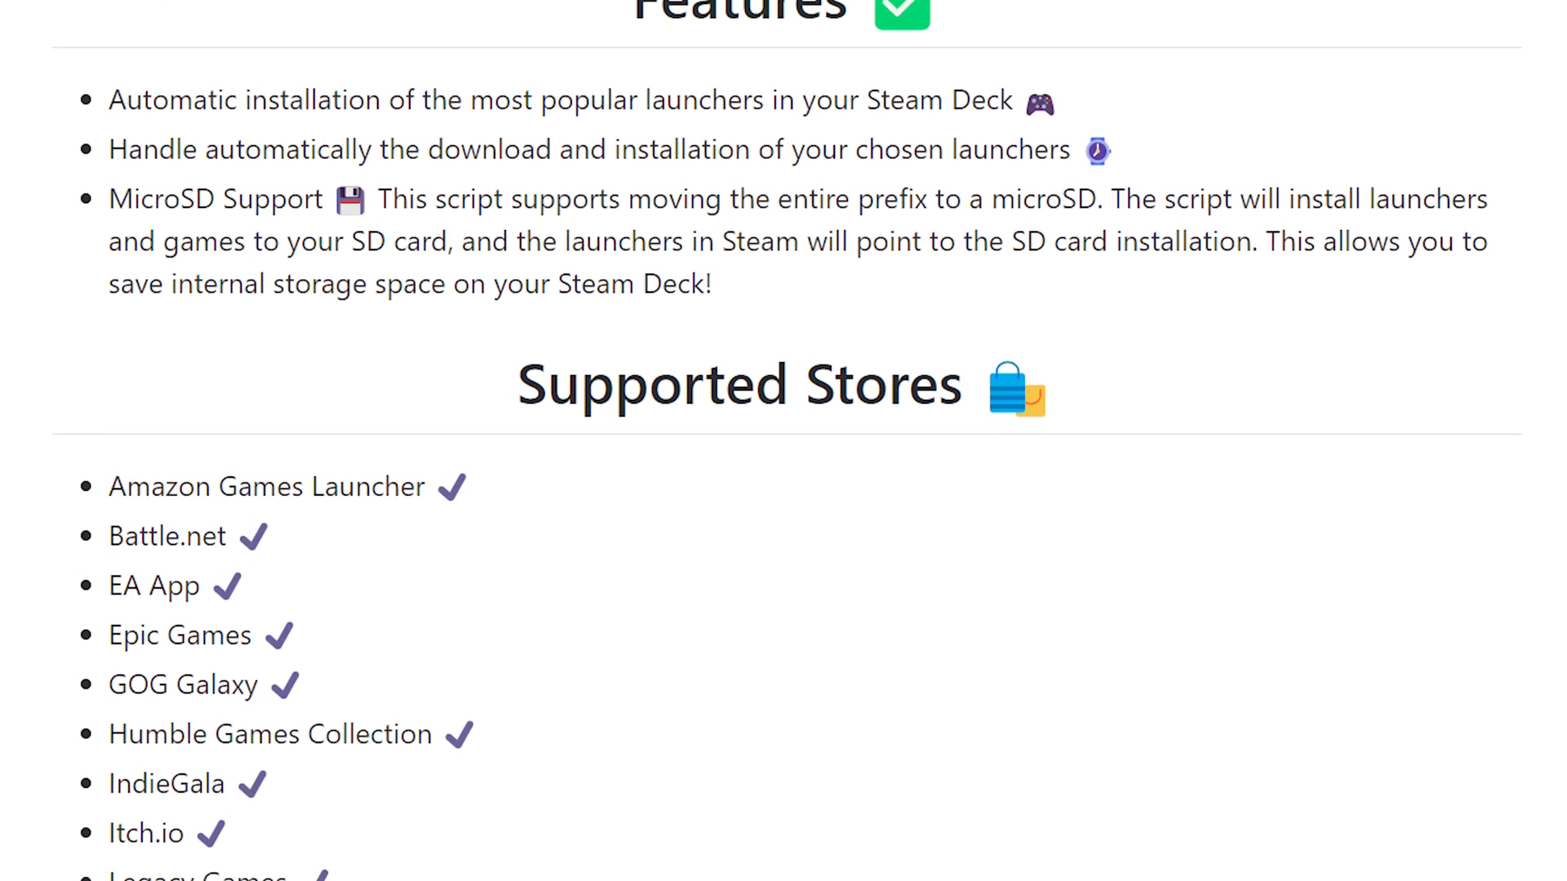
pyautogui.scroll(-3)
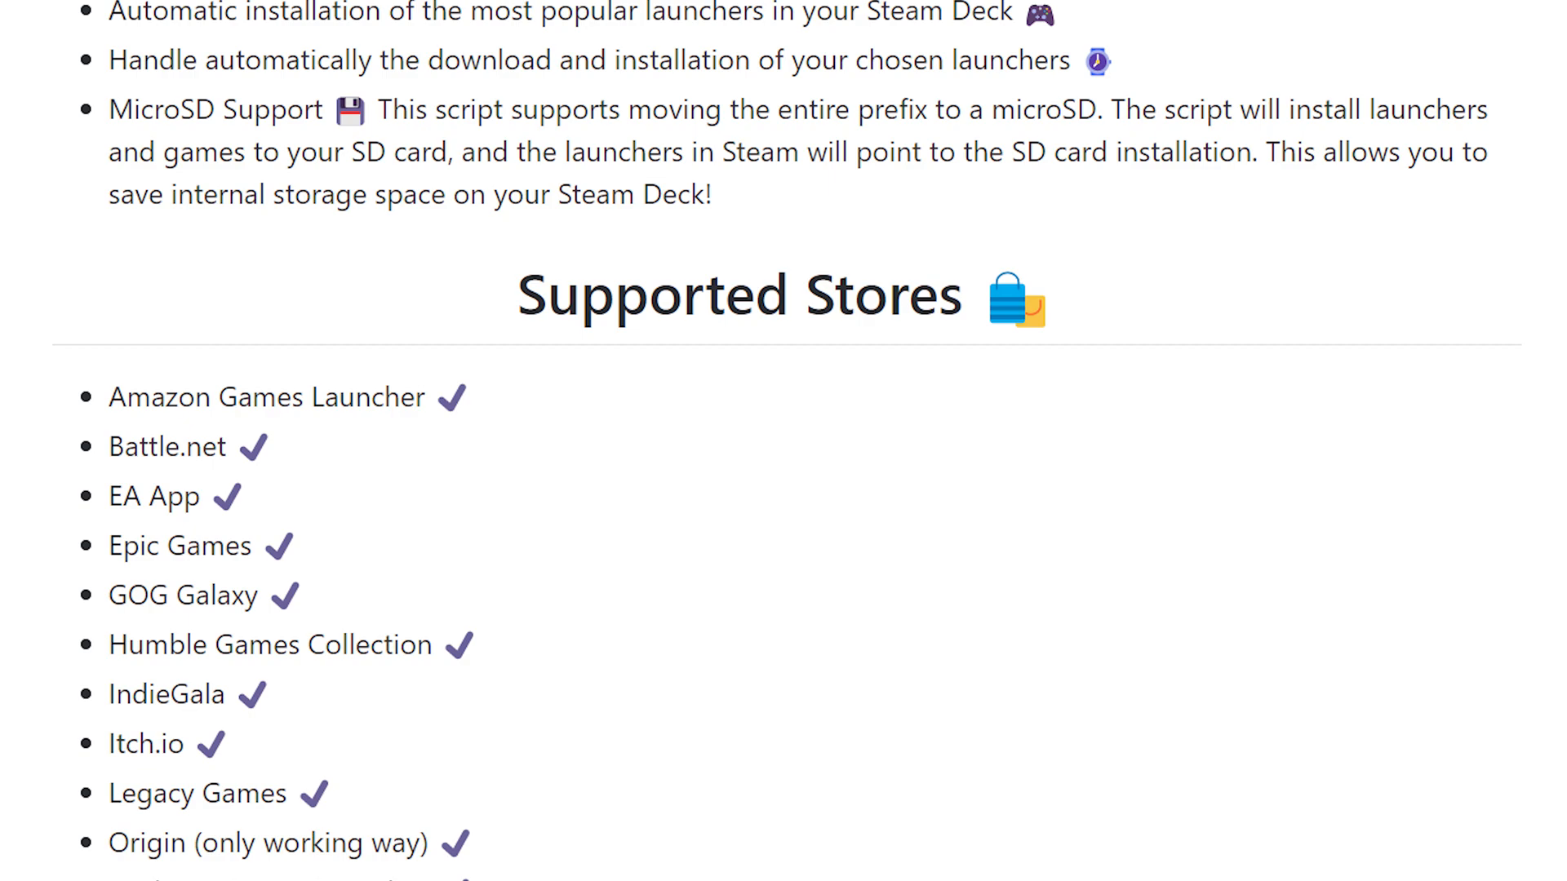
pyautogui.scroll(-3)
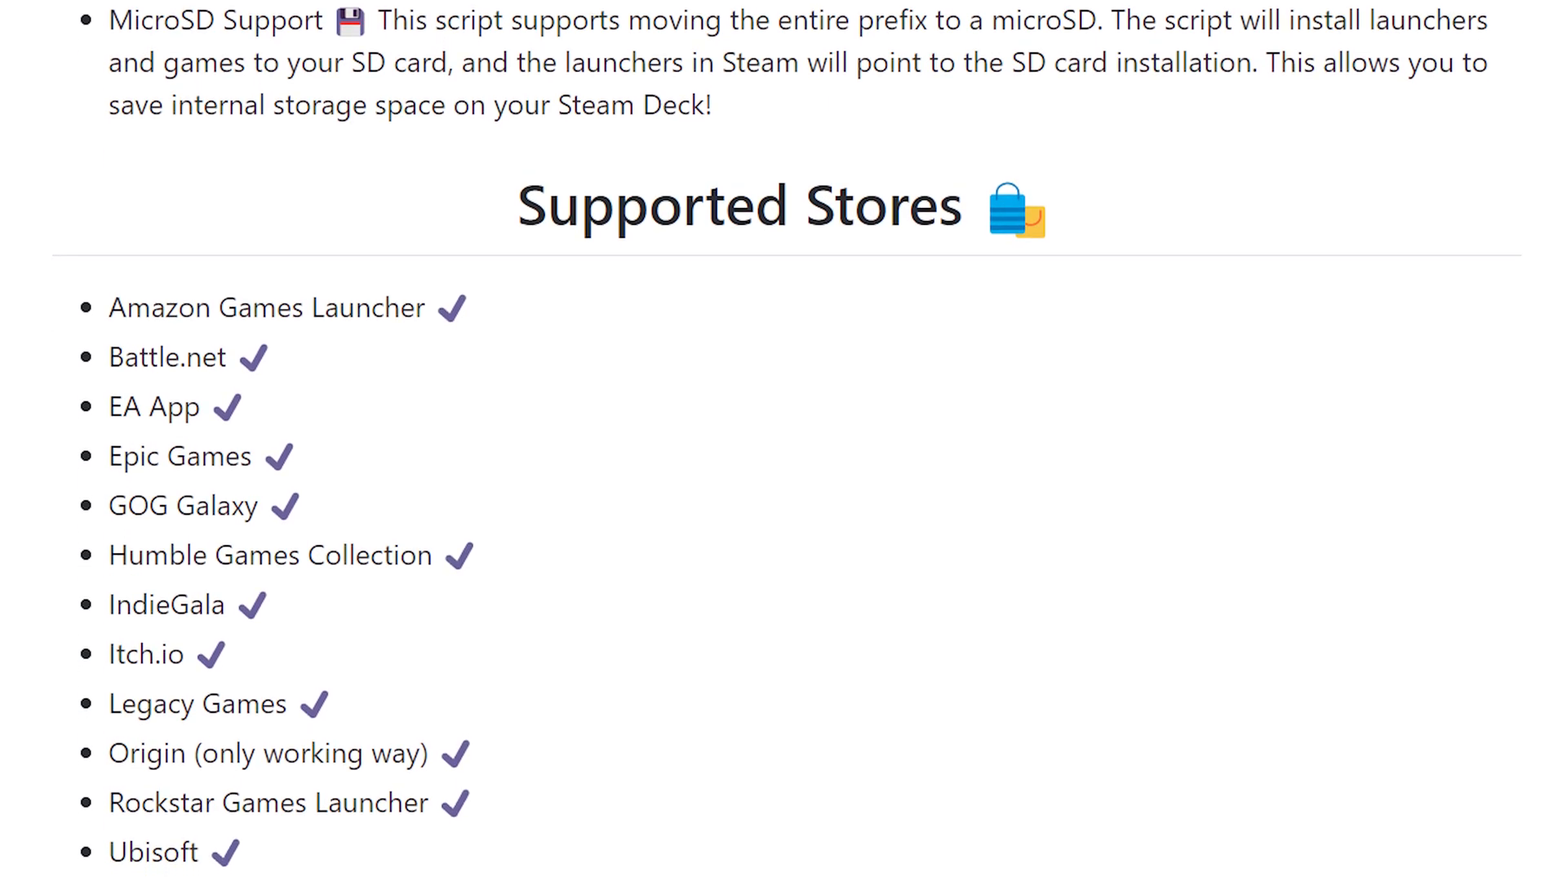
pyautogui.scroll(-3)
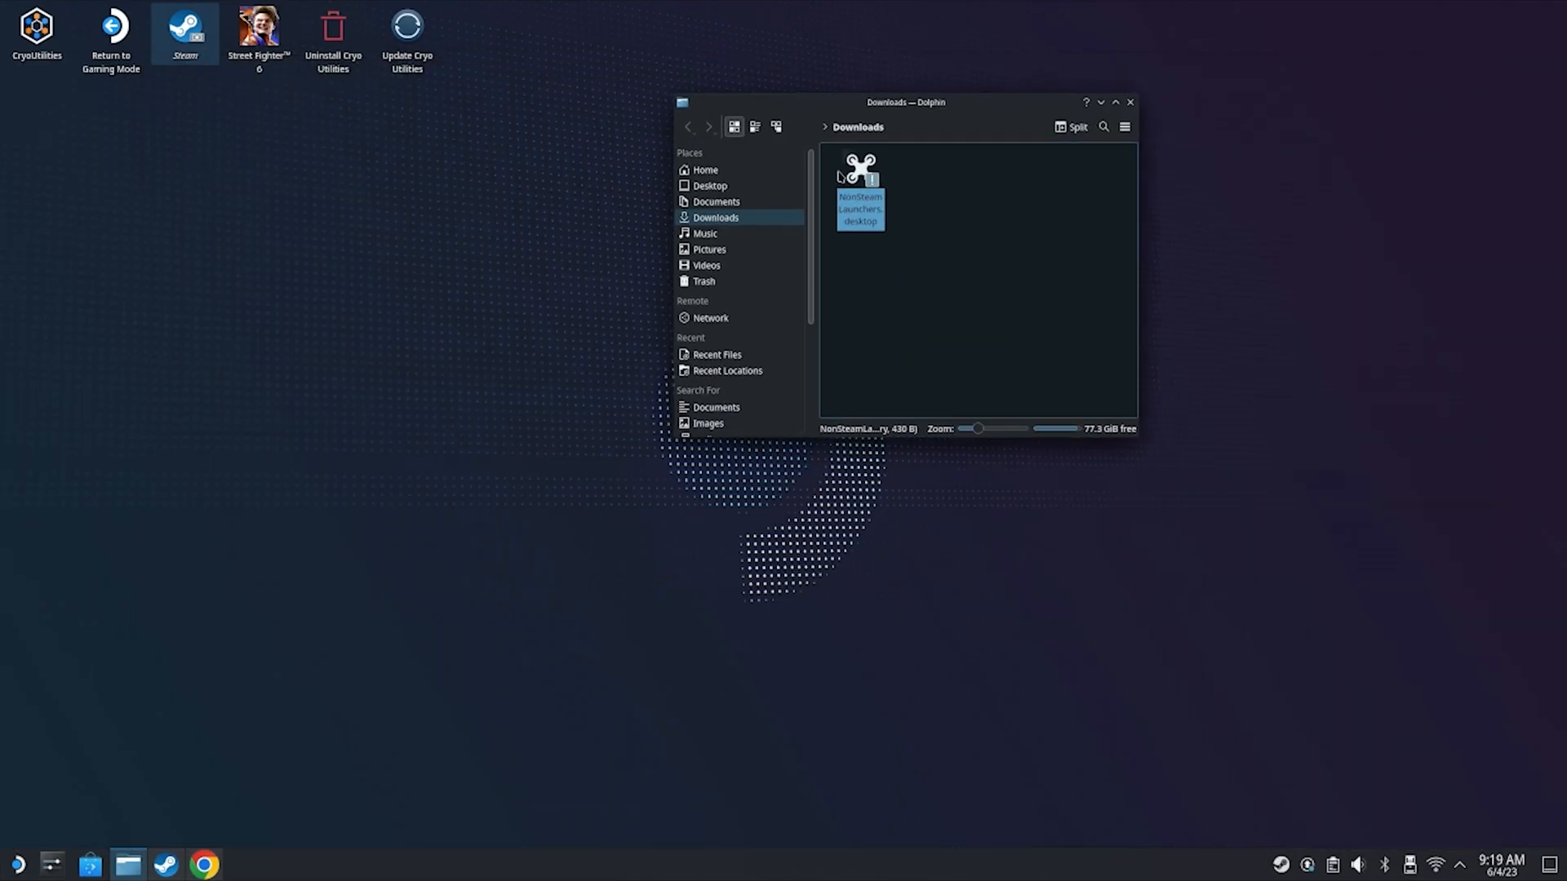
# Move NonSteamLaunchers.desktop from Downloads onto the desktop and run it.
pyautogui.moveTo(860, 195); pyautogui.dragTo(489, 25)
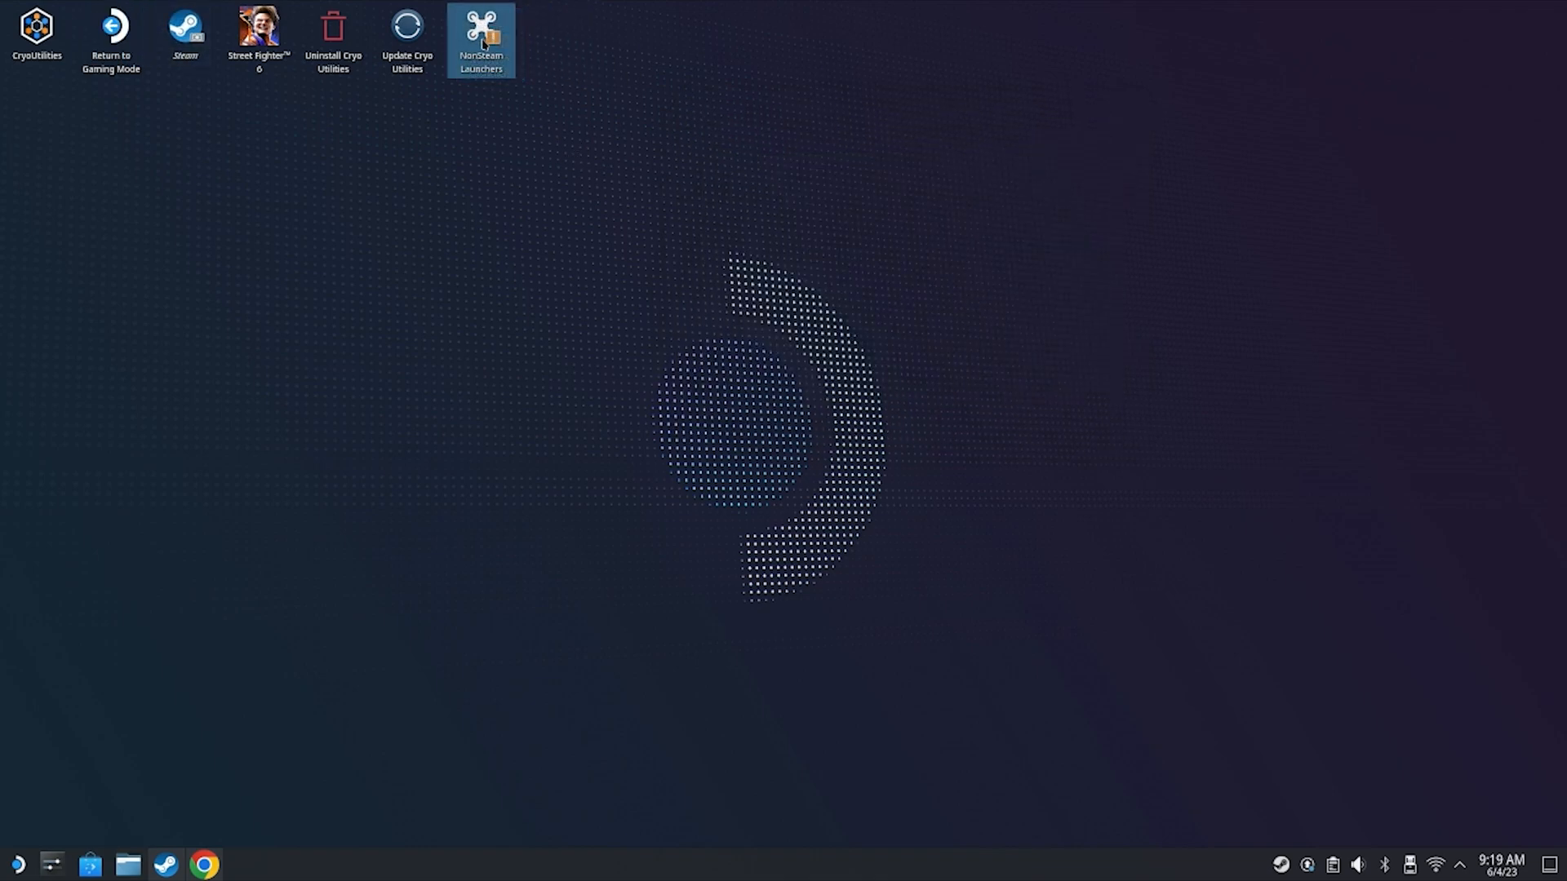
pyautogui.doubleClick(480, 35)
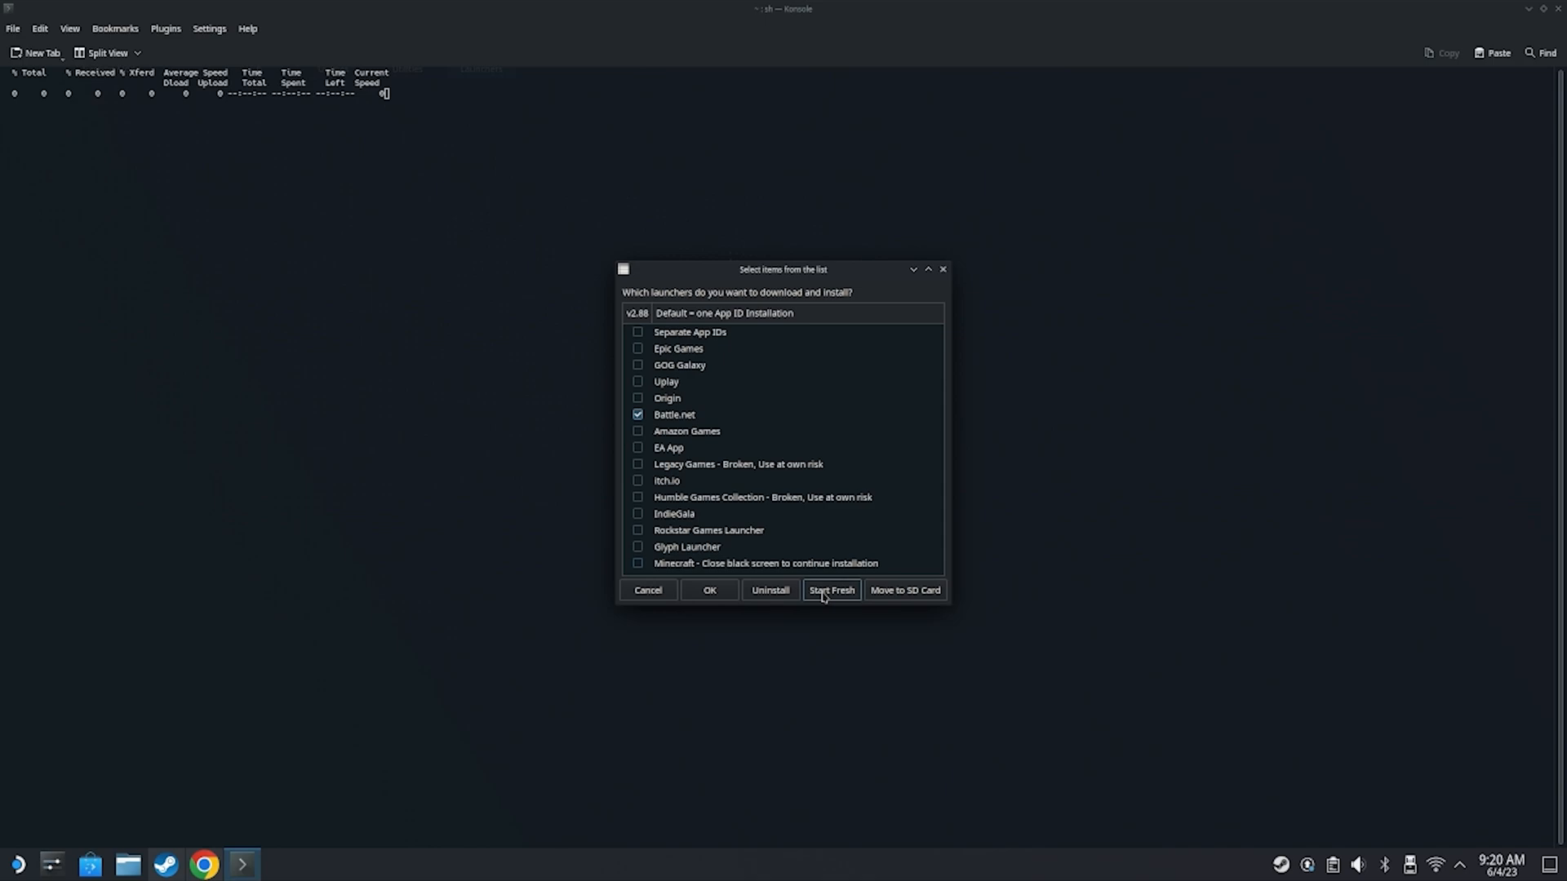
# Start a fresh installation with only Battle.net selected.
pyautogui.click(709, 589)
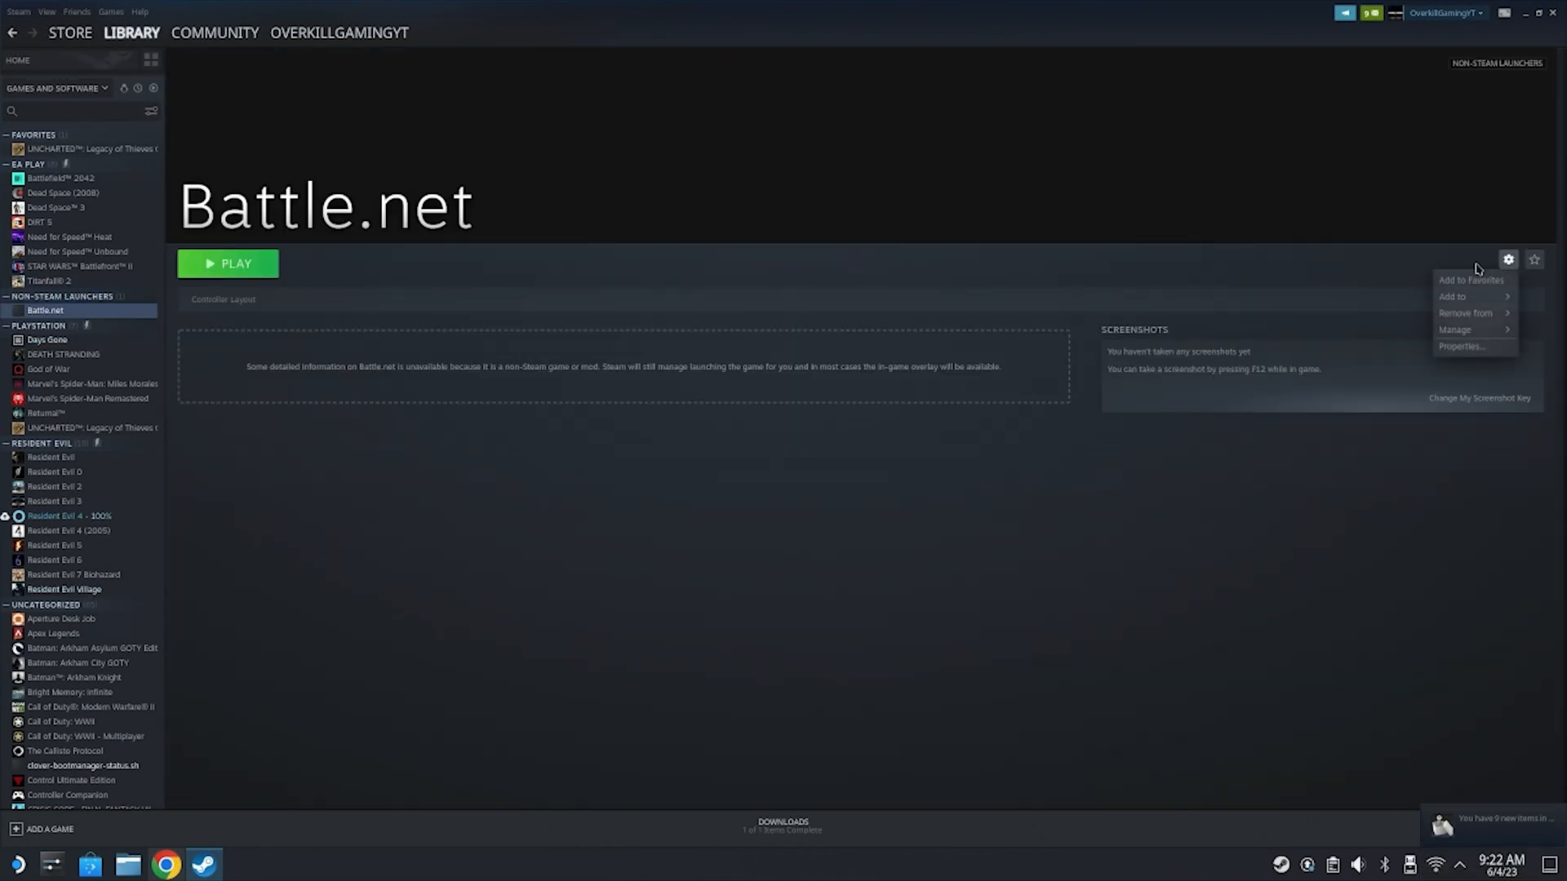
# Force Battle.net to use Proton Experimental in its Compatibility properties, then play it.
pyautogui.click(1464, 346)
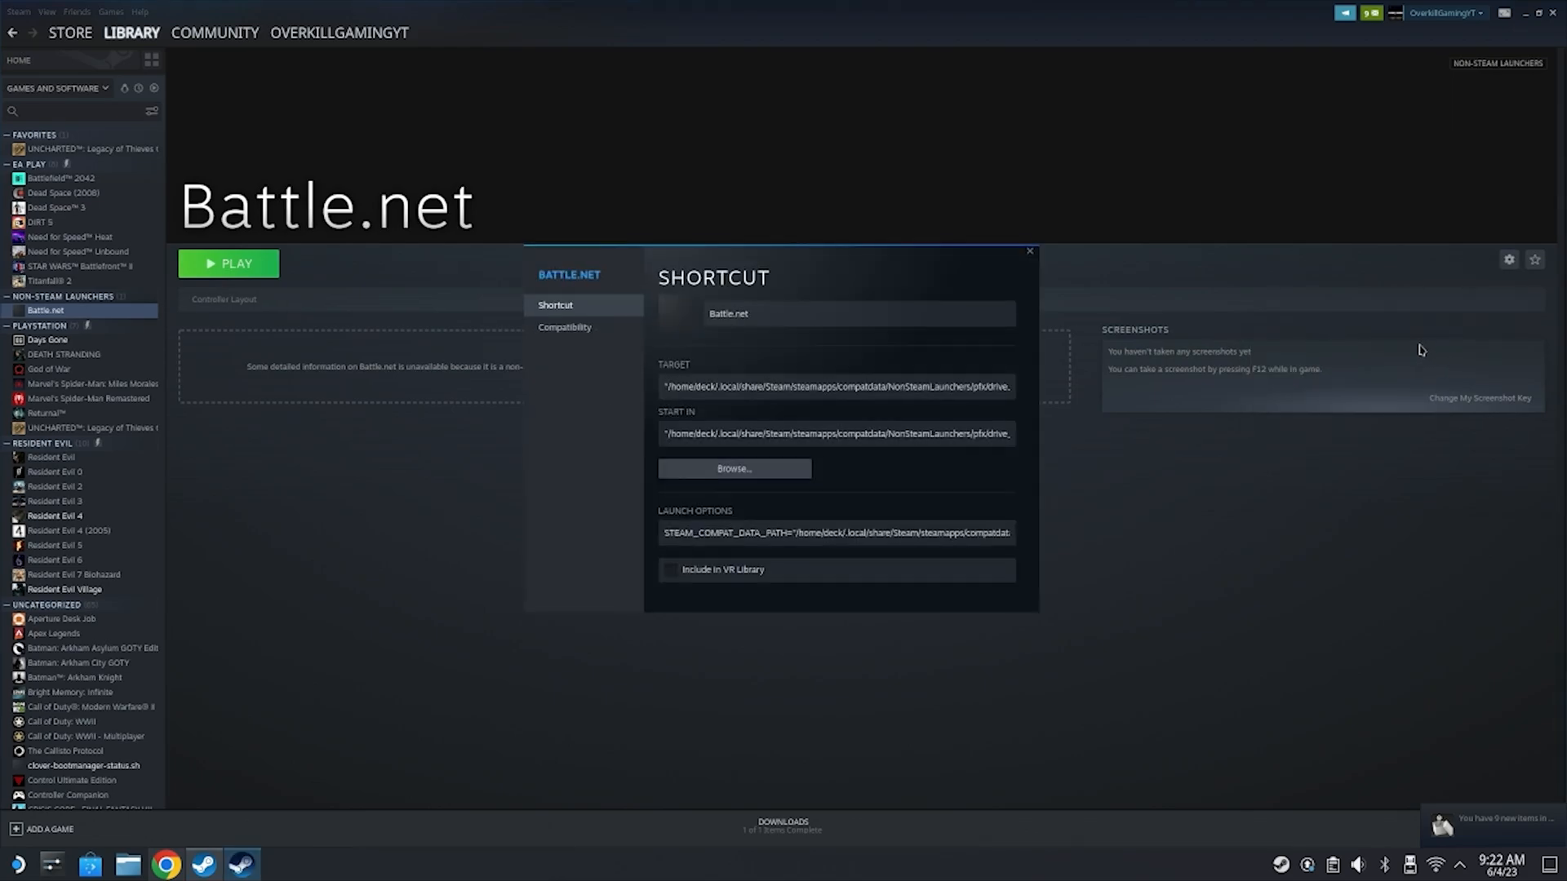
pyautogui.click(565, 326)
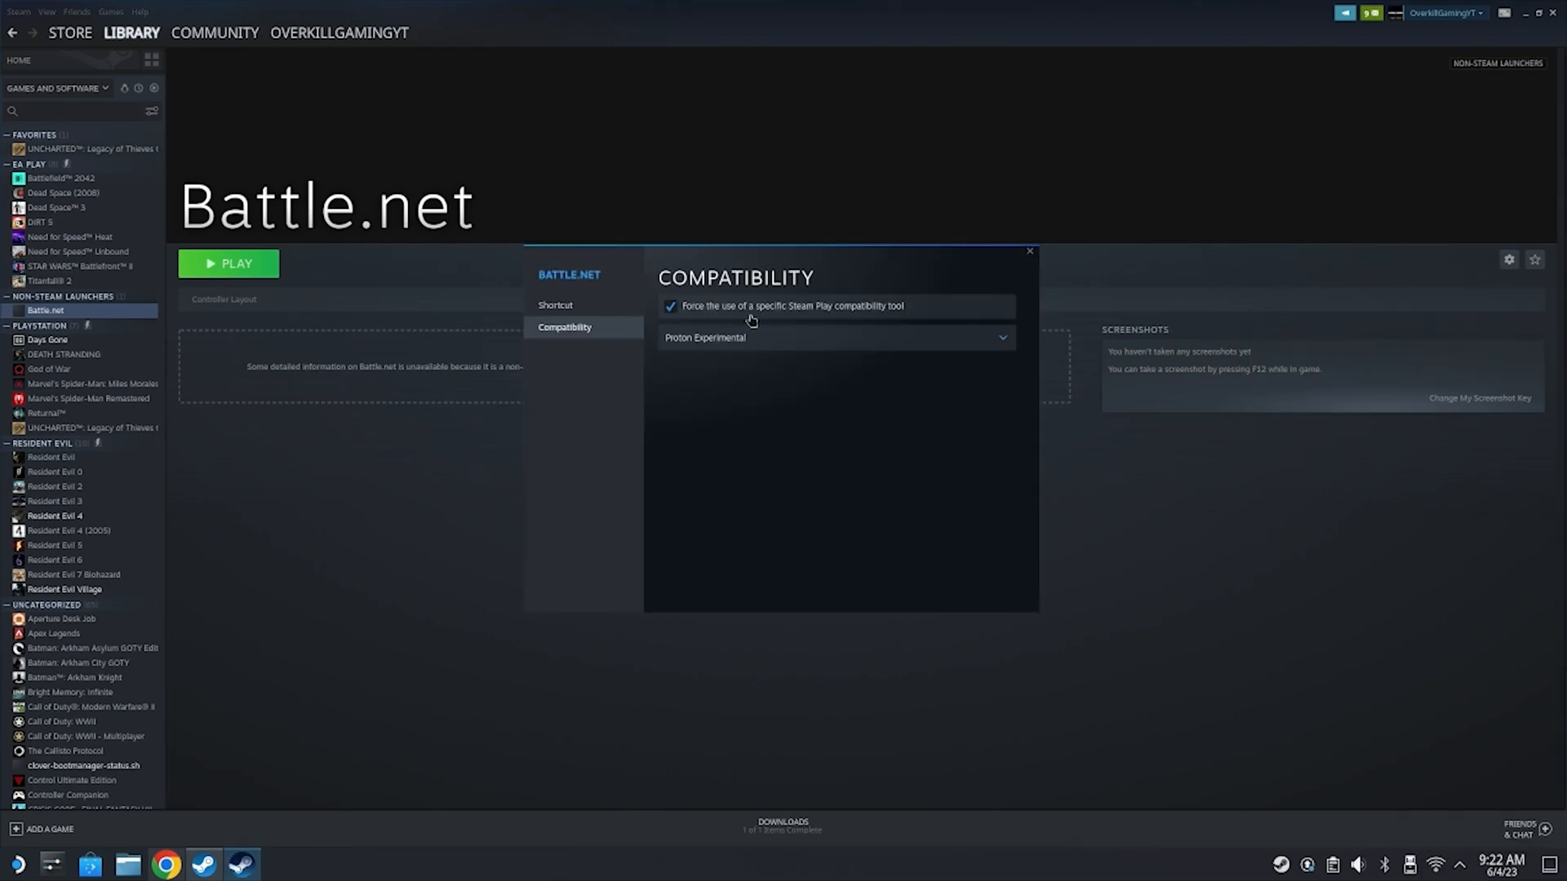
pyautogui.moveTo(713, 342)
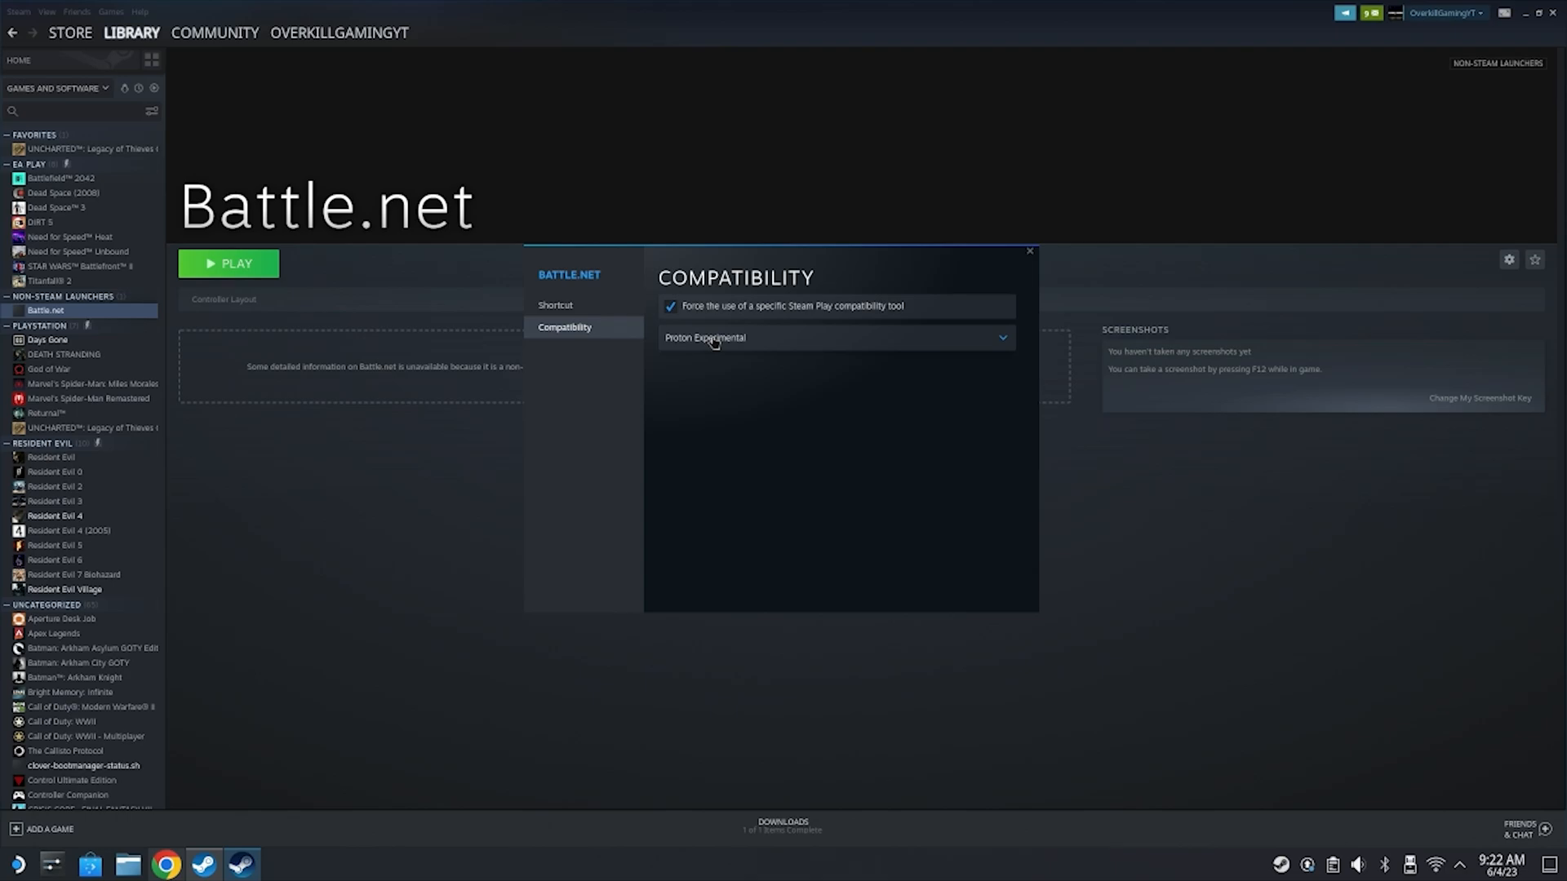
pyautogui.click(1029, 250)
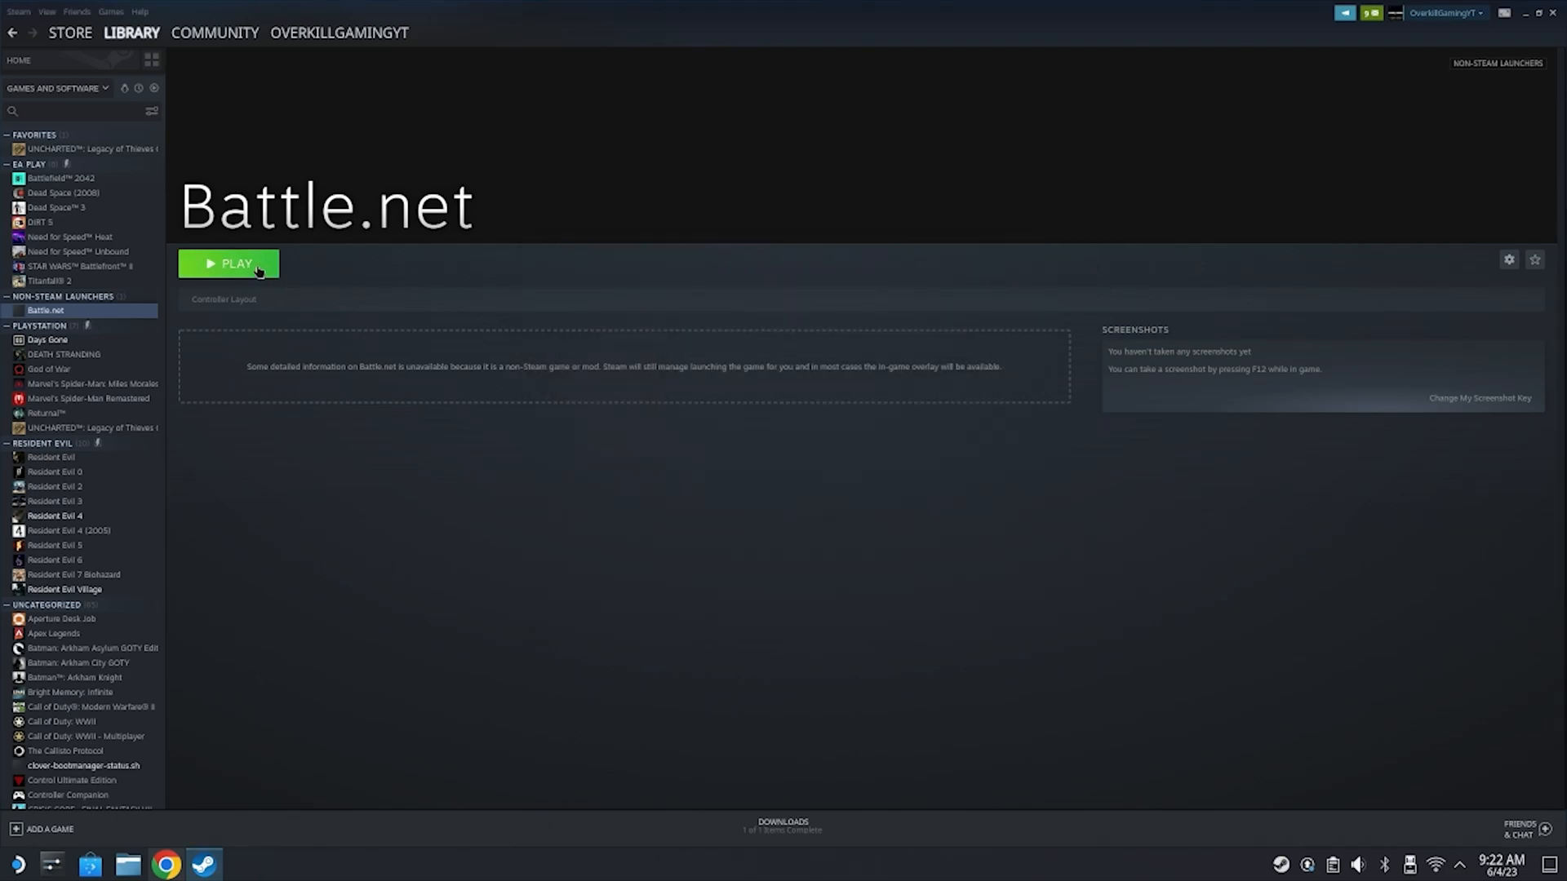
pyautogui.click(227, 263)
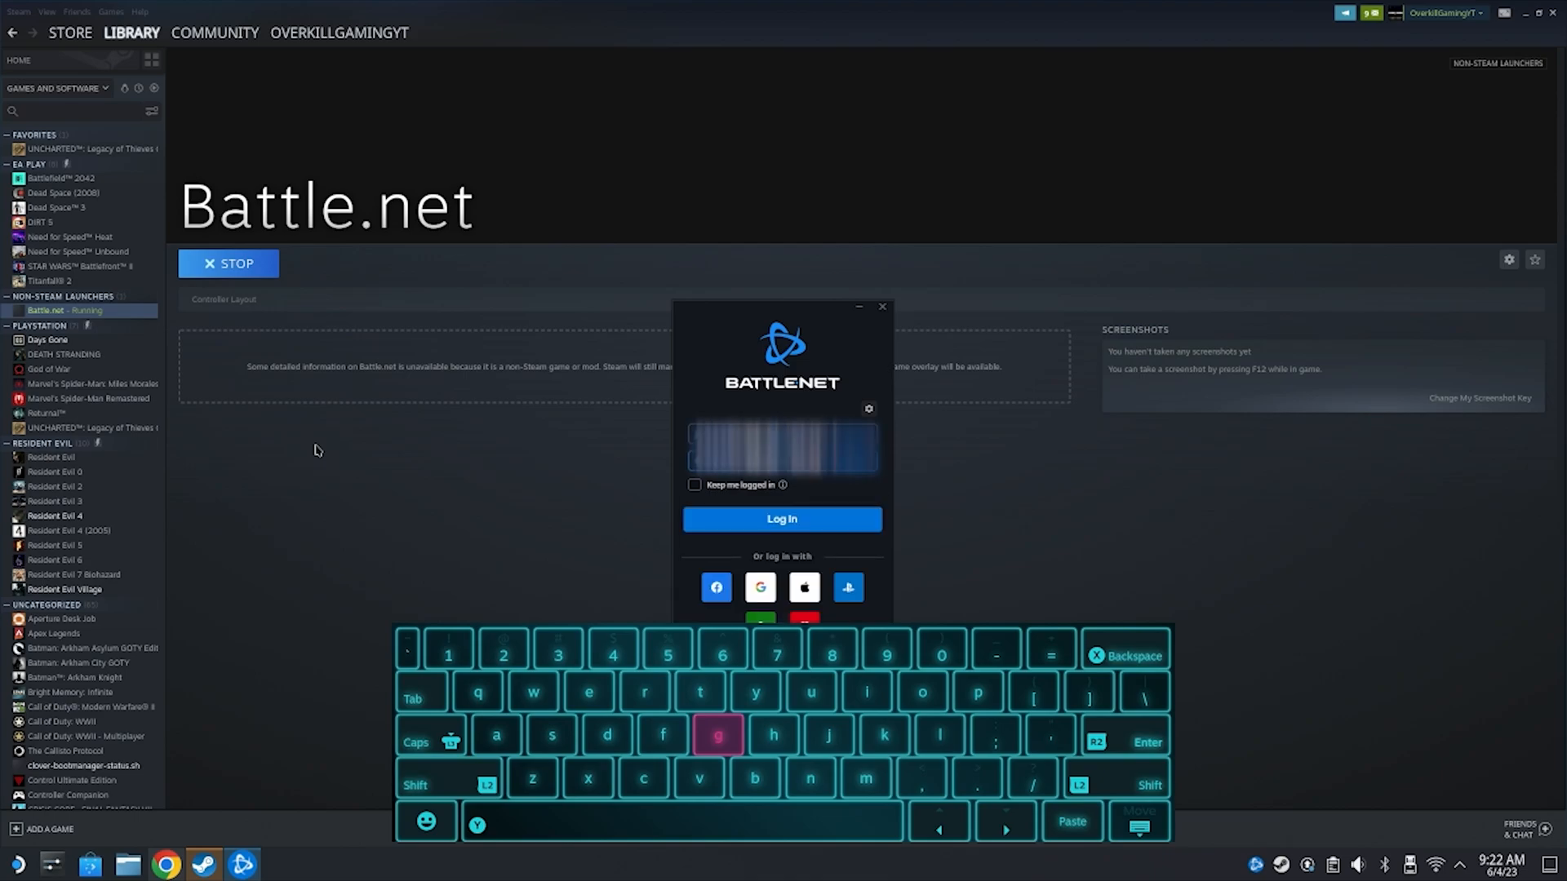
pyautogui.moveTo(712, 488)
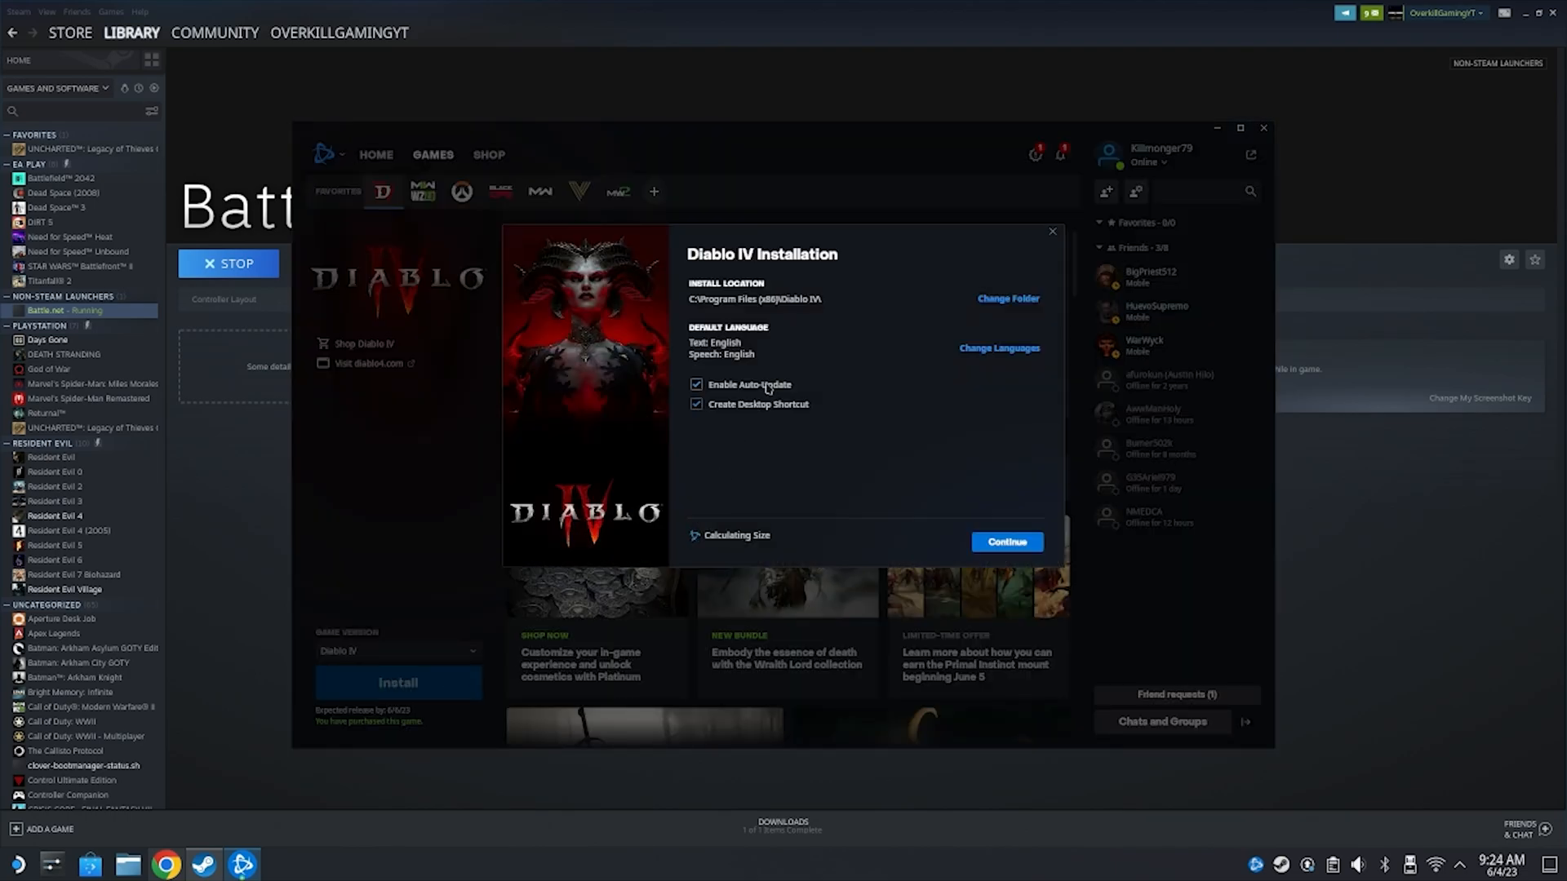
# Continue Diablo IV's install past location and language, then adjust the Battle.net shortcut options.
pyautogui.click(1006, 542)
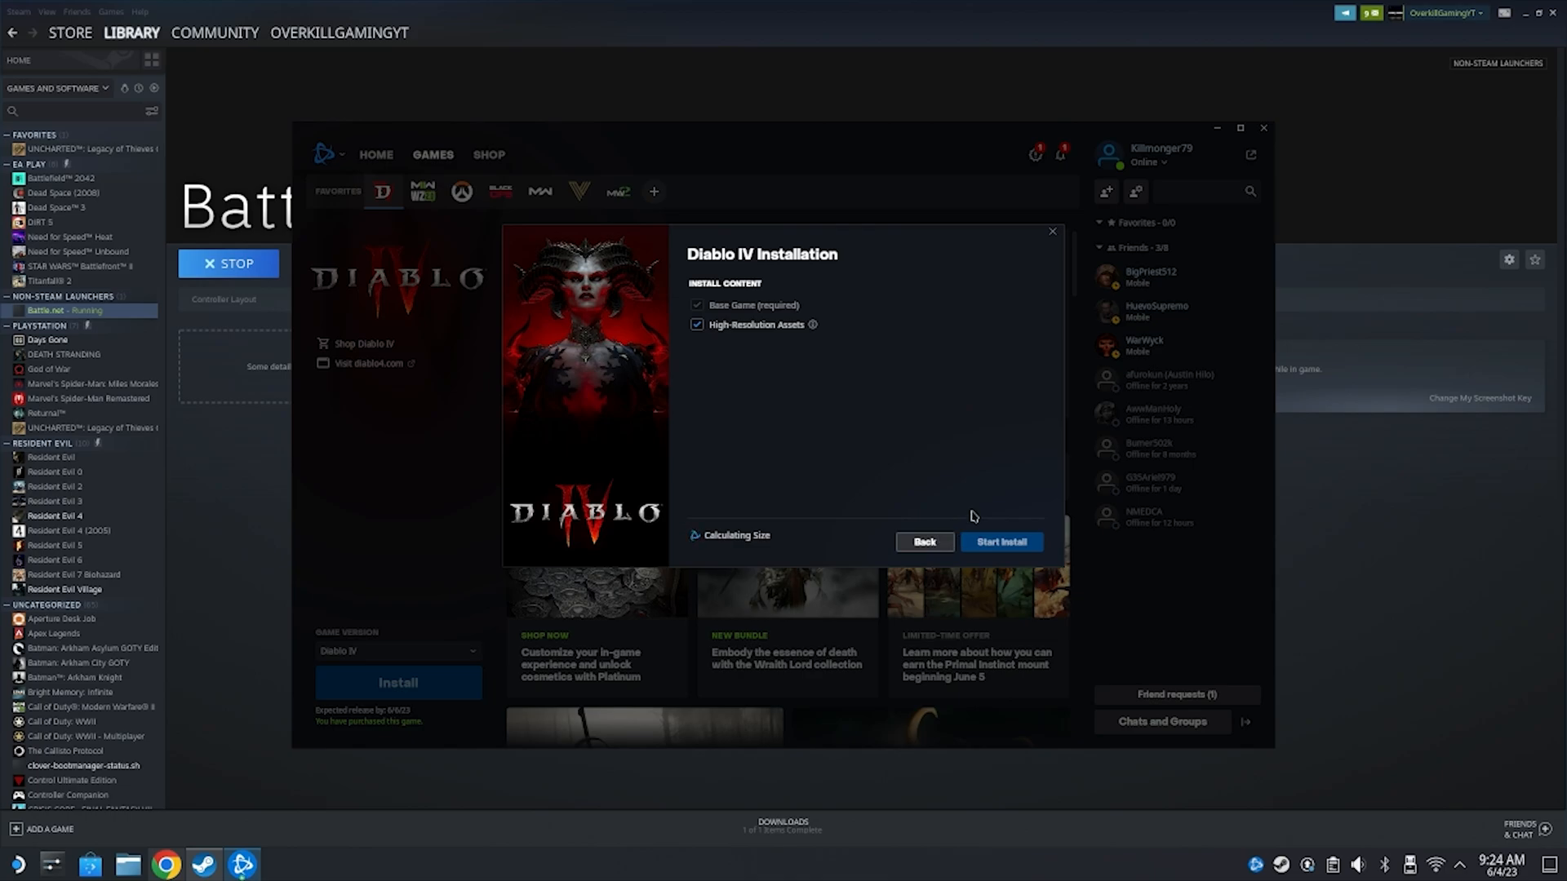
pyautogui.rightClick(45, 310)
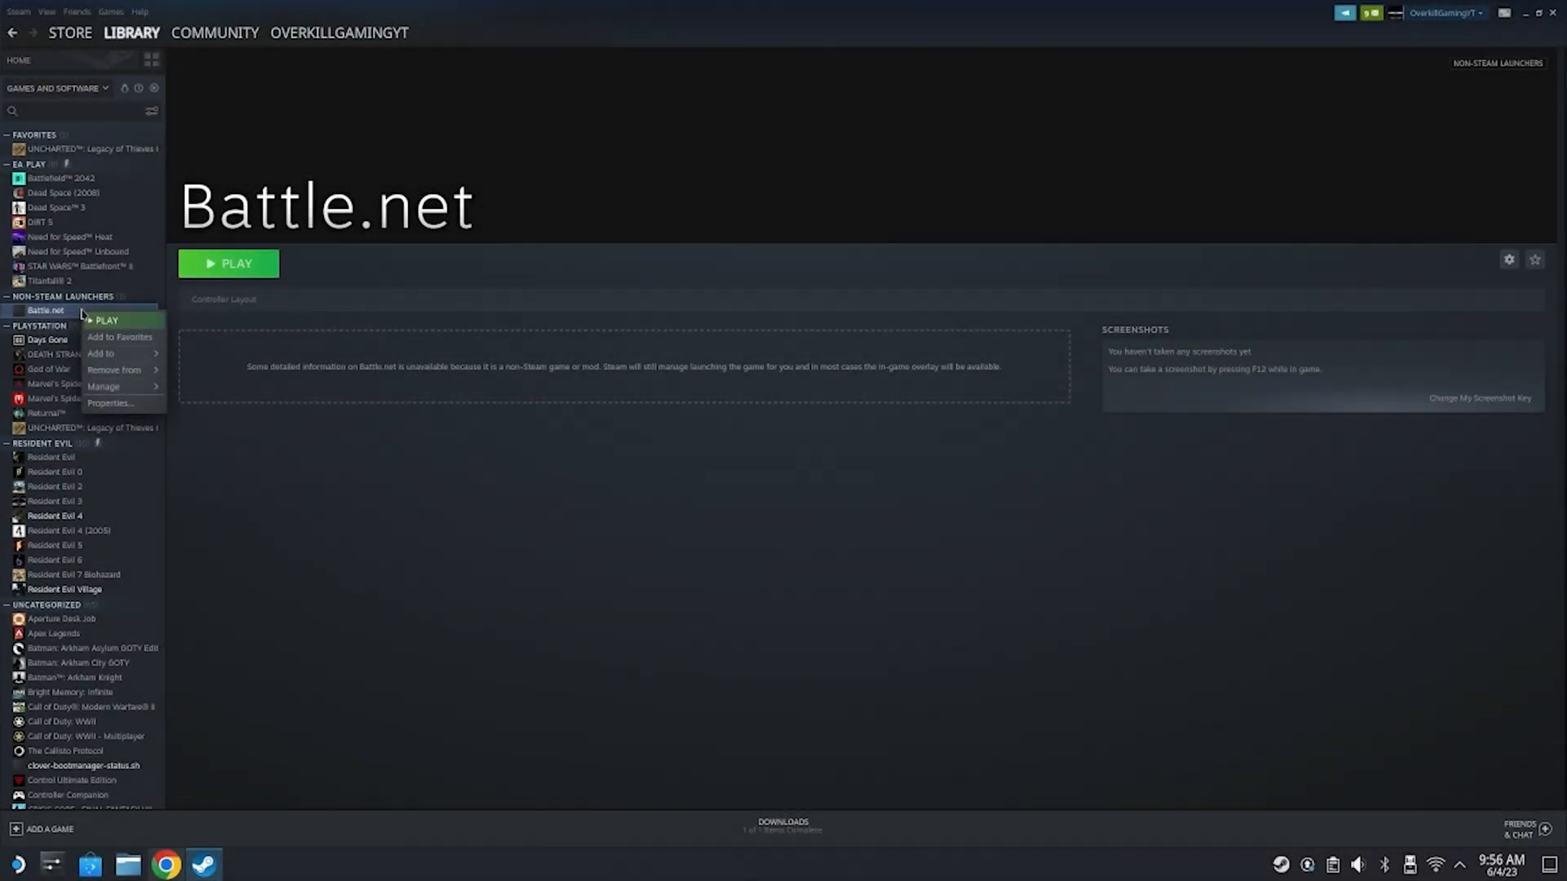
pyautogui.click(110, 402)
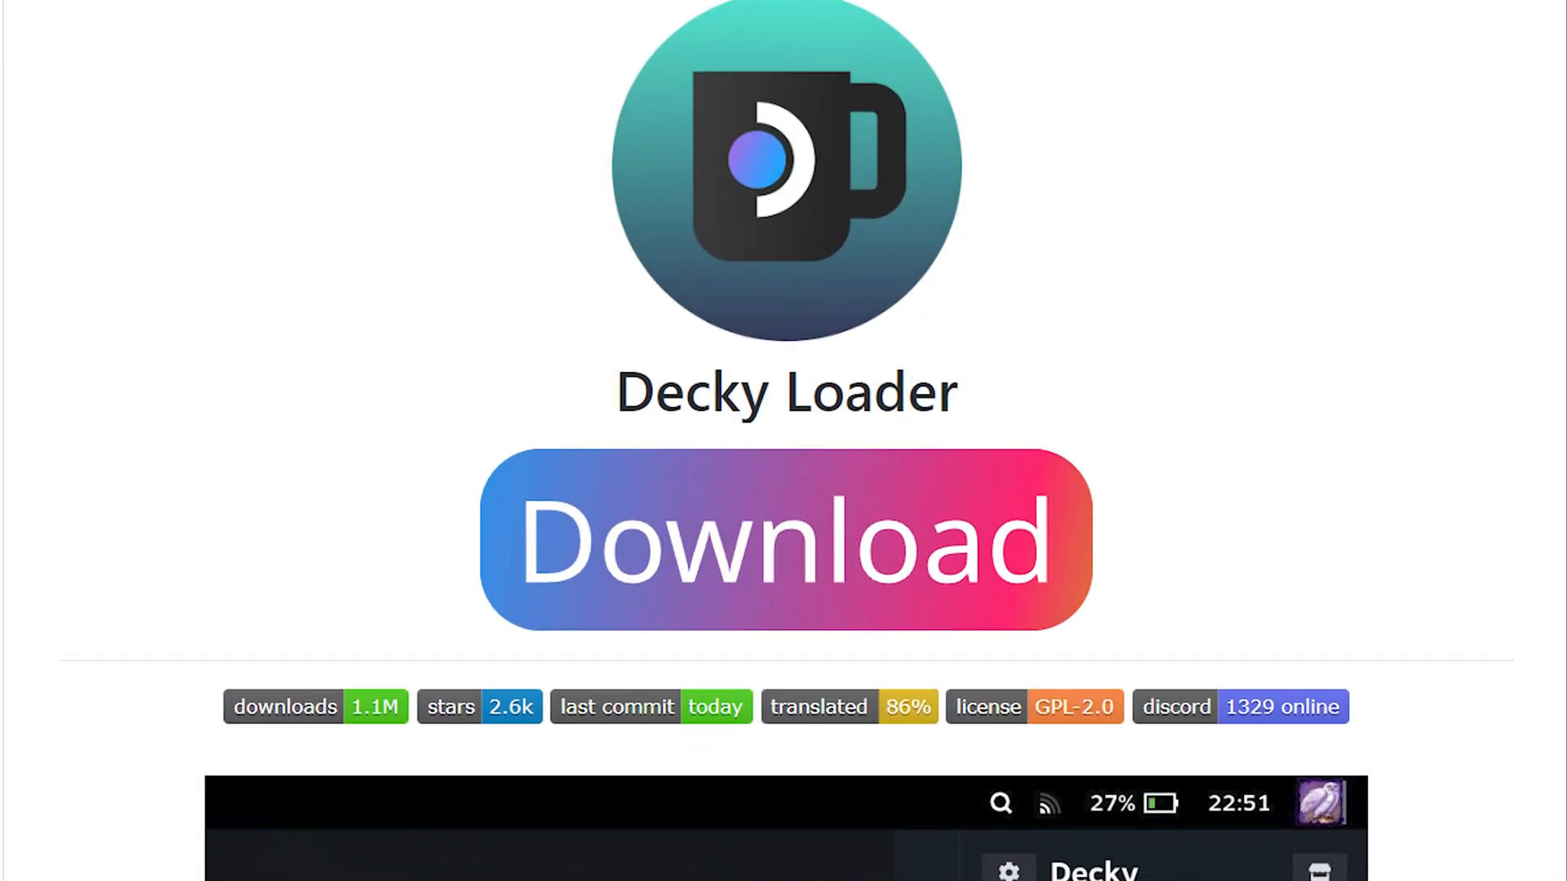
# Scroll the Decky Loader README down to its Installation section.
pyautogui.scroll(-3)
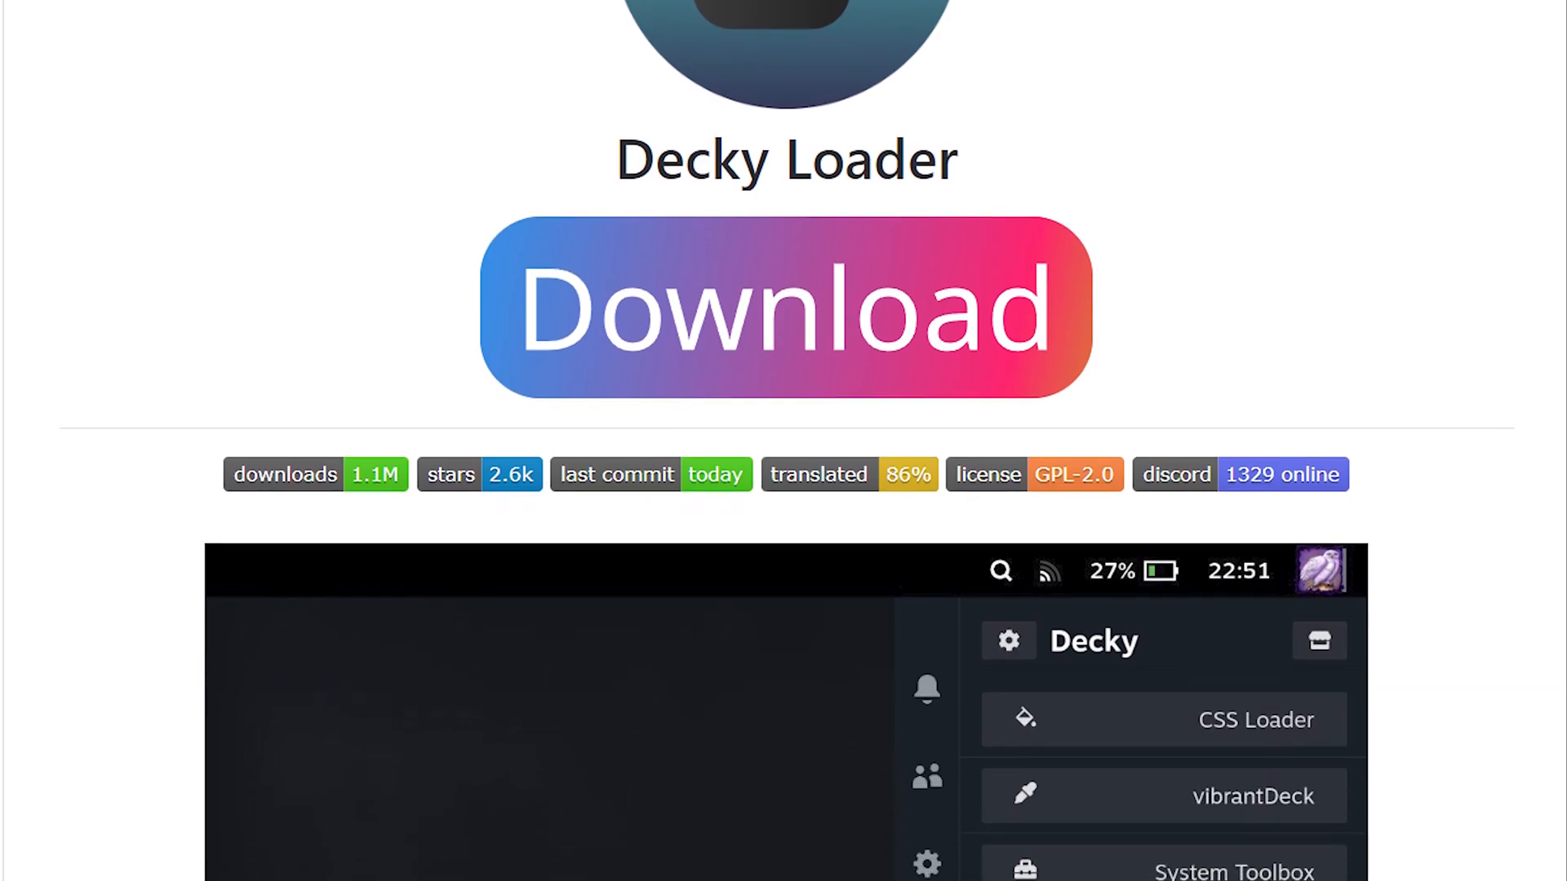
pyautogui.scroll(-3)
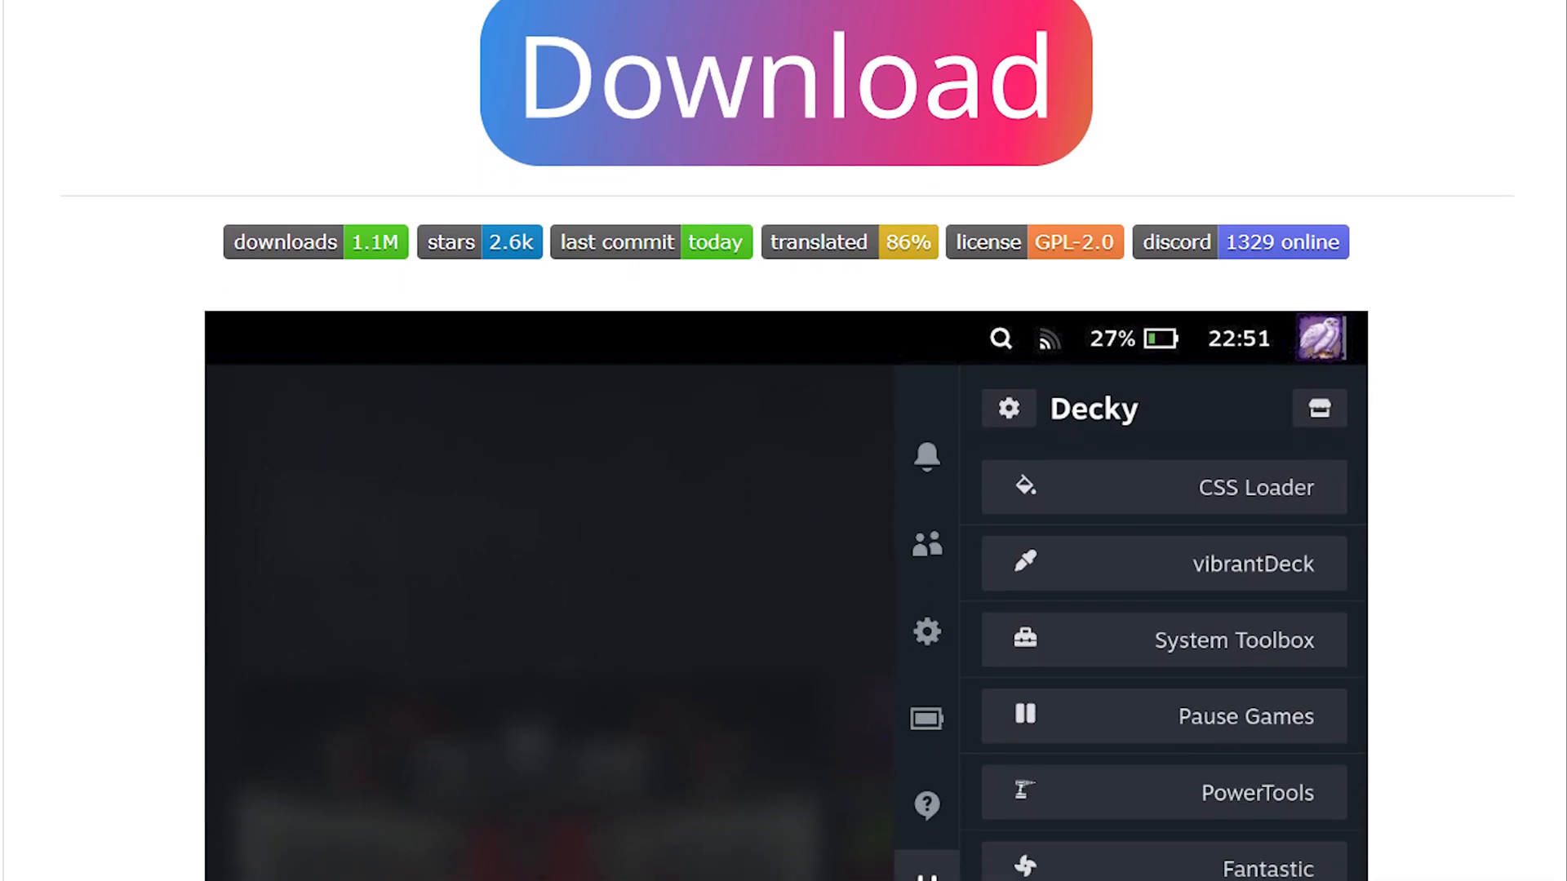
pyautogui.scroll(-3)
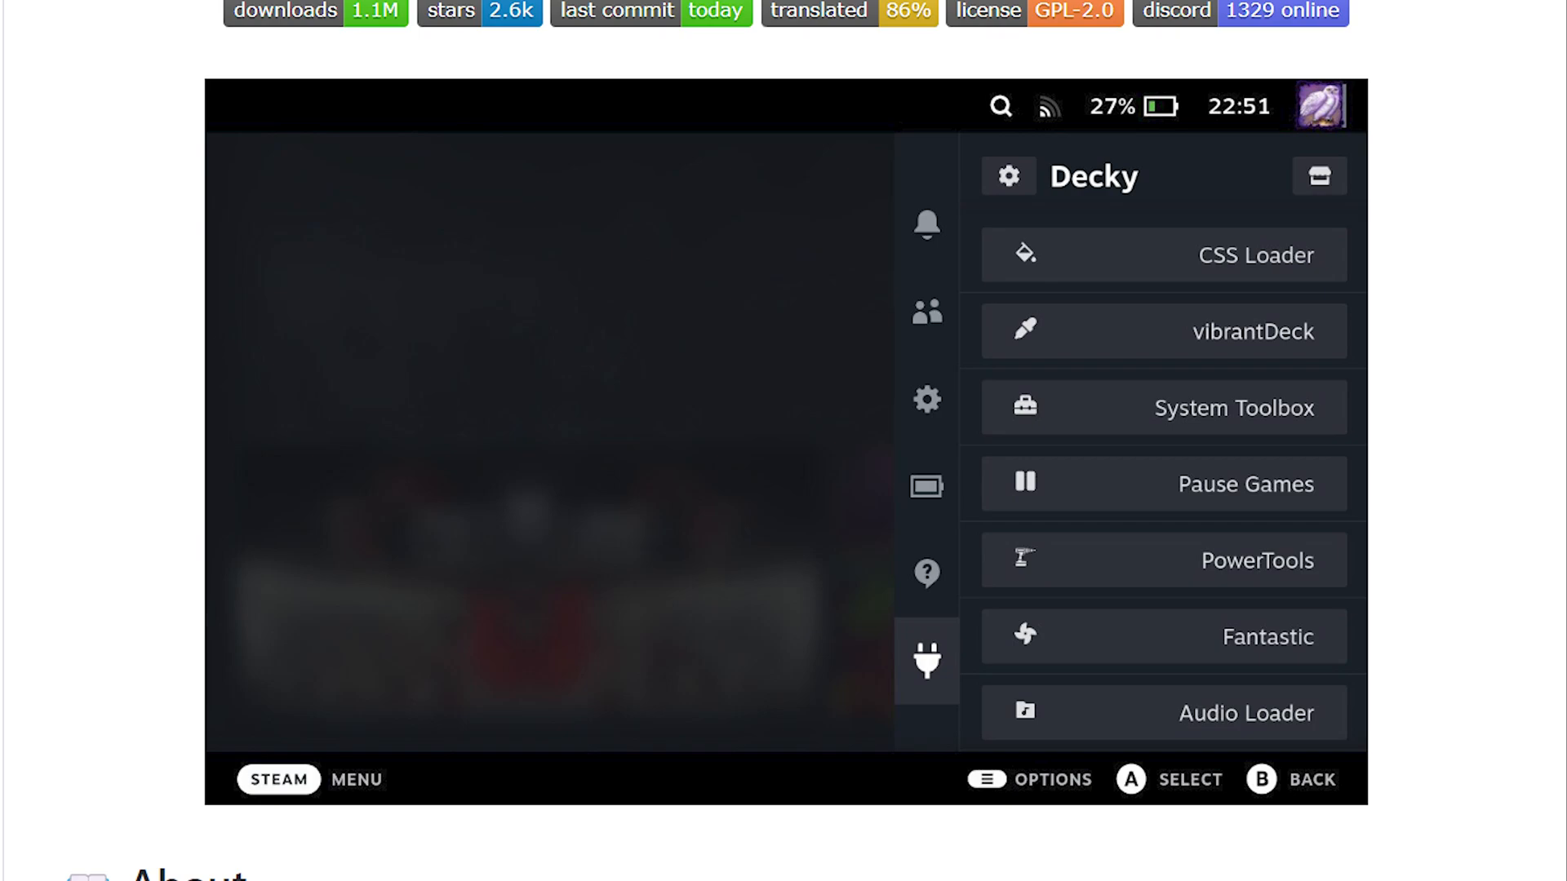
pyautogui.scroll(-3)
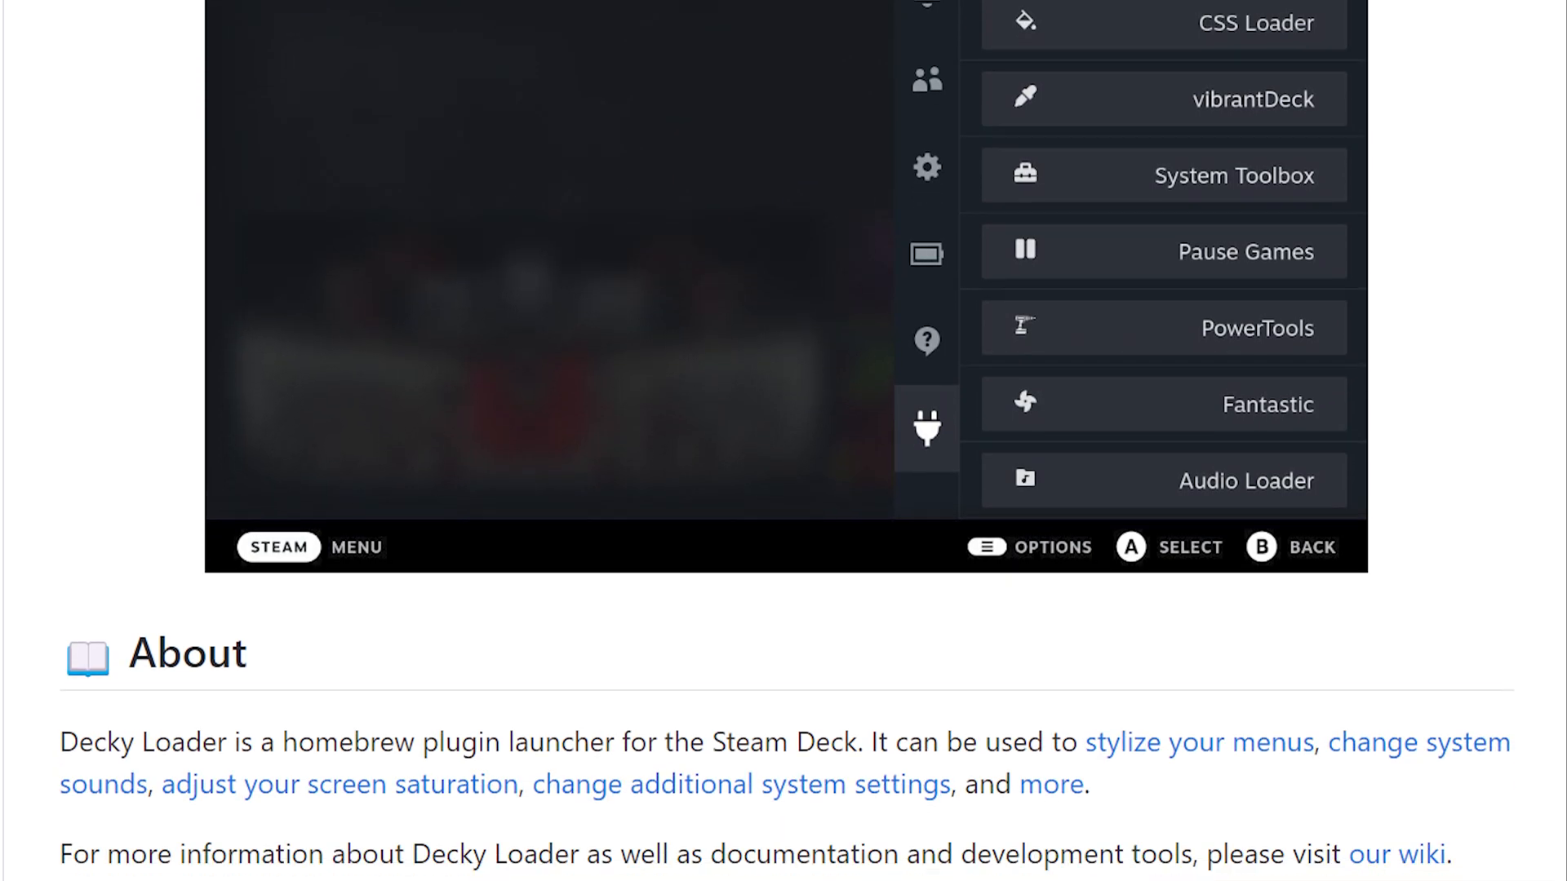
pyautogui.scroll(-3)
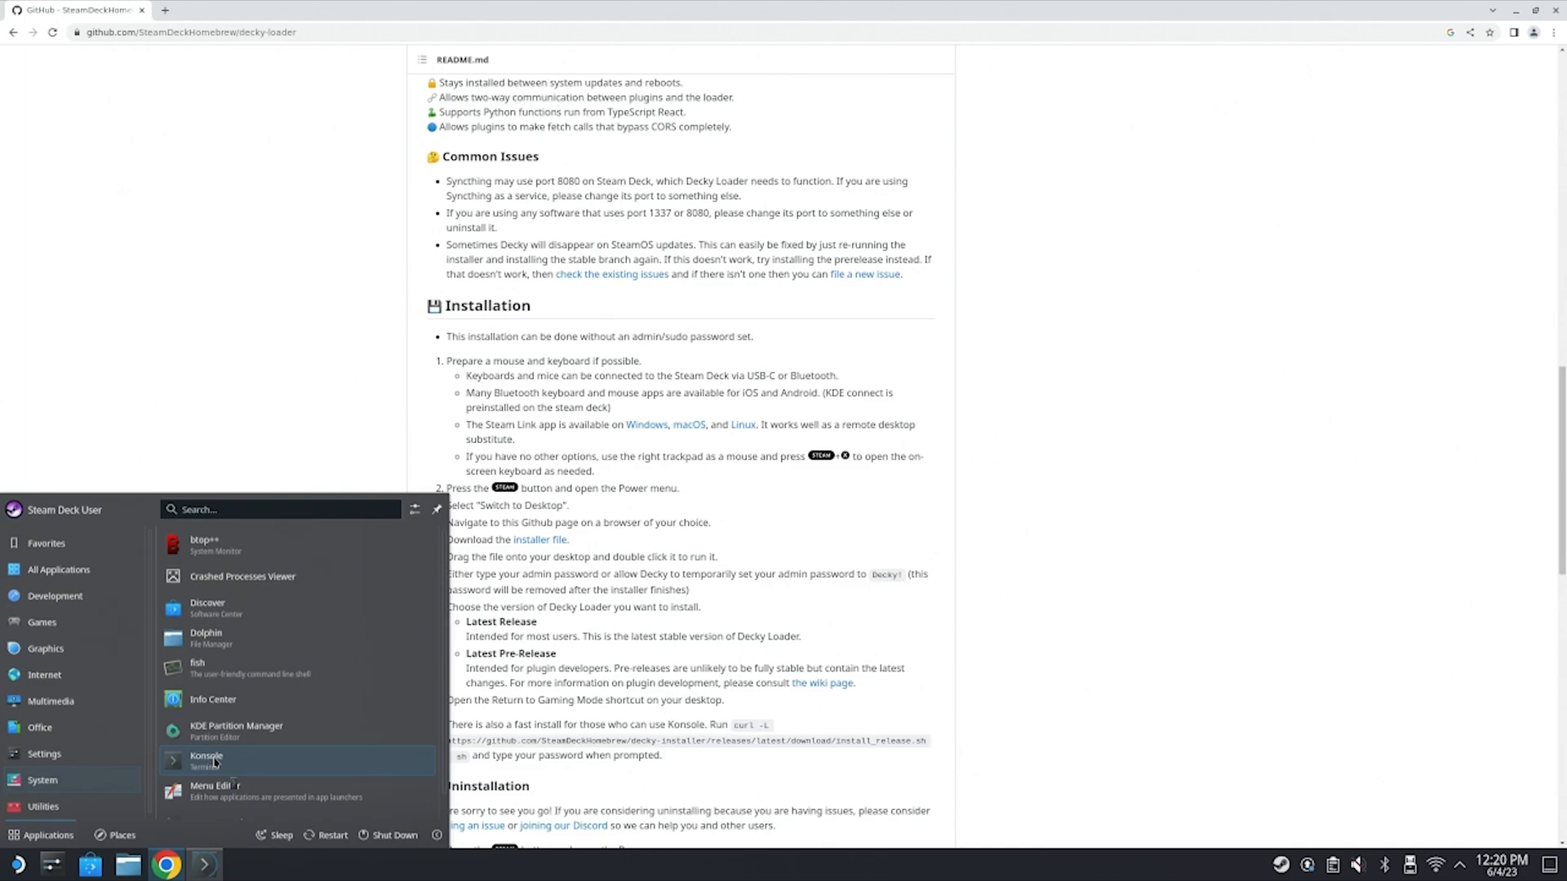
# Run passwd and sudo passwd in Konsole to set the deck user's password.
pyautogui.click(207, 760)
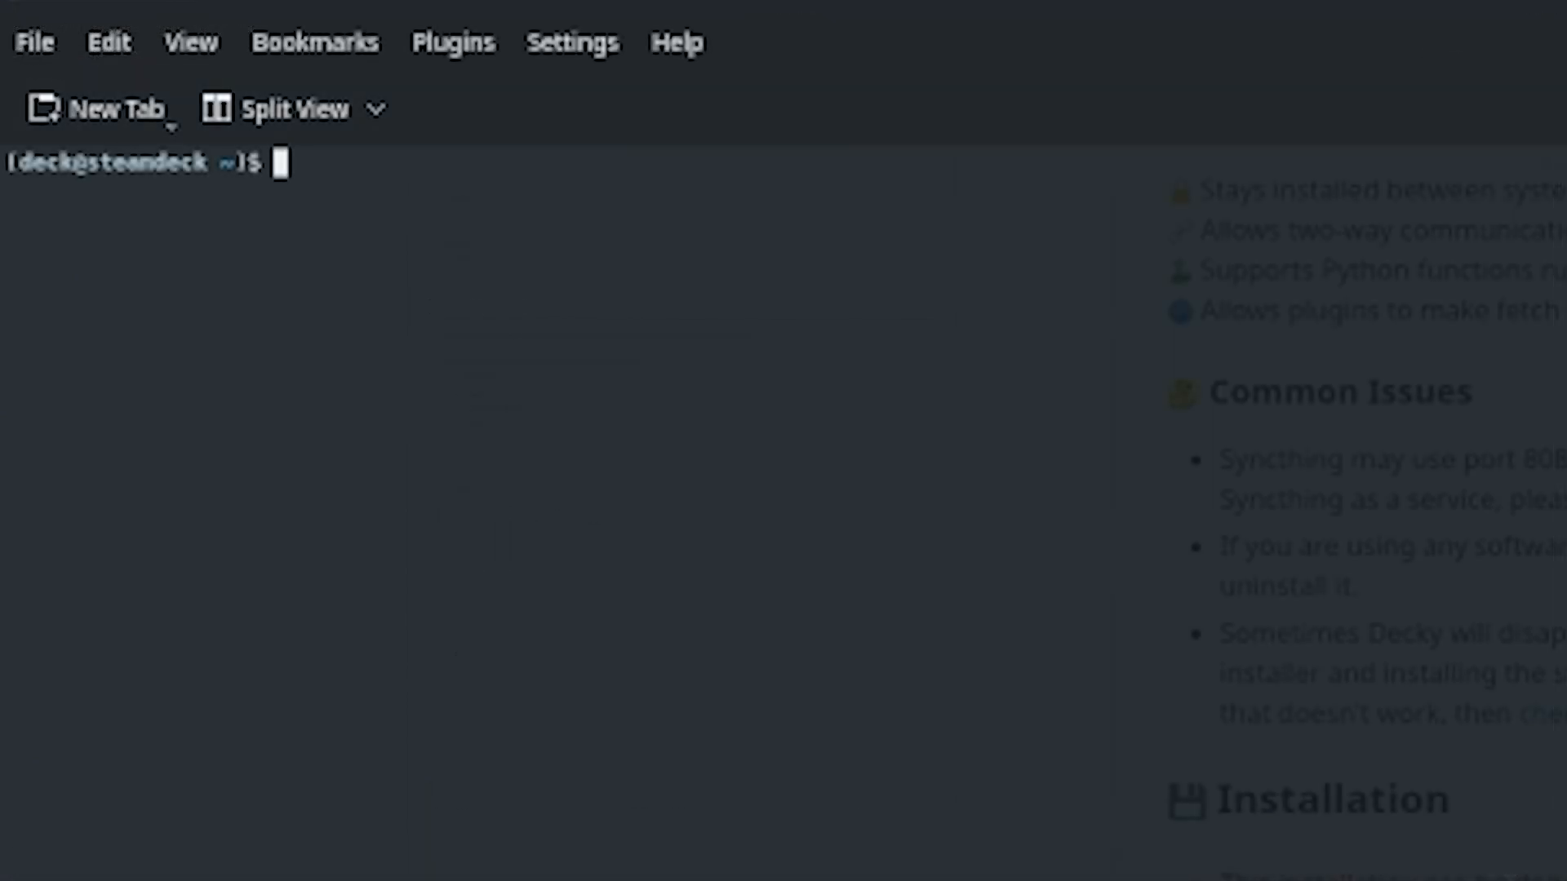
pyautogui.write('passwd')
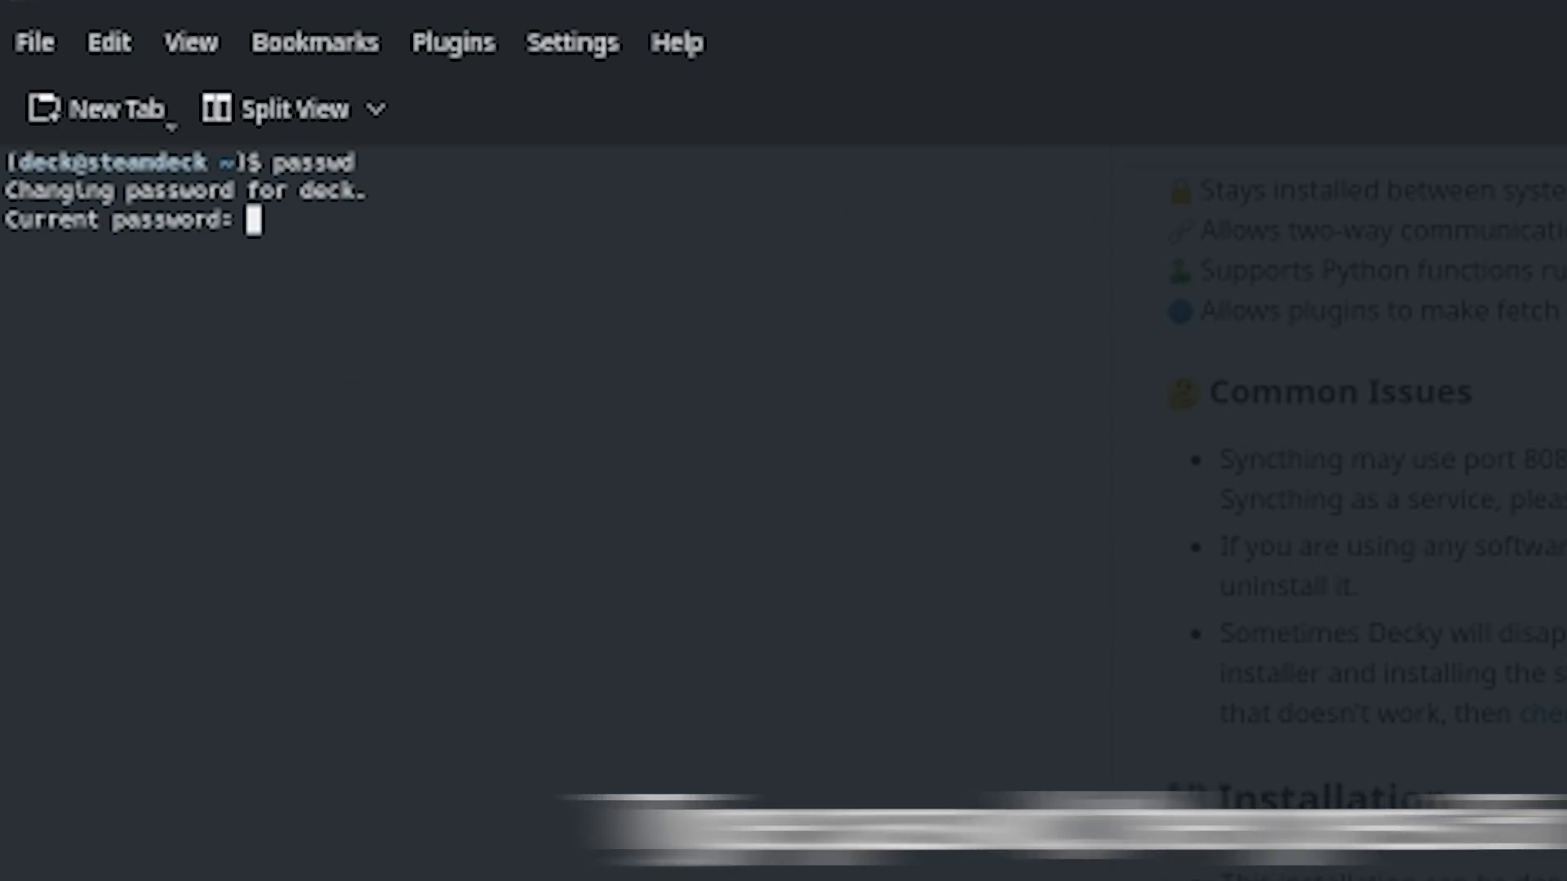
pyautogui.press('Enter')
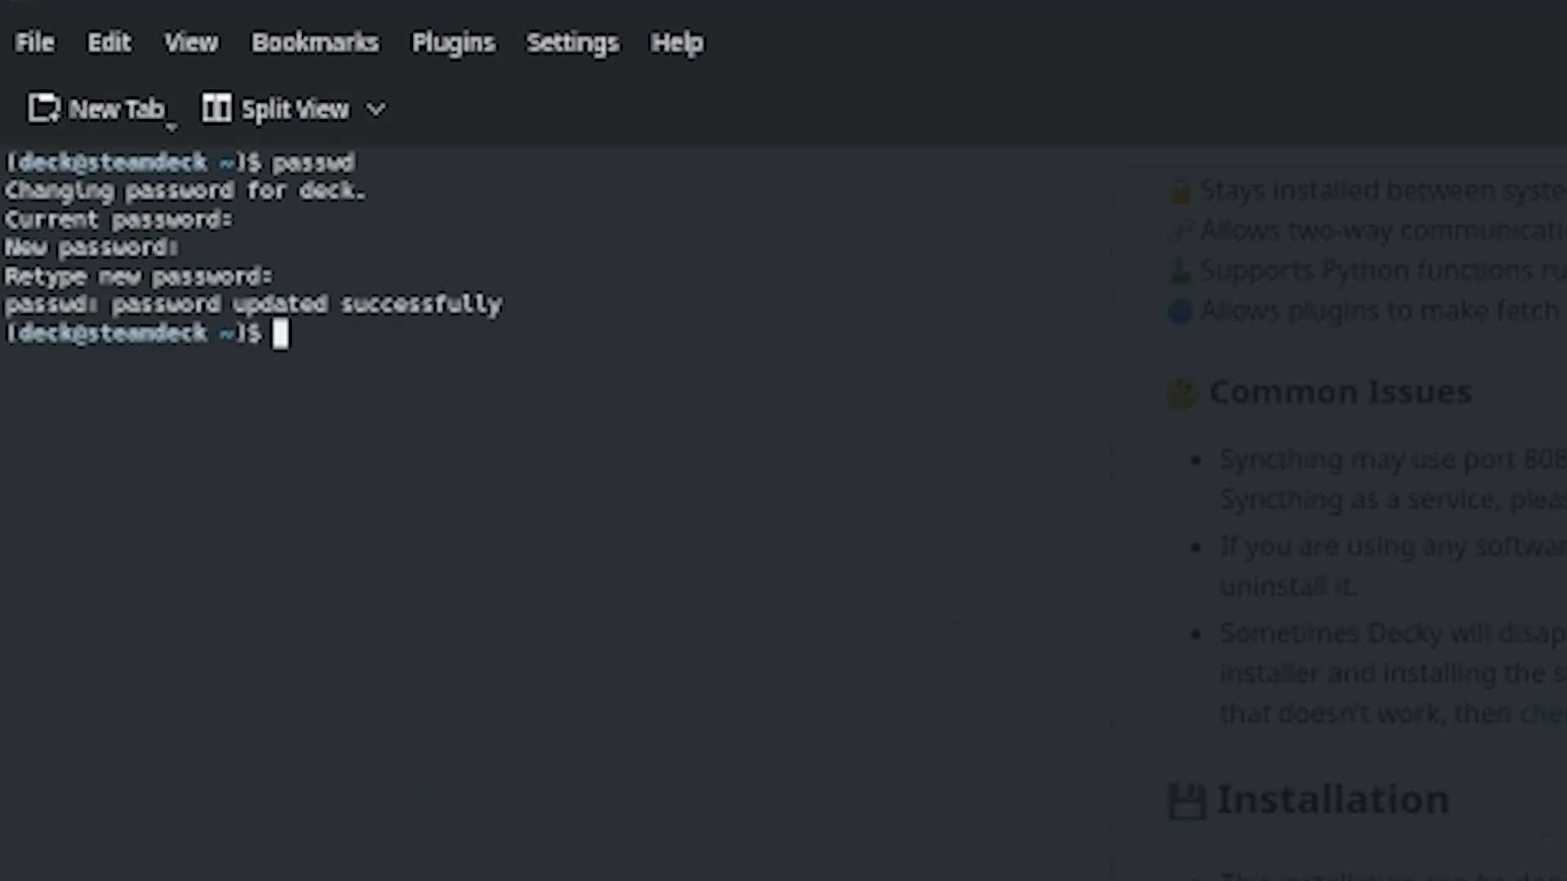
pyautogui.write('sudo passwd')
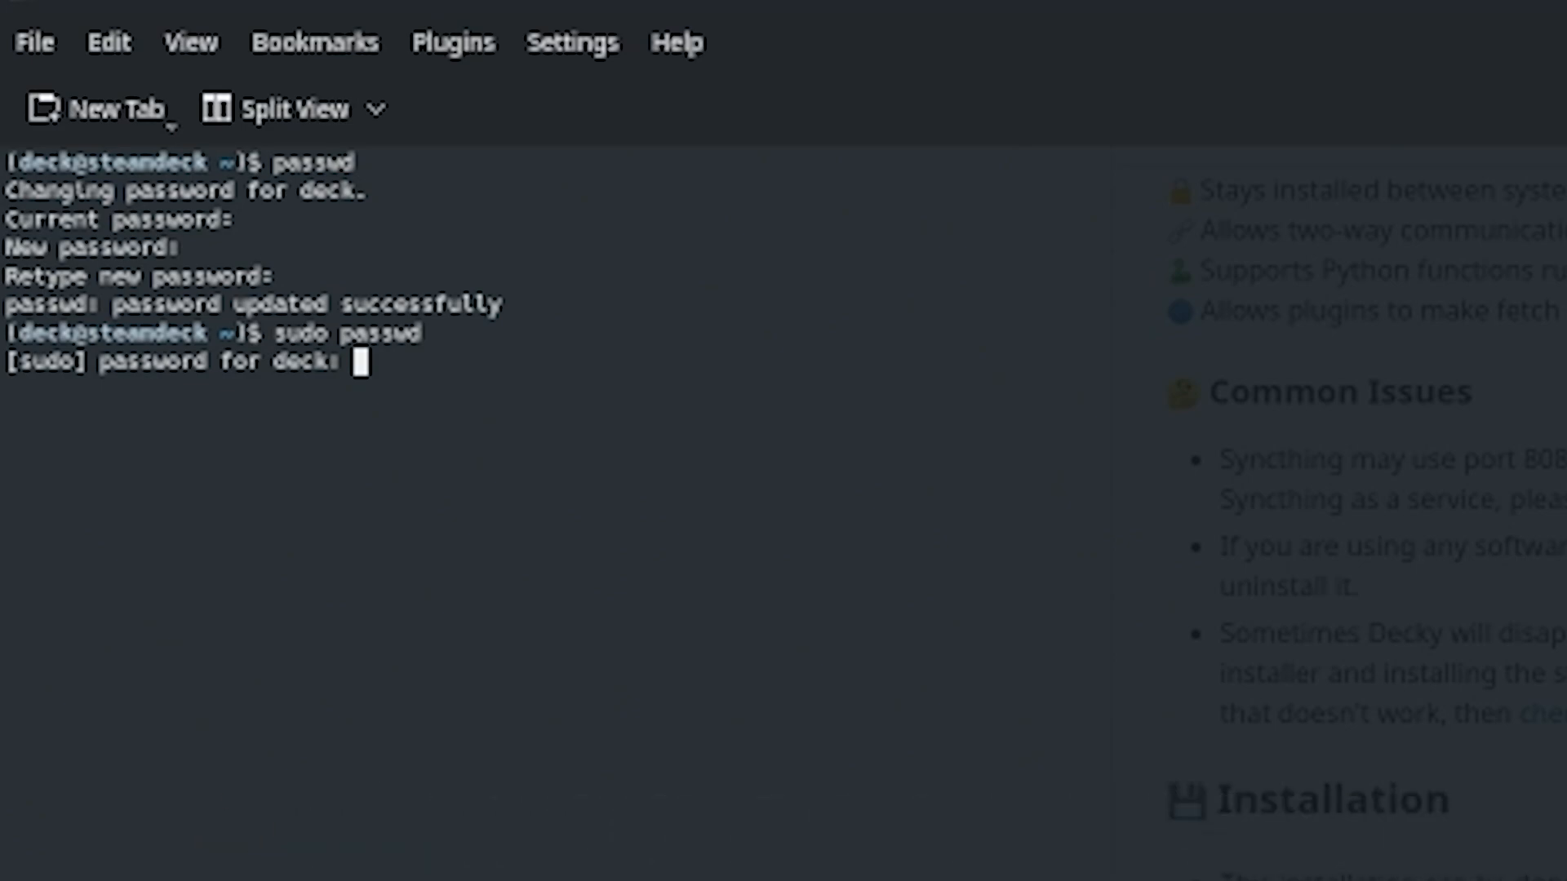
pyautogui.press('Return')
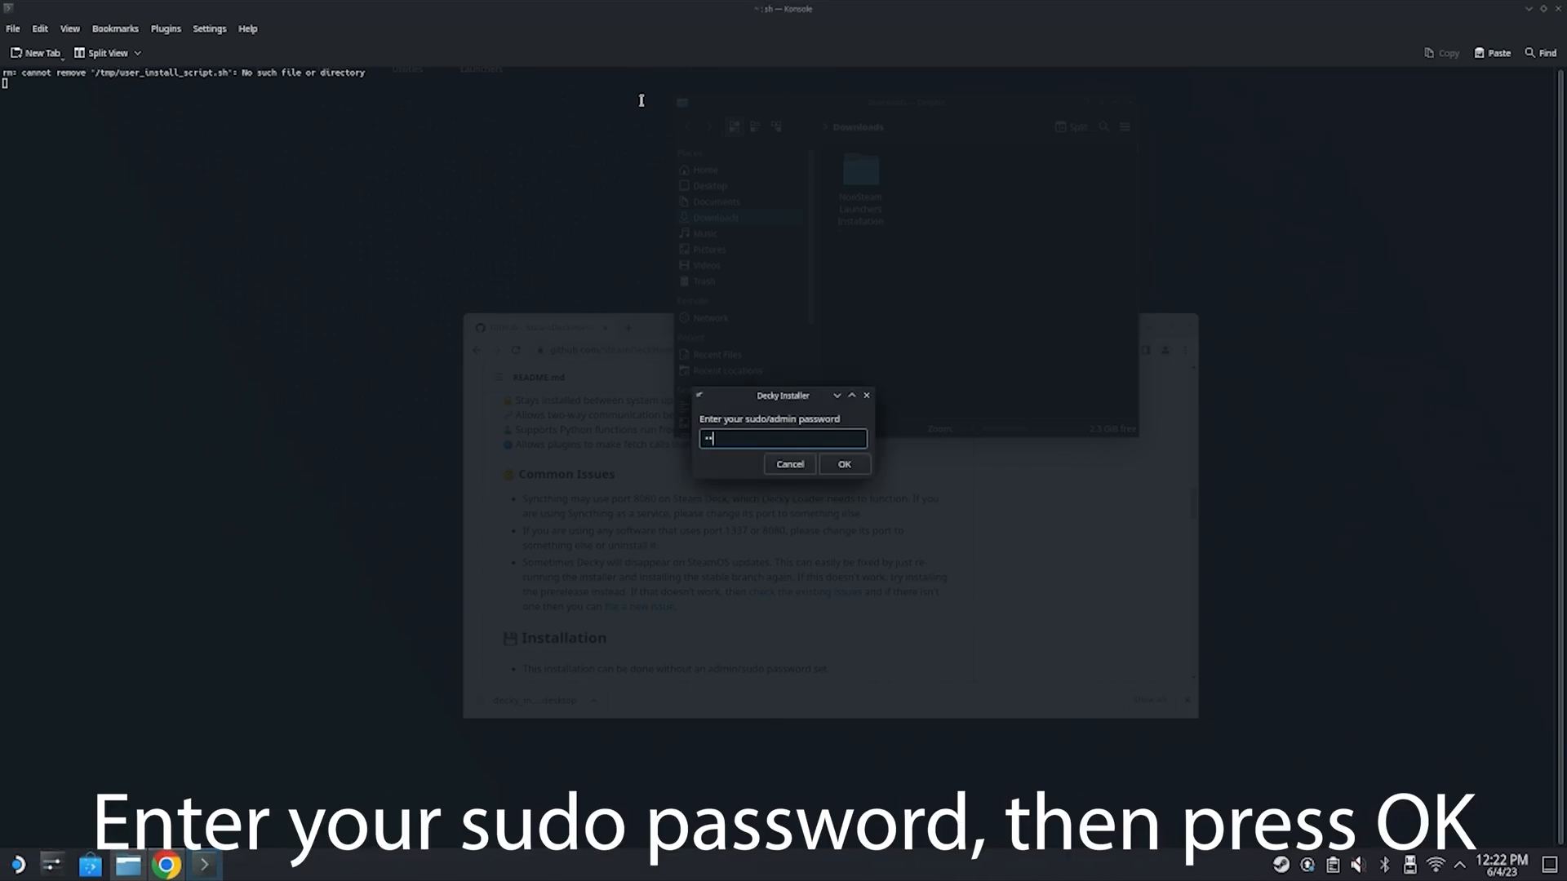
# Confirm the sudo password, install Decky's recommended release branch and close the finished installer.
pyautogui.click(843, 464)
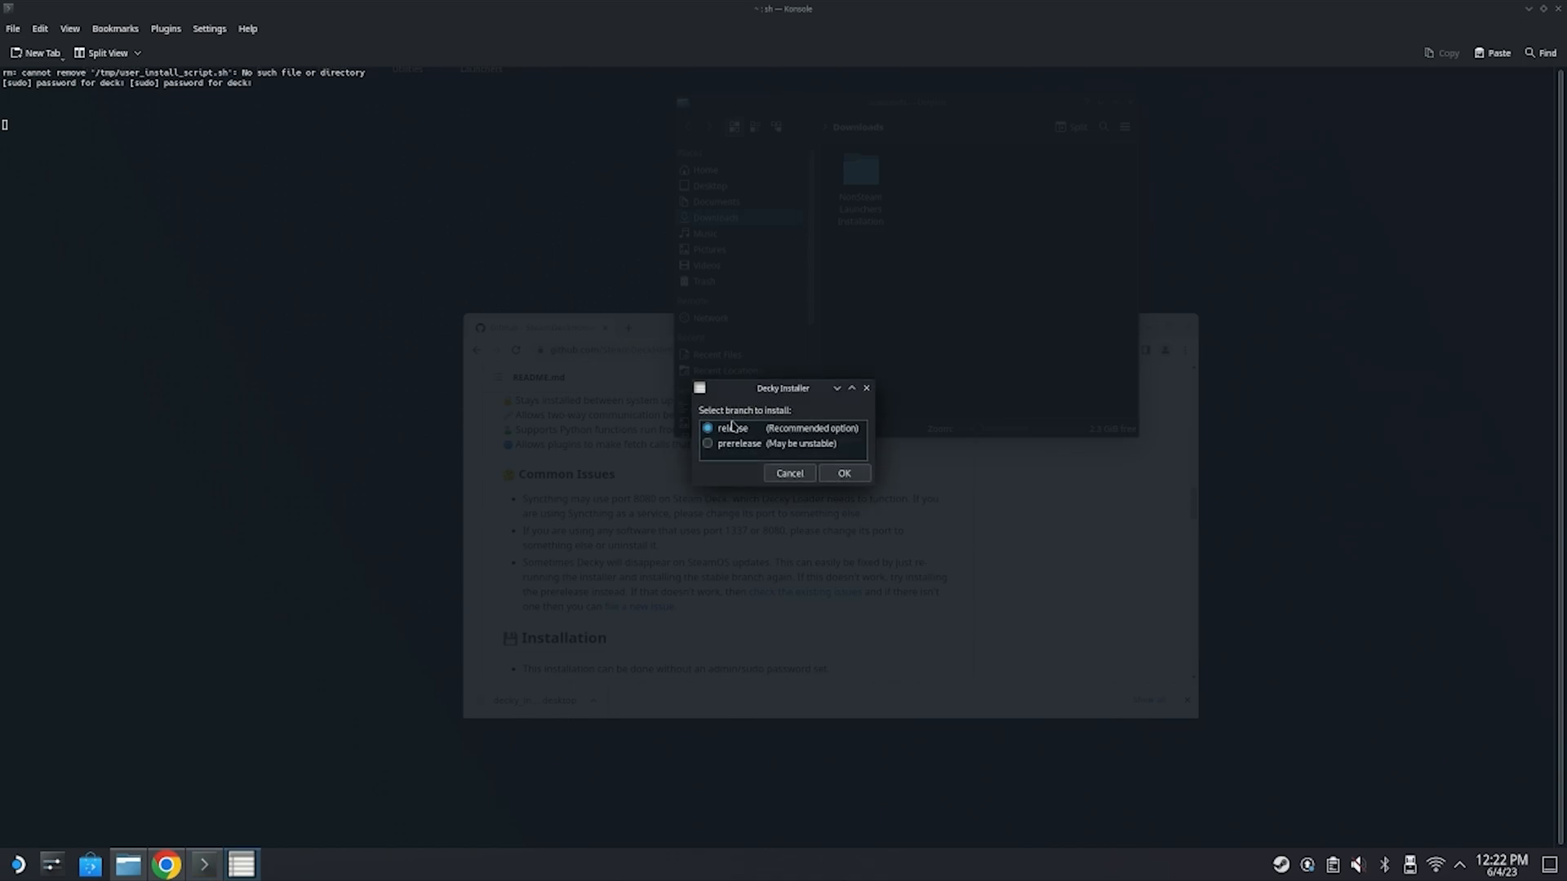
pyautogui.click(842, 472)
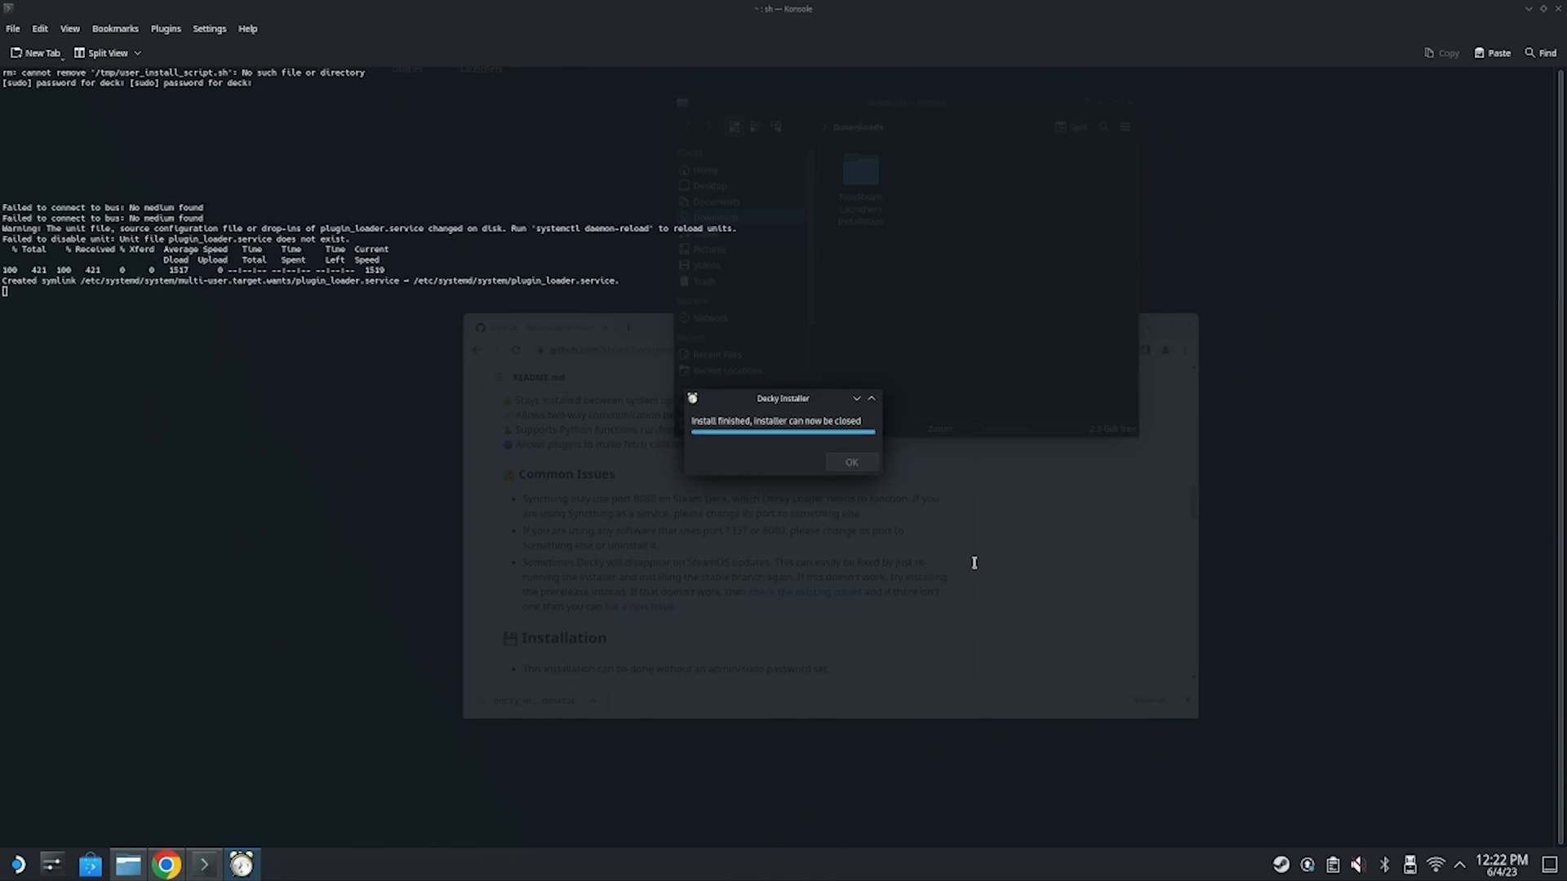
pyautogui.click(850, 462)
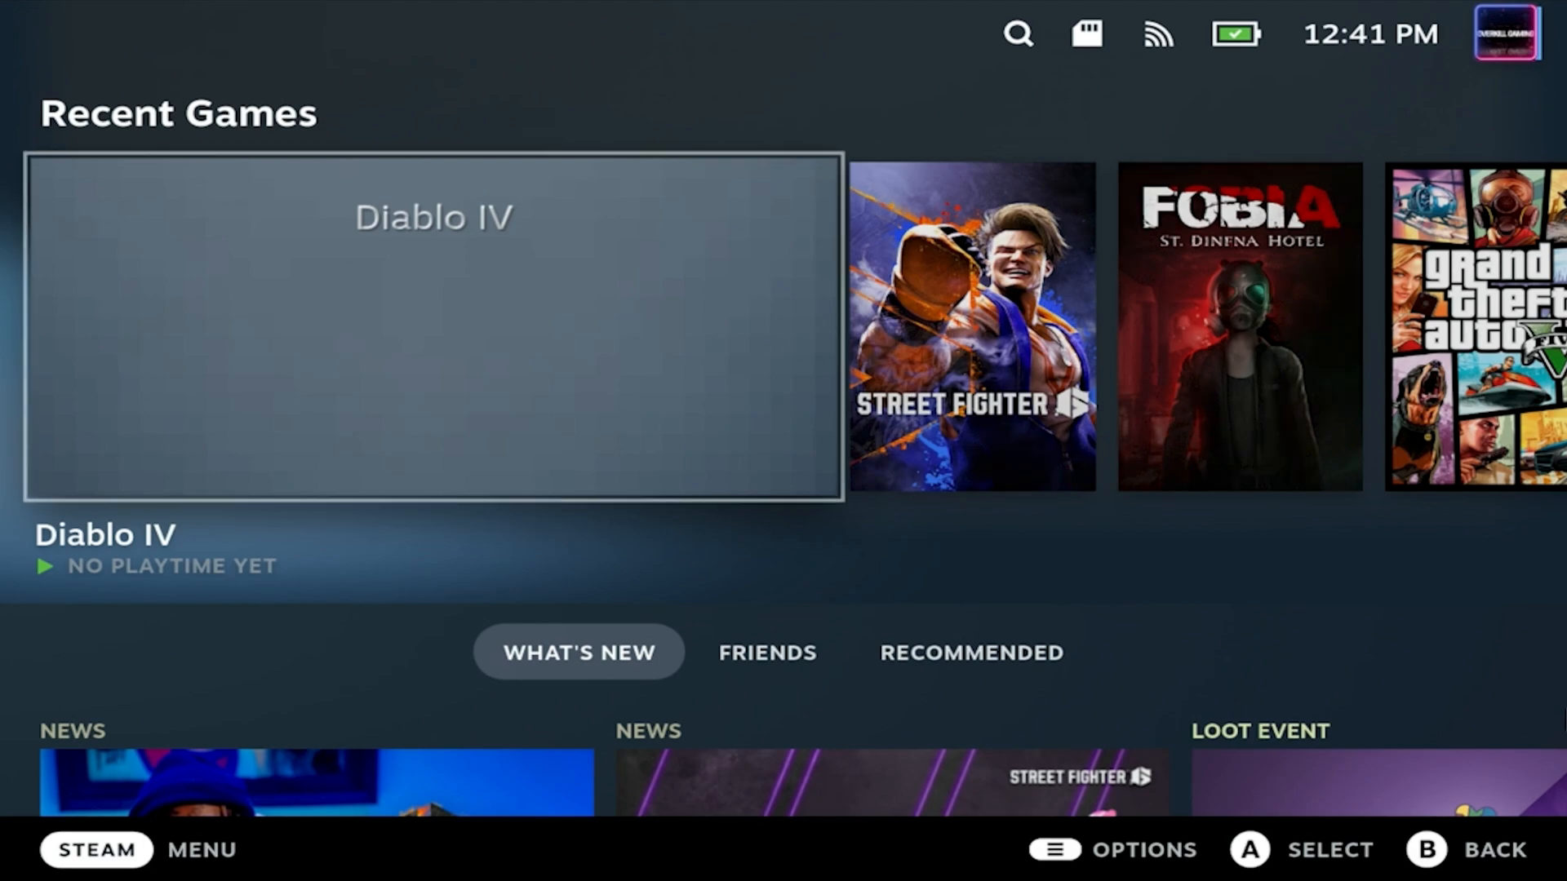
# Install the Game Theme Music and SteamGridDB plugins from the Decky store.
pyautogui.click(972, 707)
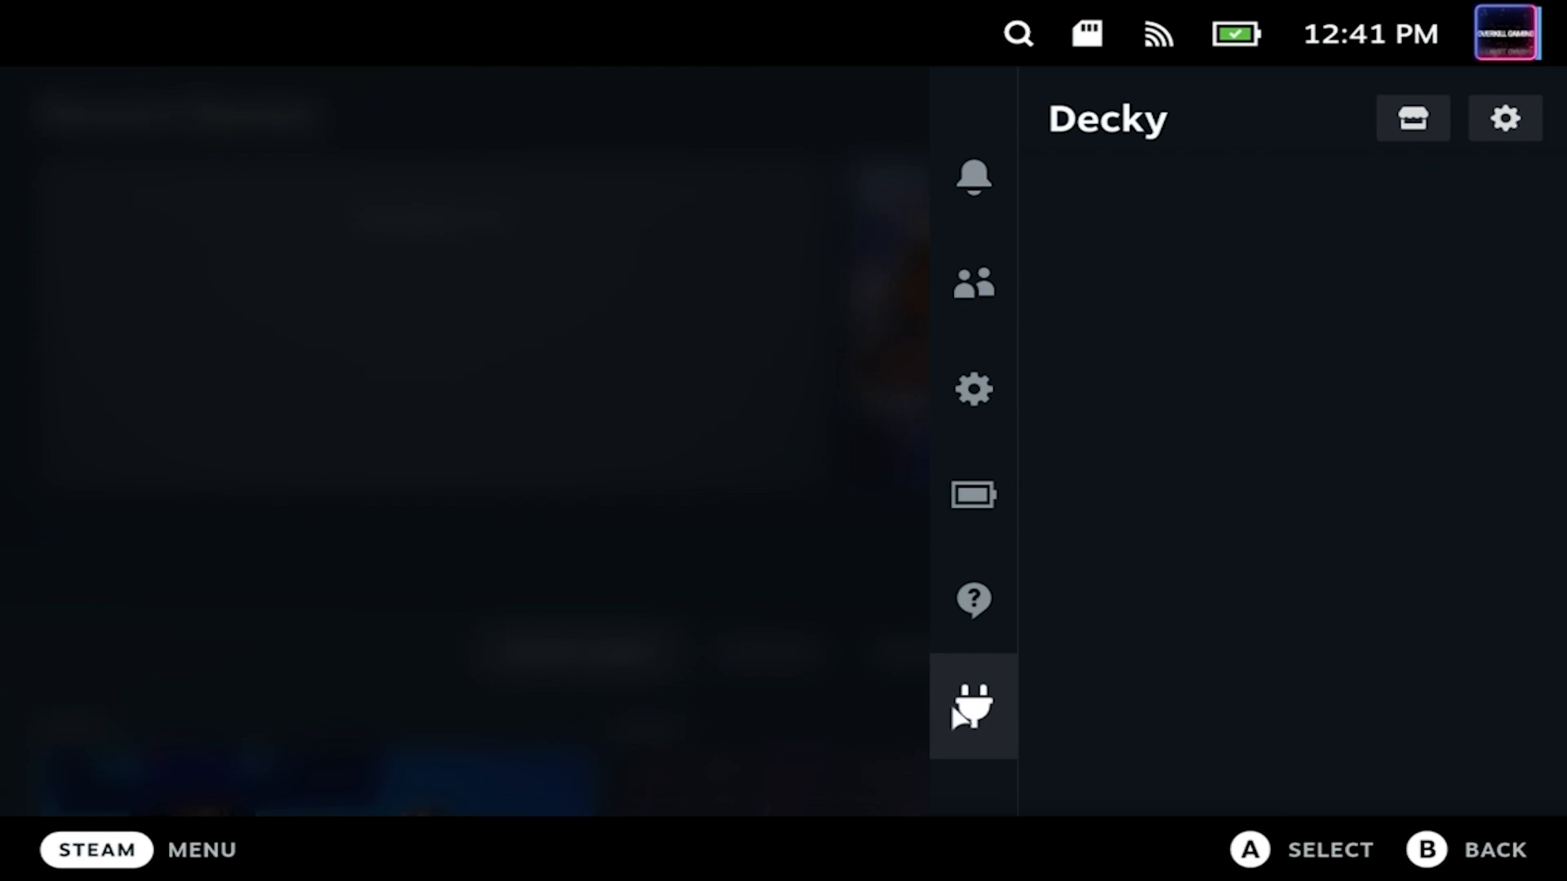
pyautogui.moveTo(1252, 343)
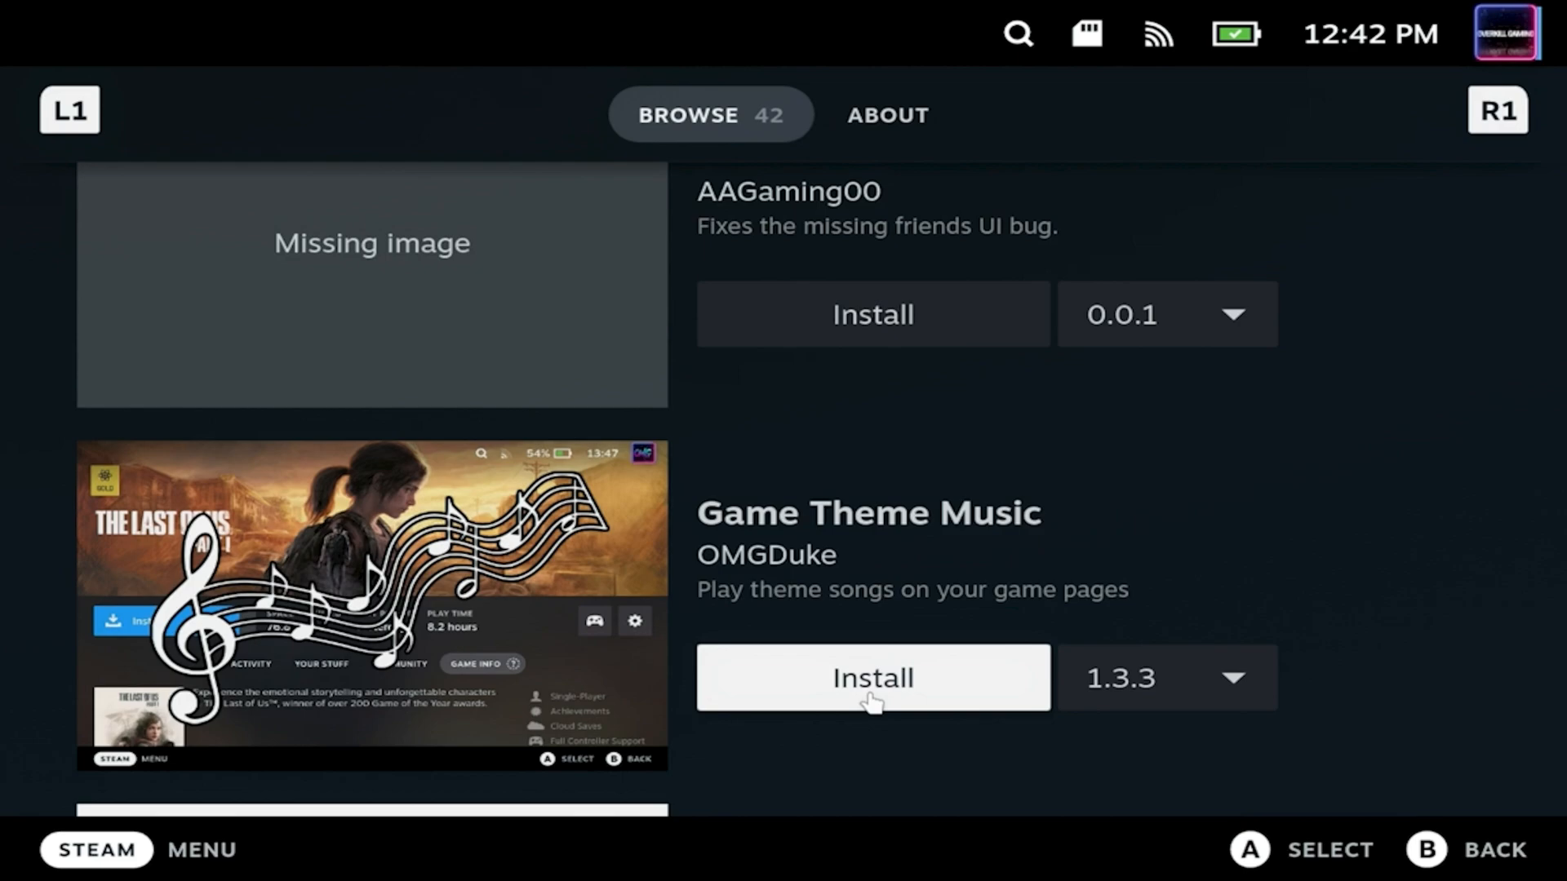
pyautogui.scroll(-3)
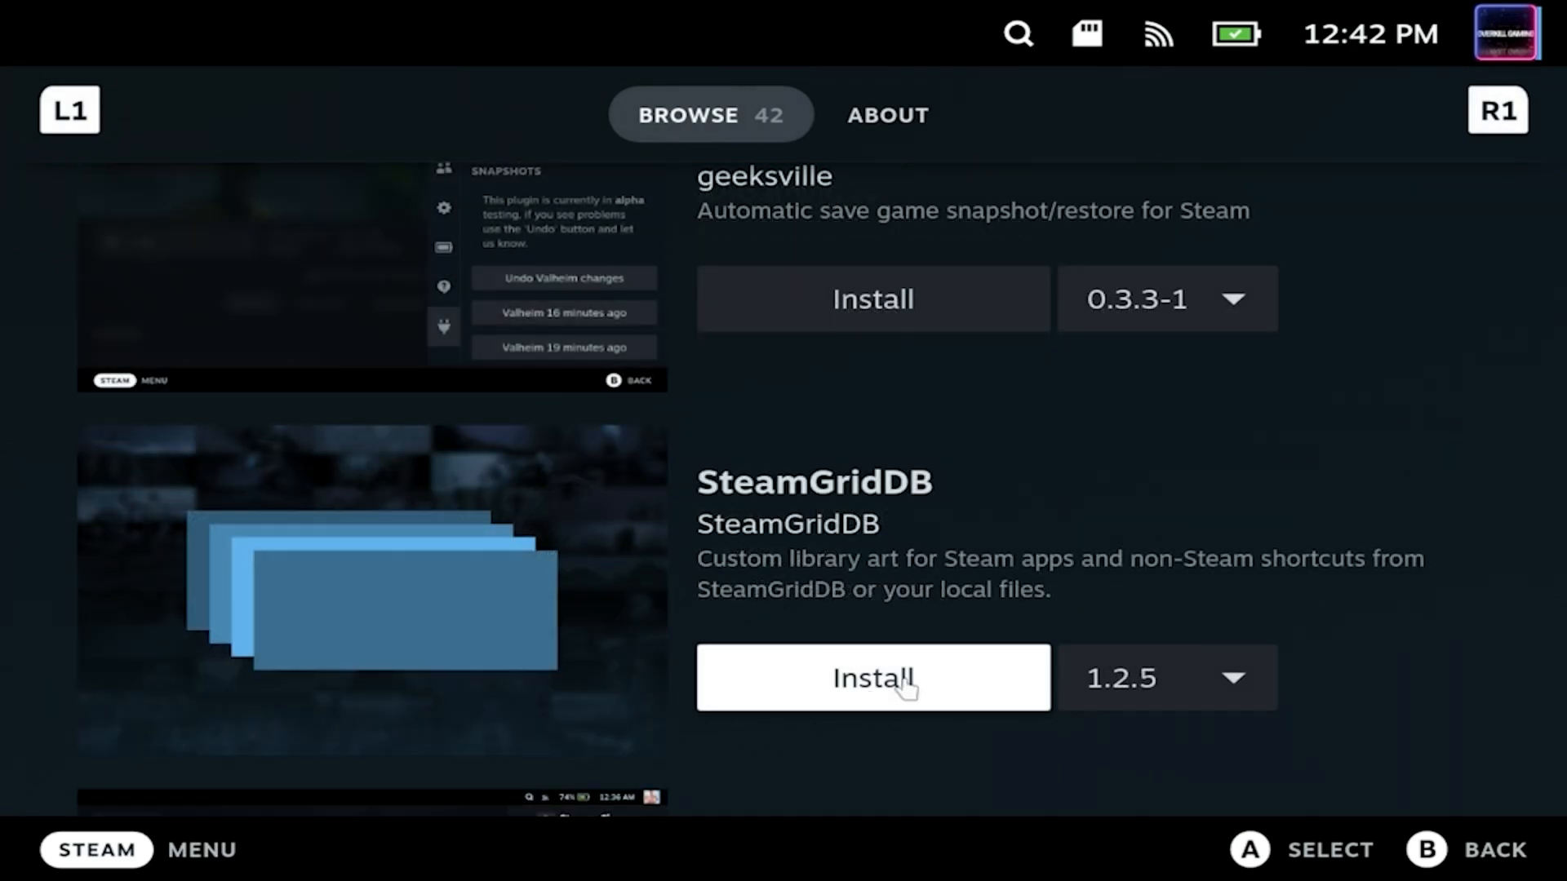
pyautogui.click(872, 677)
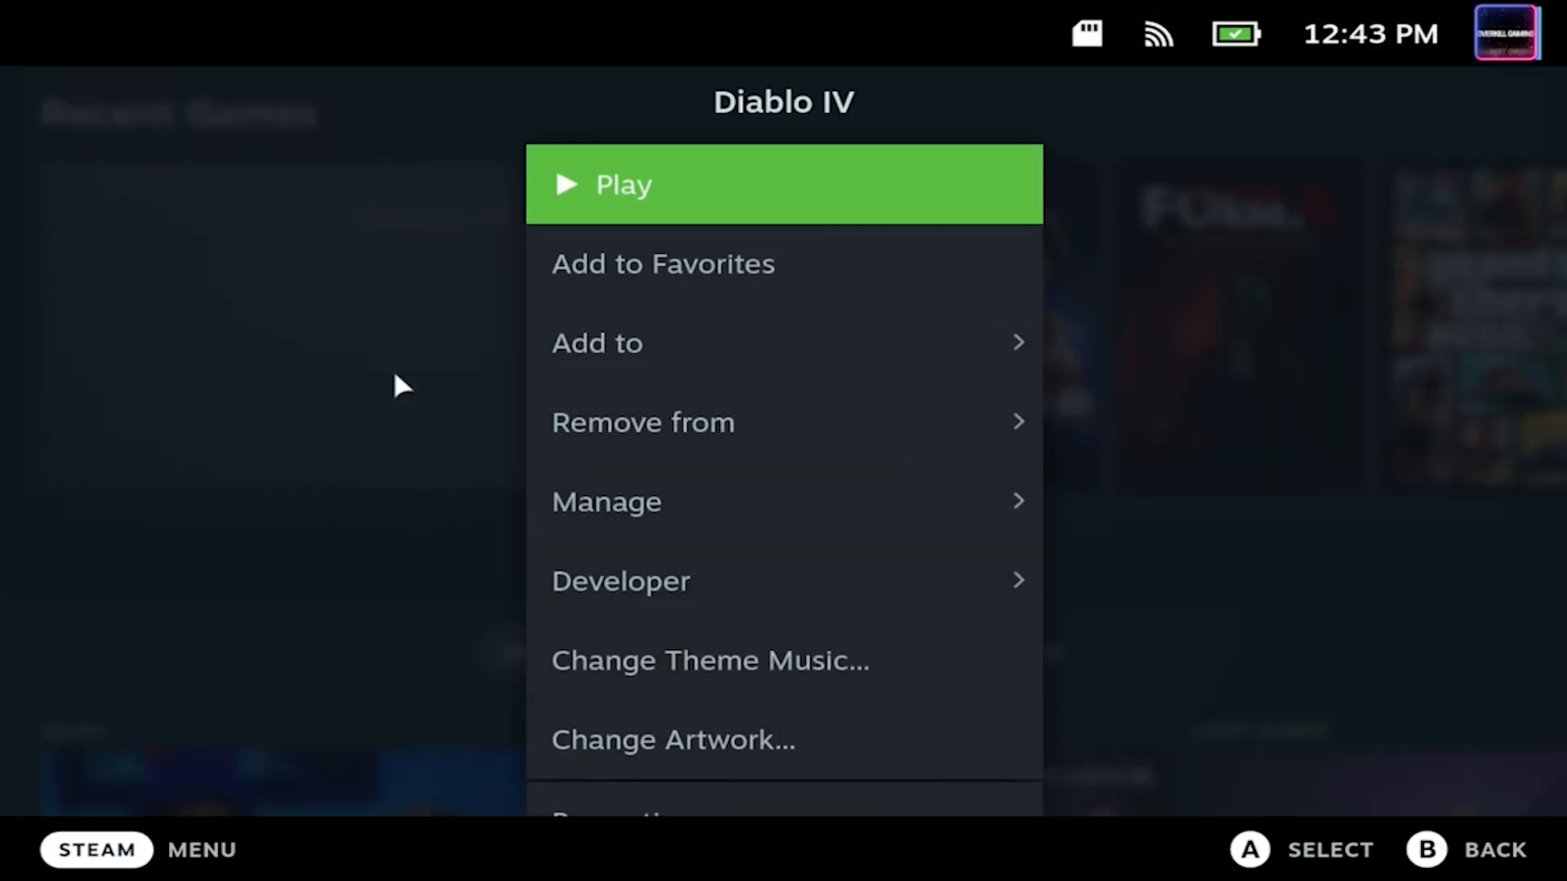
pyautogui.moveTo(466, 401)
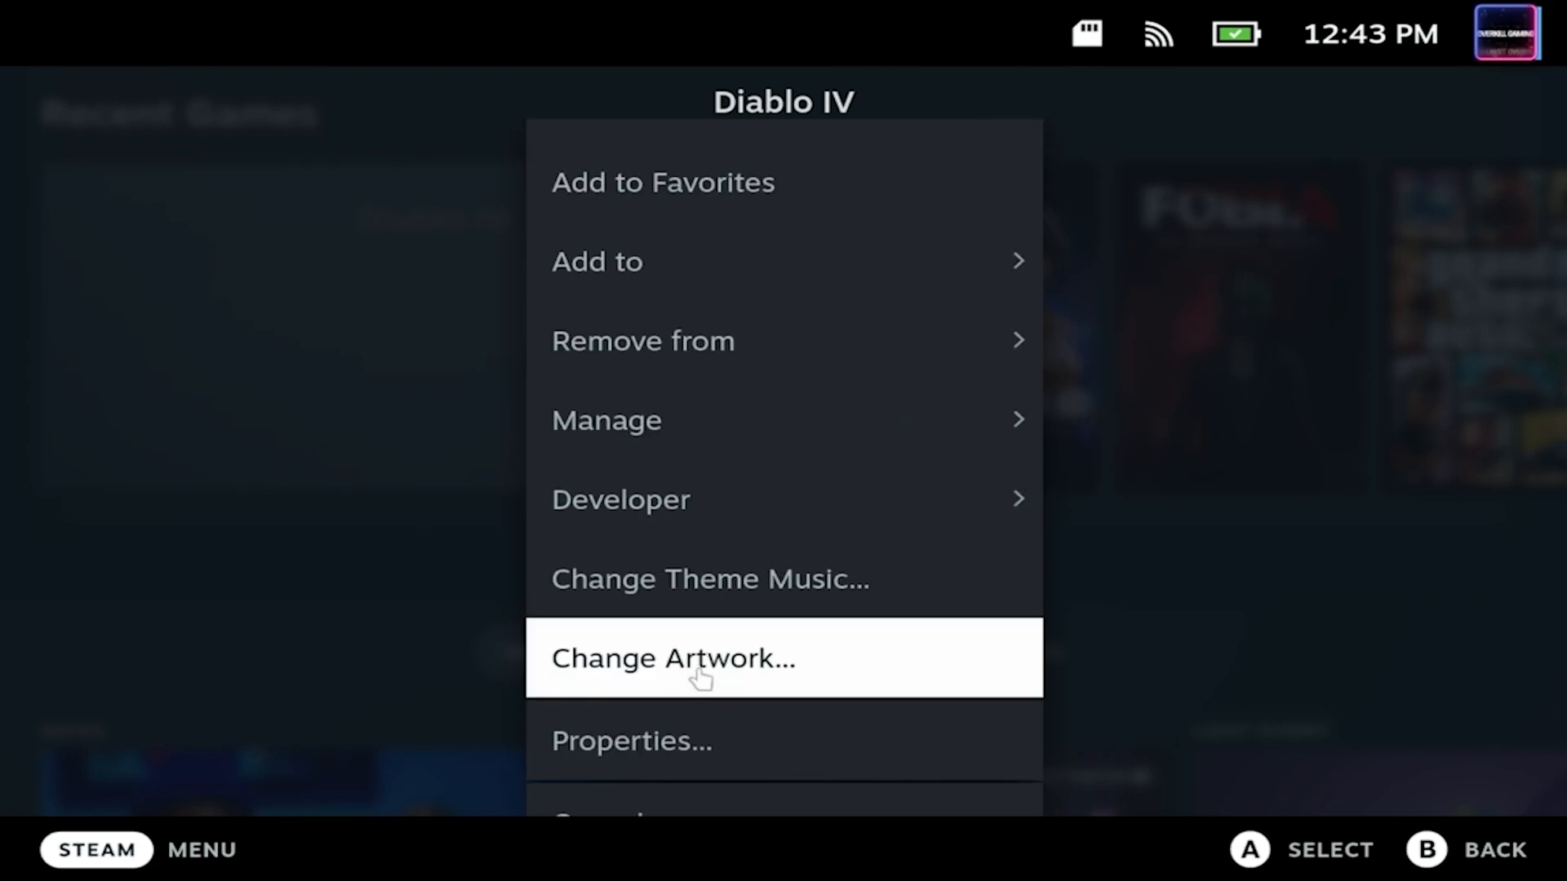
# Apply a dark Diablo IV image as the shortcut's wide capsule artwork.
pyautogui.click(674, 657)
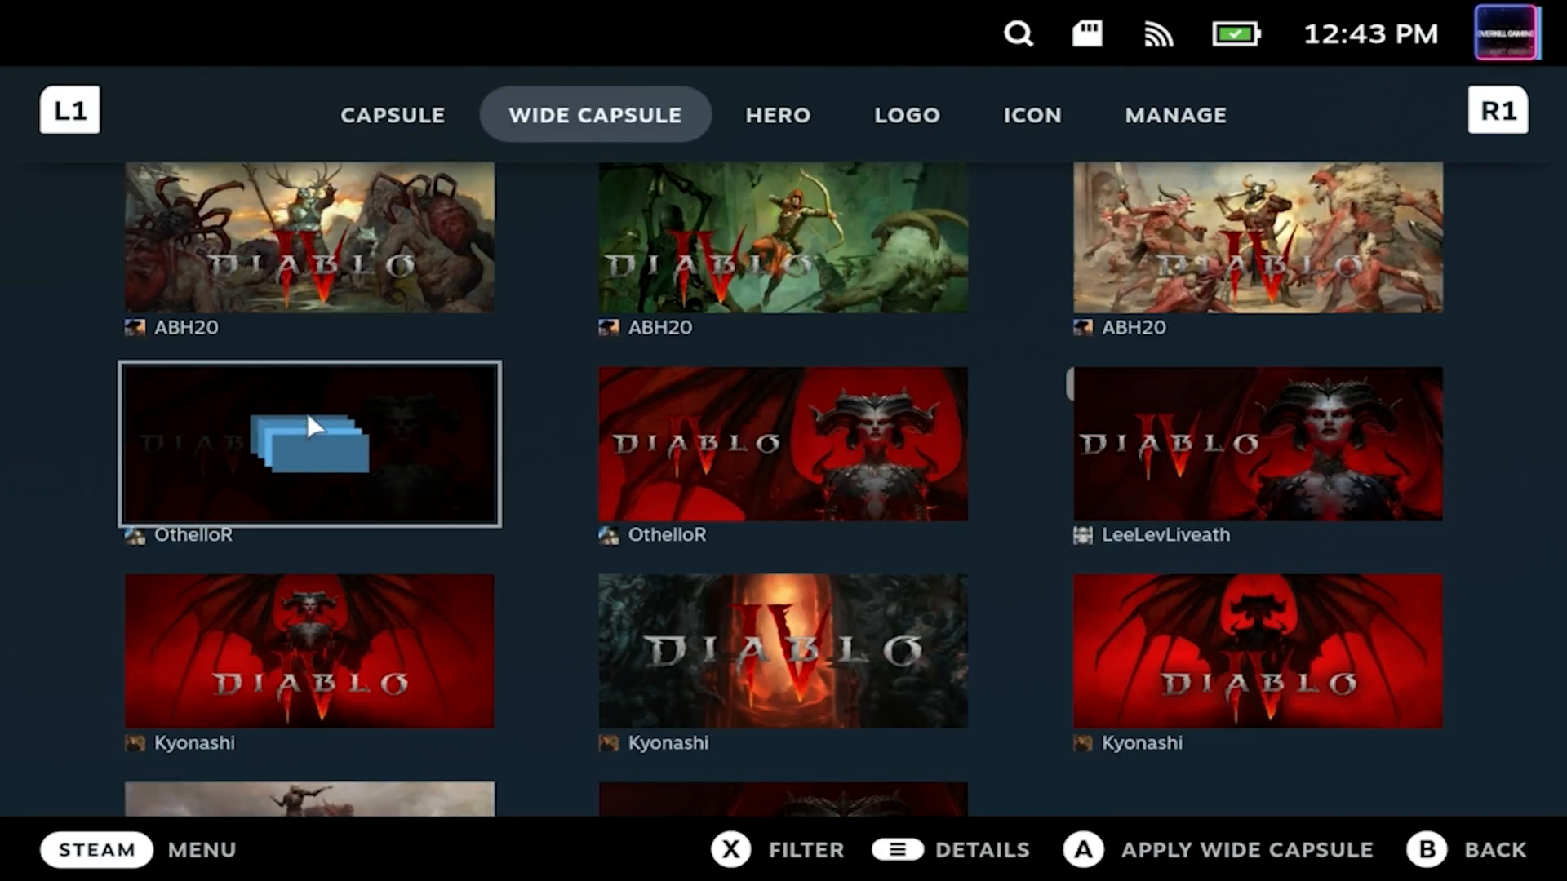
pyautogui.click(1175, 114)
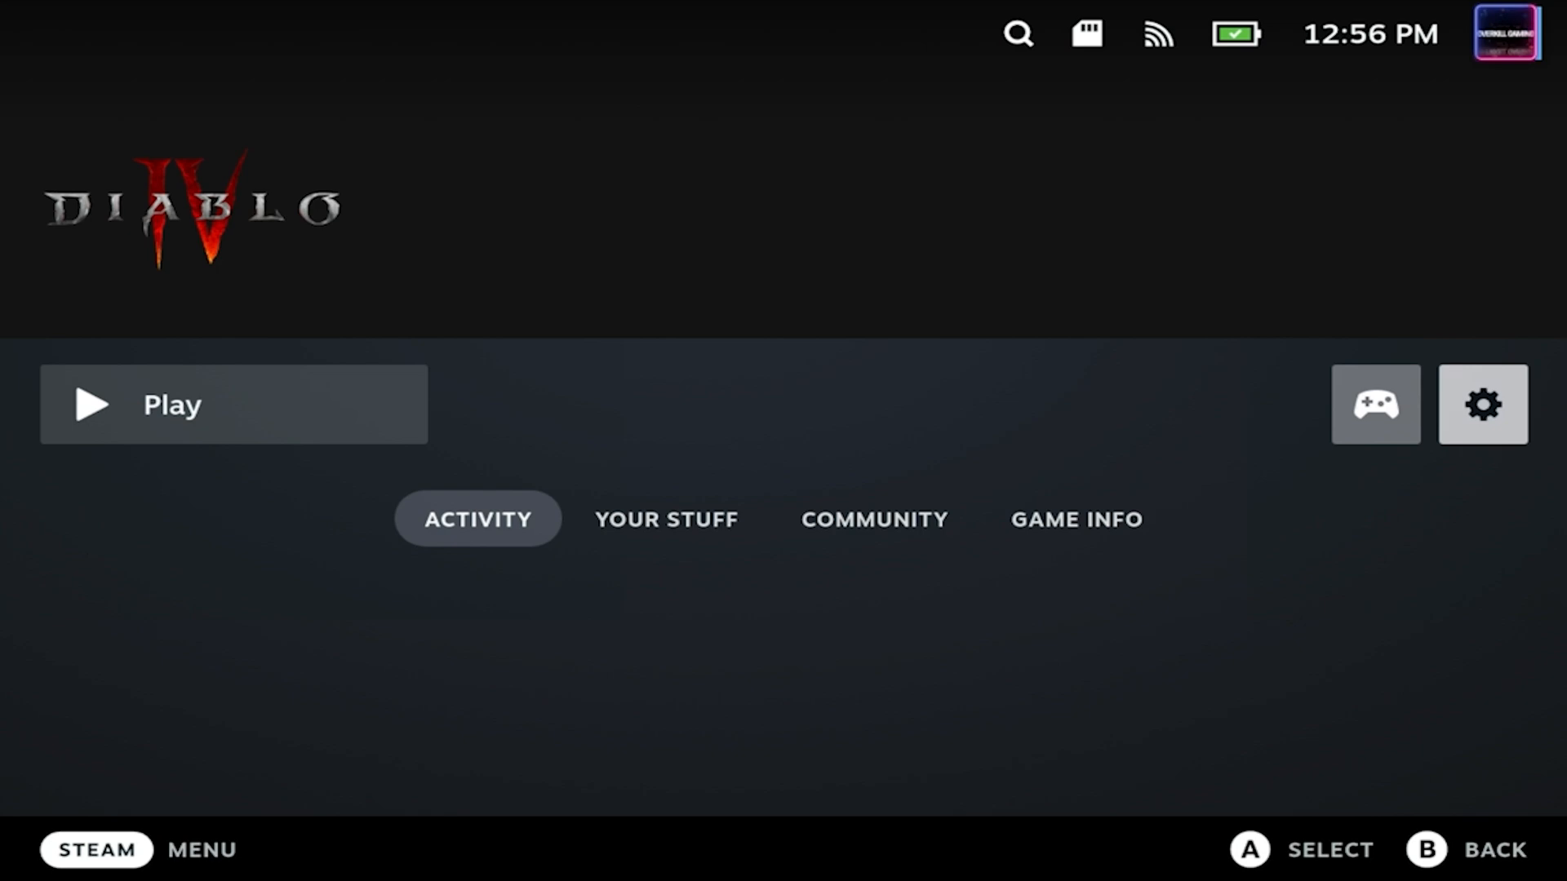
# Set Diablo IV's game resolution to 1920x1080 in its shortcut properties.
pyautogui.click(1483, 405)
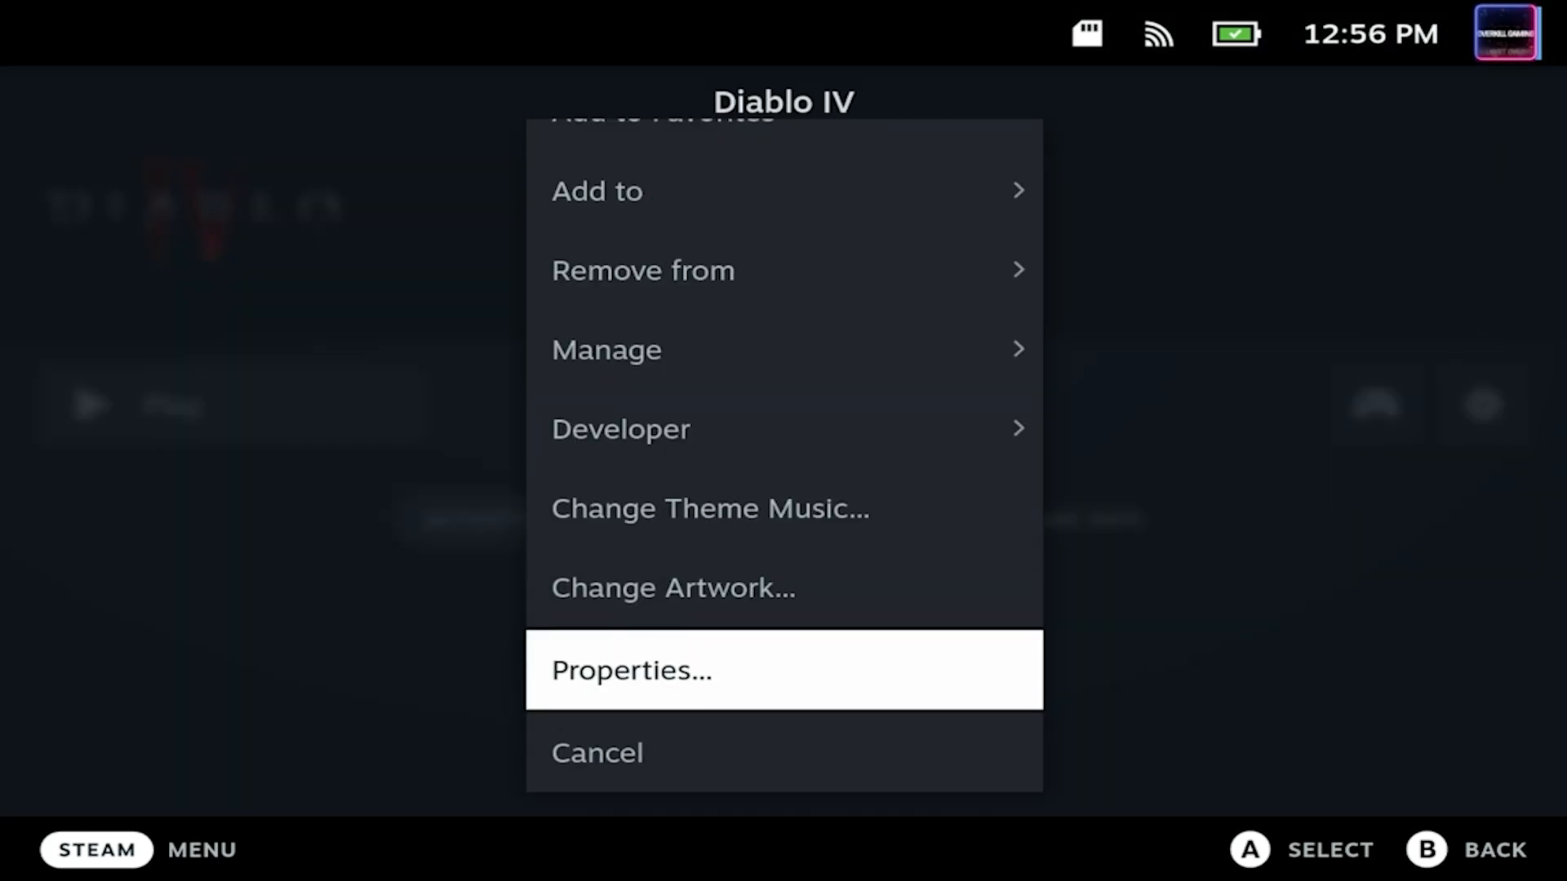
pyautogui.click(629, 669)
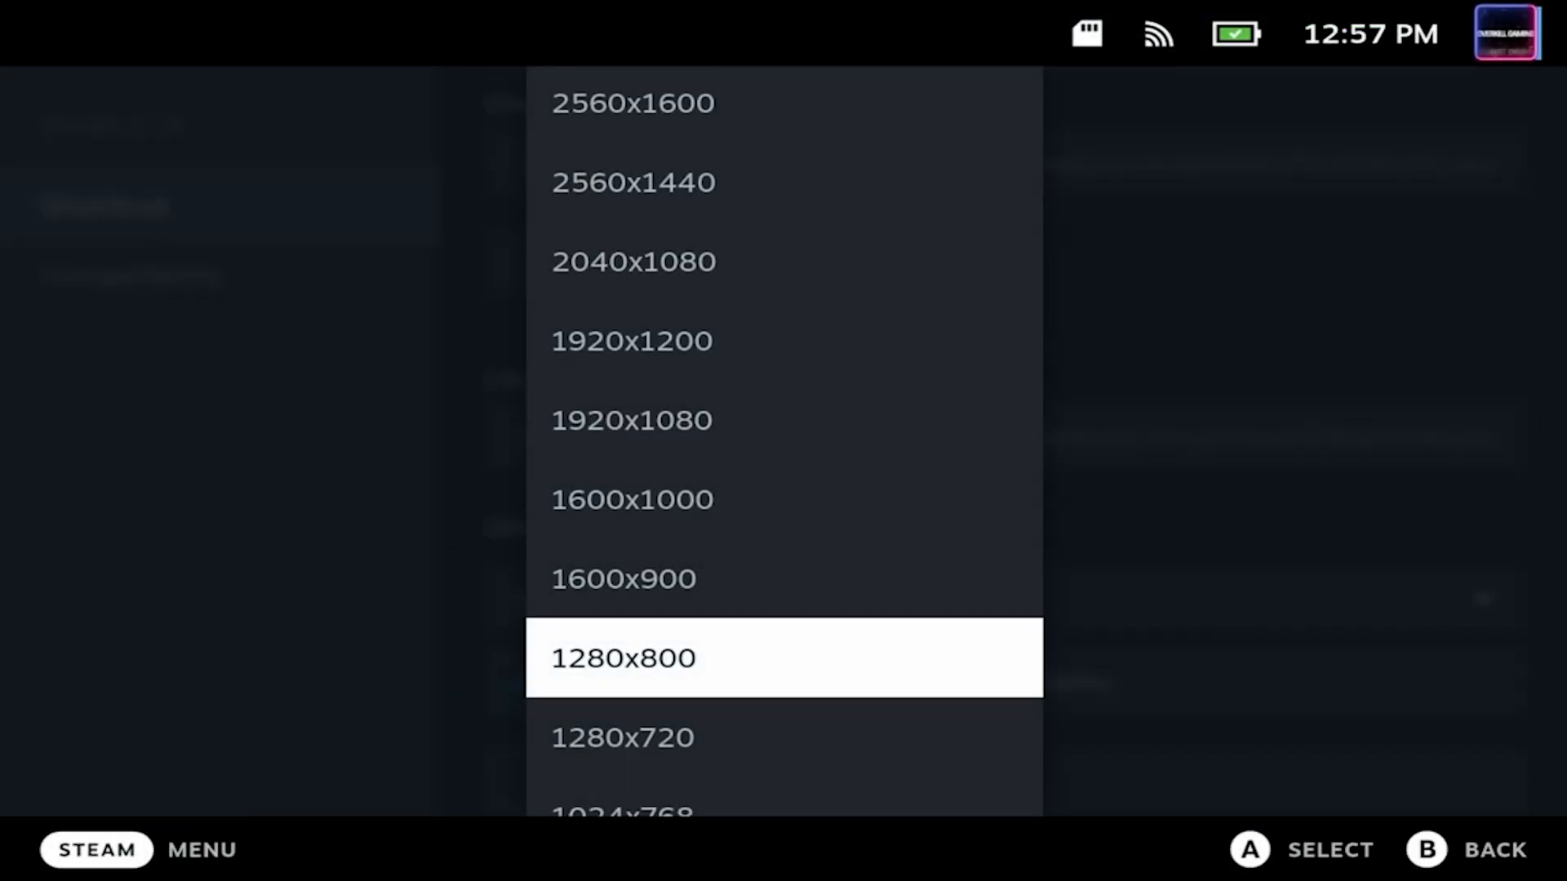
pyautogui.click(632, 419)
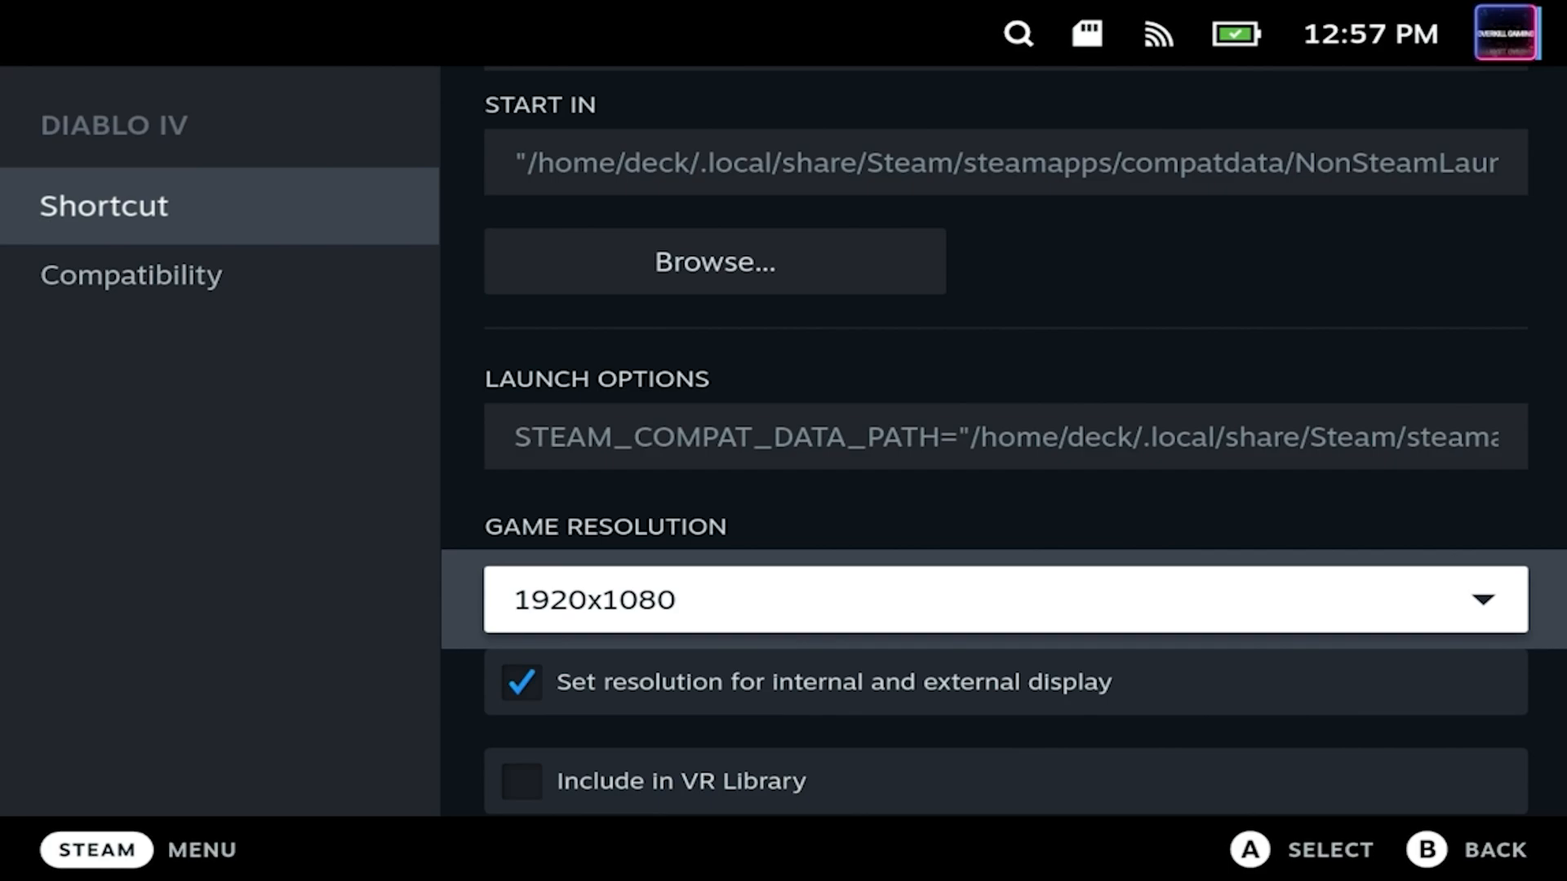